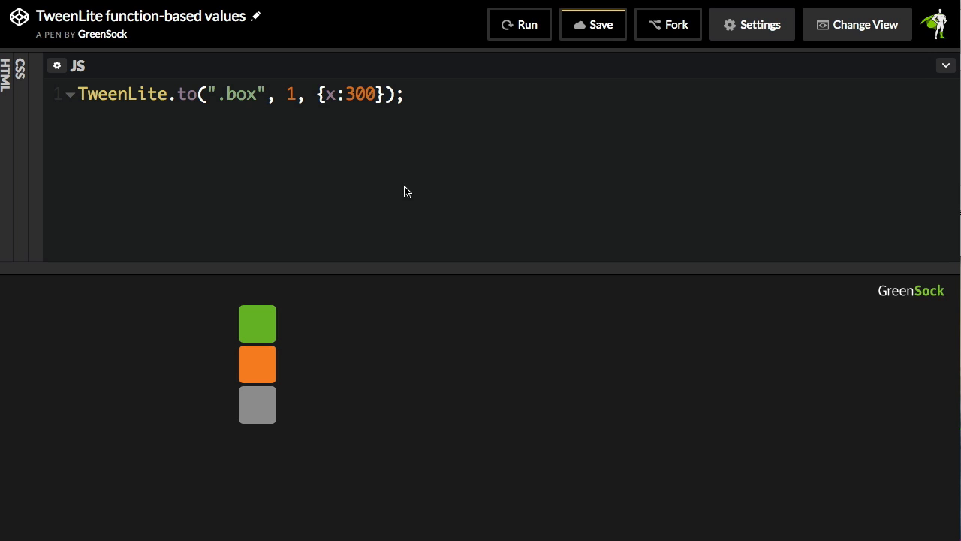
mouse_move(232, 147)
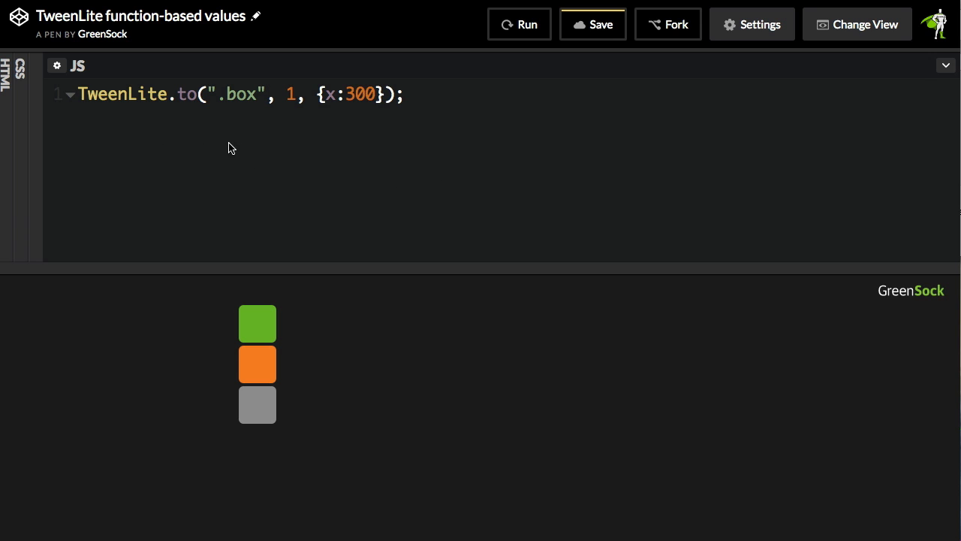
mouse_move(265, 381)
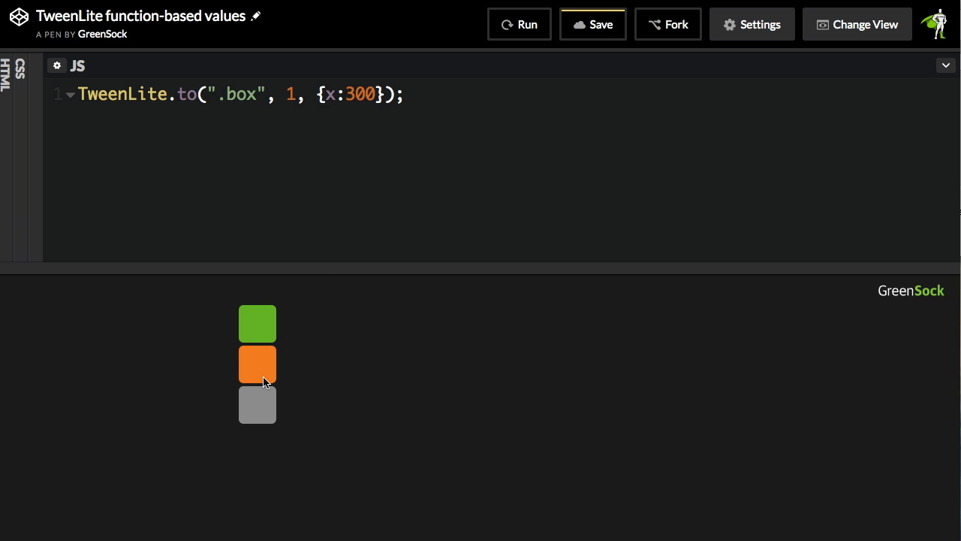
mouse_move(346, 109)
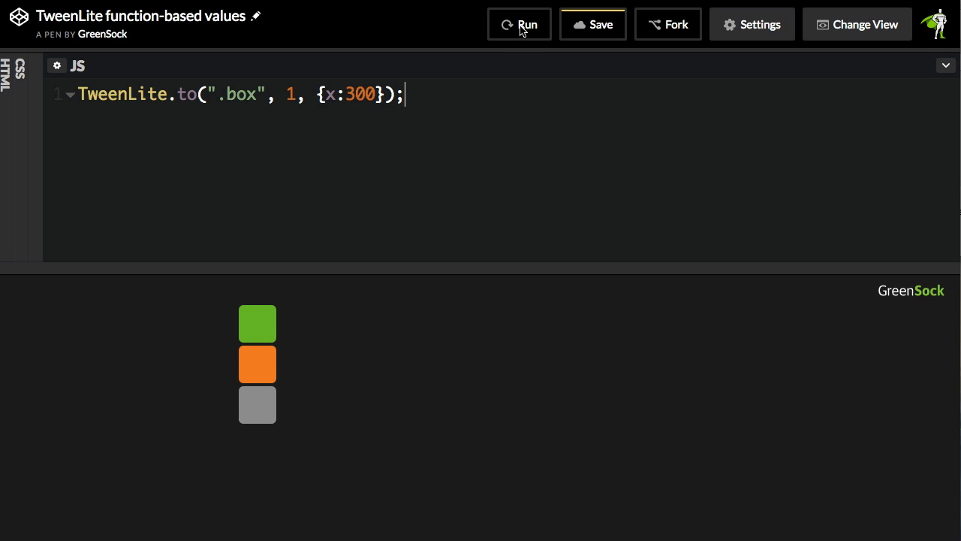
- Replace the boxes' x value 300 with Math.random() * 300
click(520, 24)
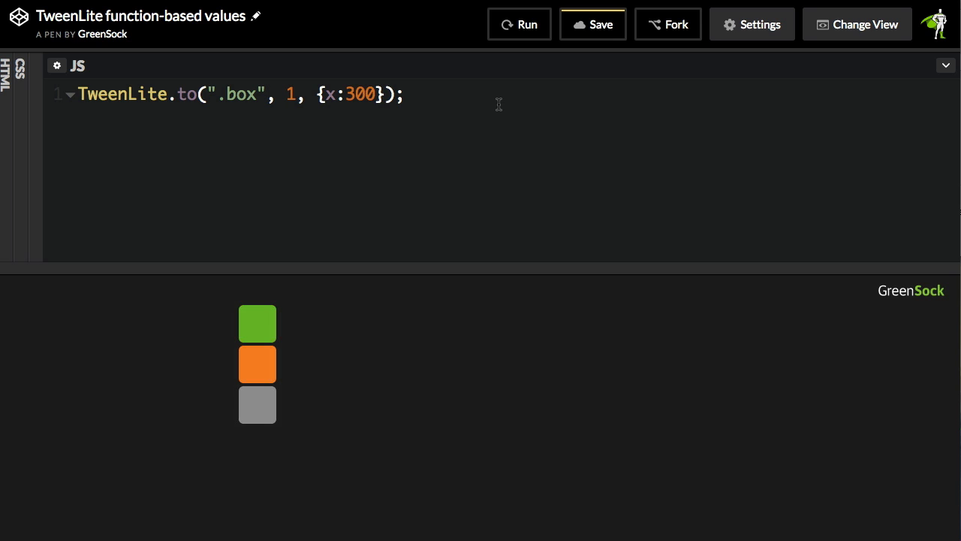
double_click(359, 93)
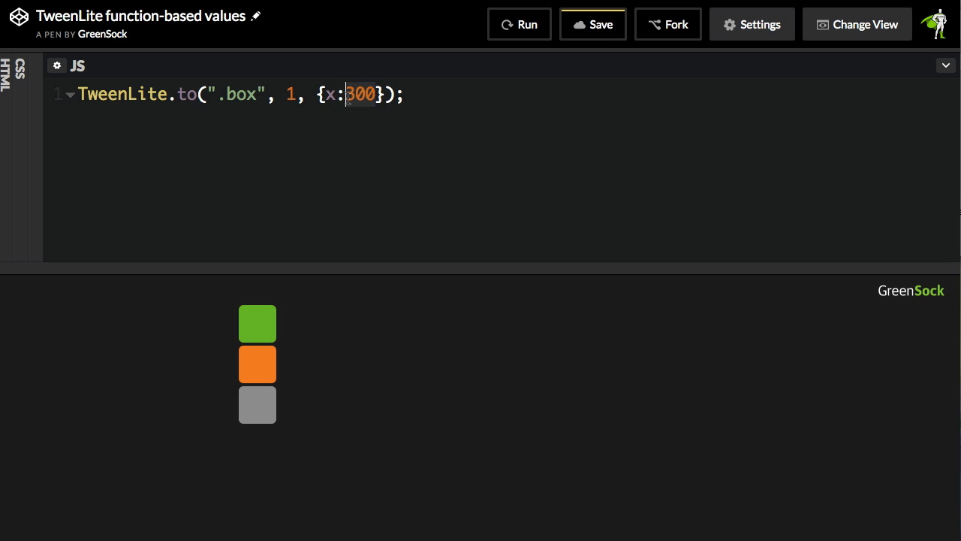
text(Math.r)
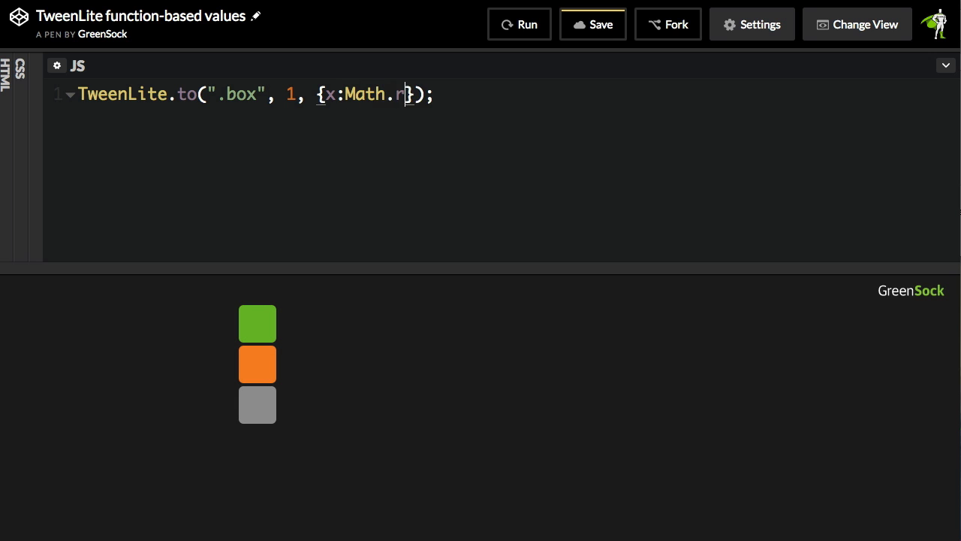
text(andom() *)
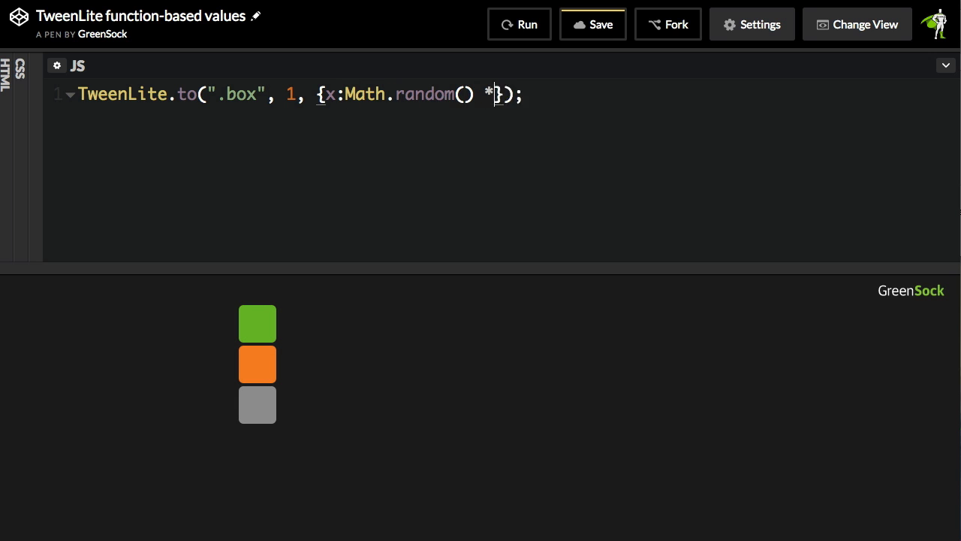
text(300)
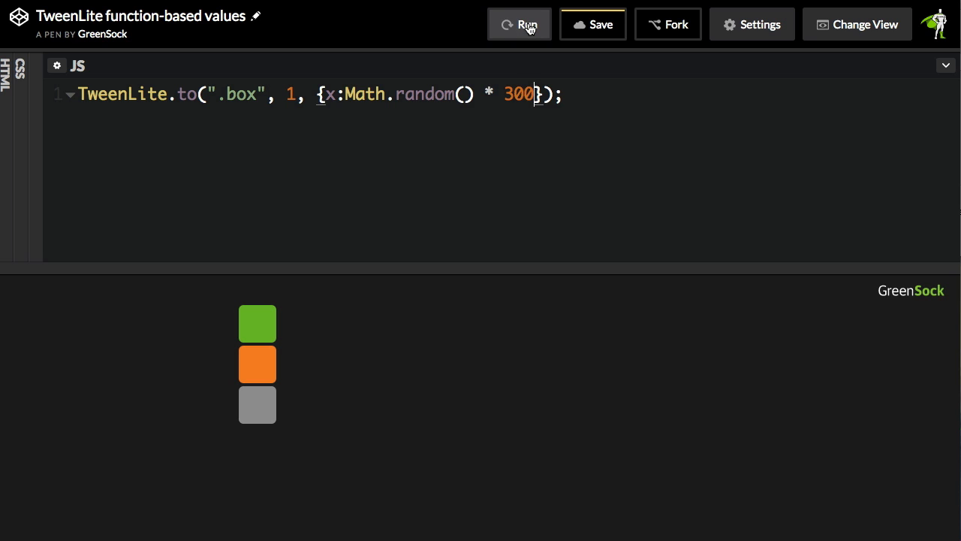
- Rerun the pen several times to compare where the boxes land, then mark the expression for rewriting
click(521, 24)
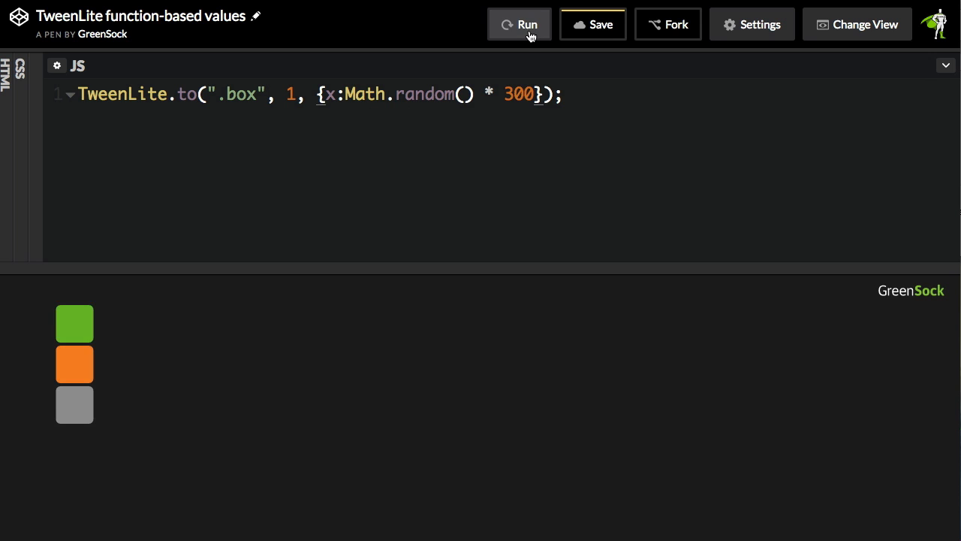
click(520, 24)
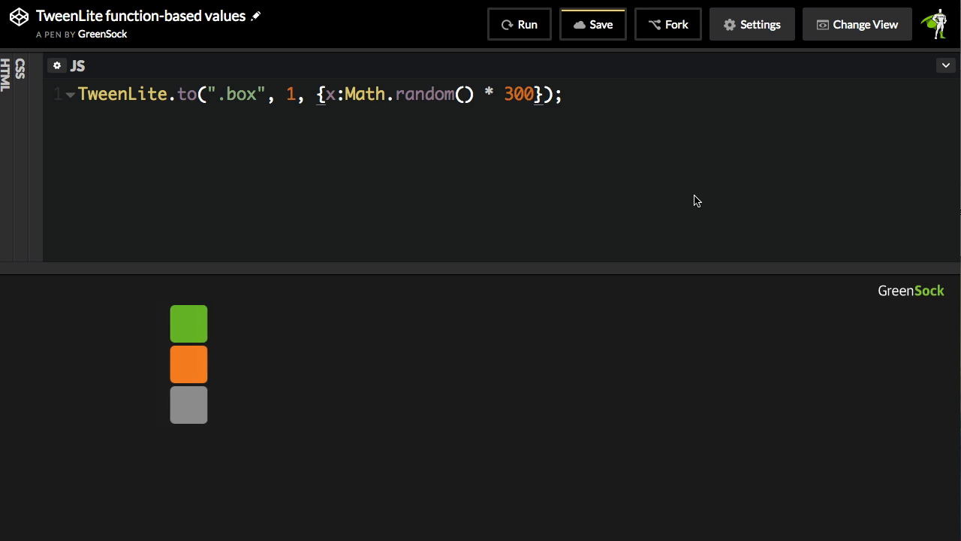
click(519, 25)
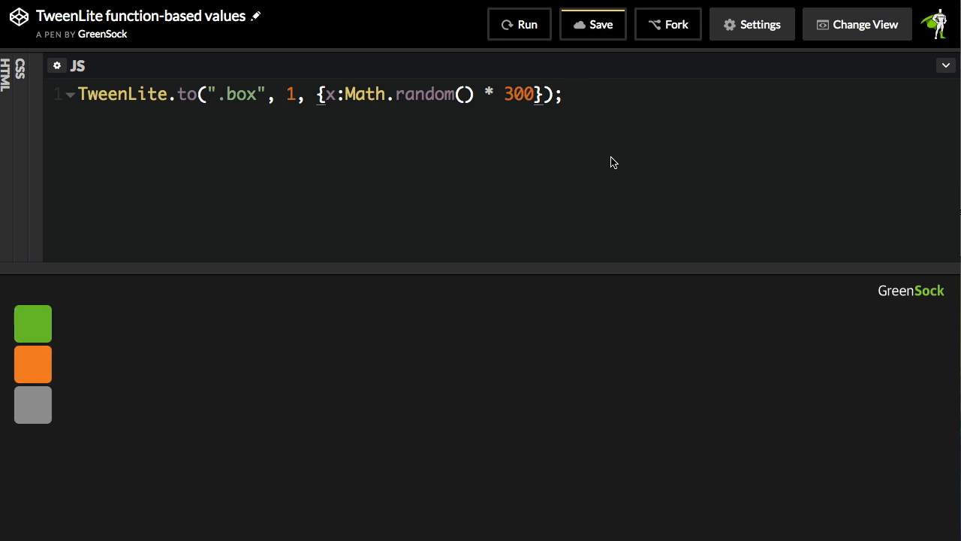
click(520, 24)
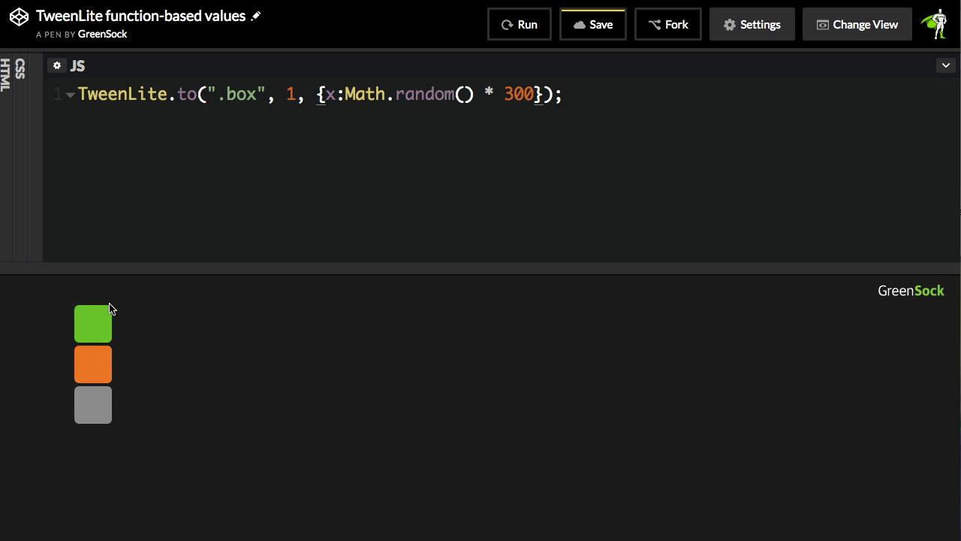
mouse_move(96, 404)
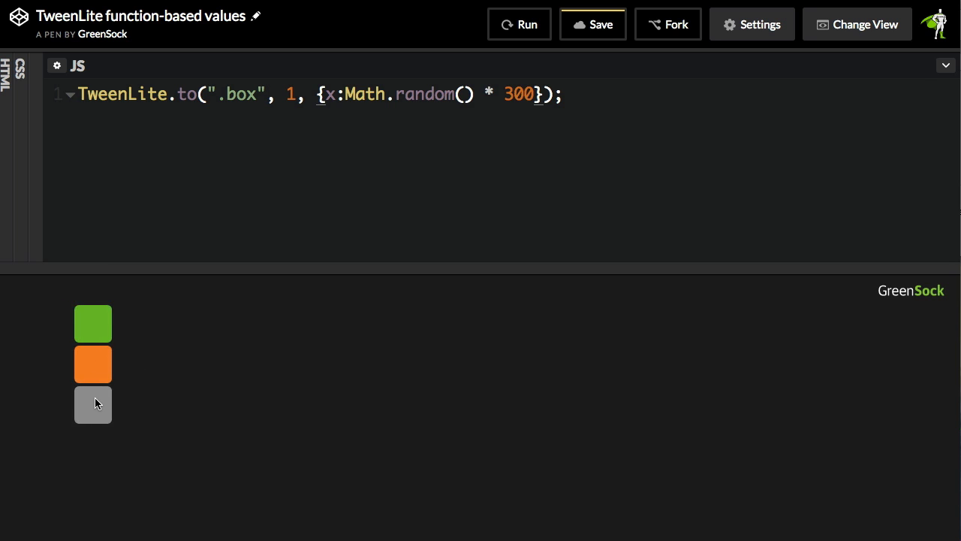
mouse_move(255, 122)
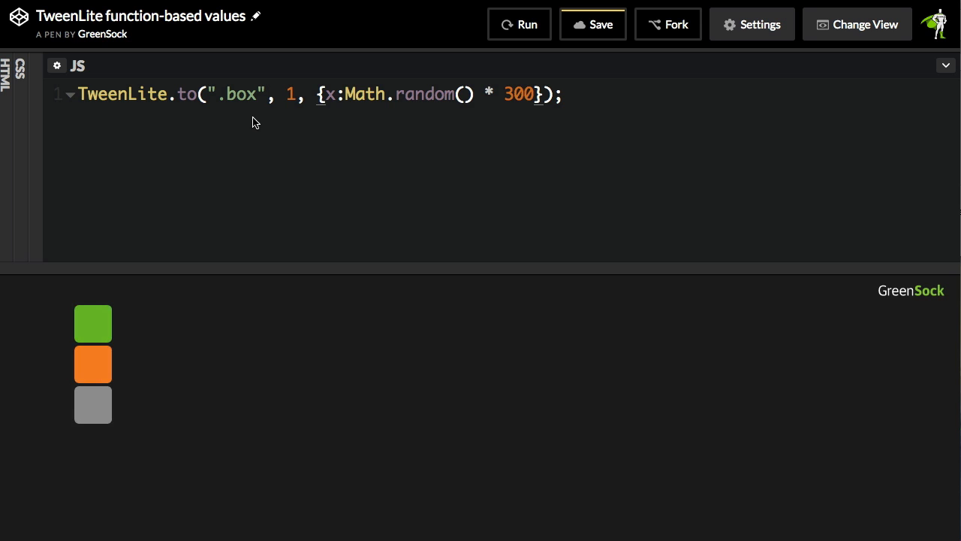
mouse_move(524, 96)
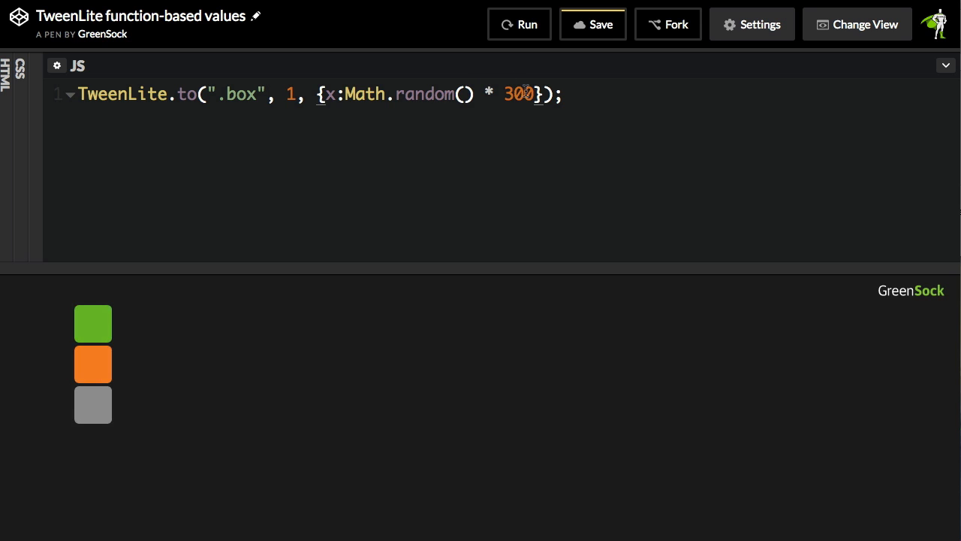
drag(347, 93, 534, 93)
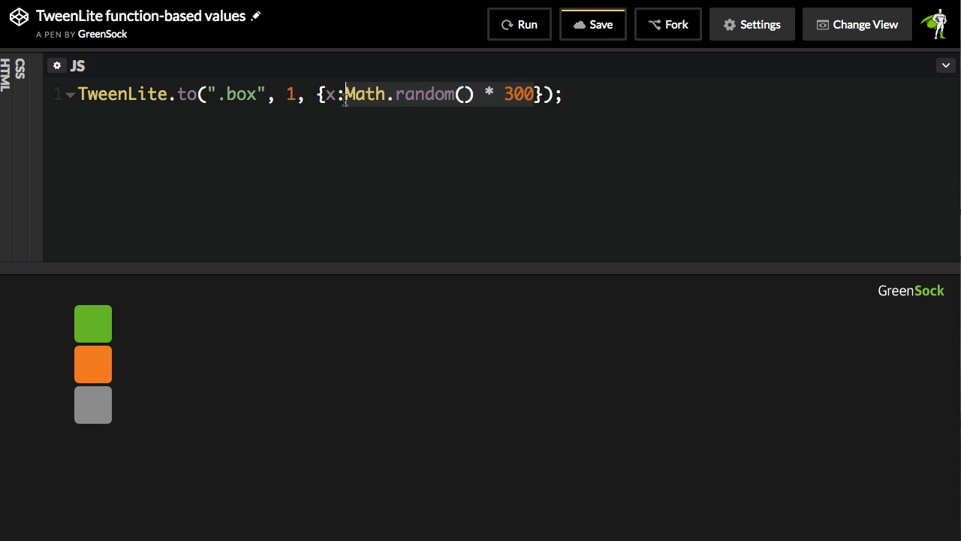
- Rewrite x as function() { return Math.random() * 300; } and rerun to scatter the boxes
key(Delete)
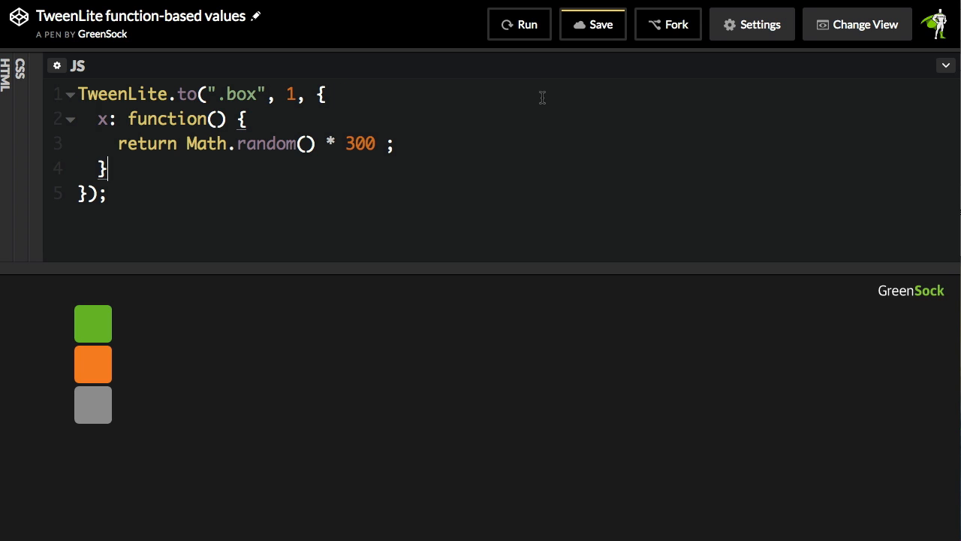
mouse_move(231, 135)
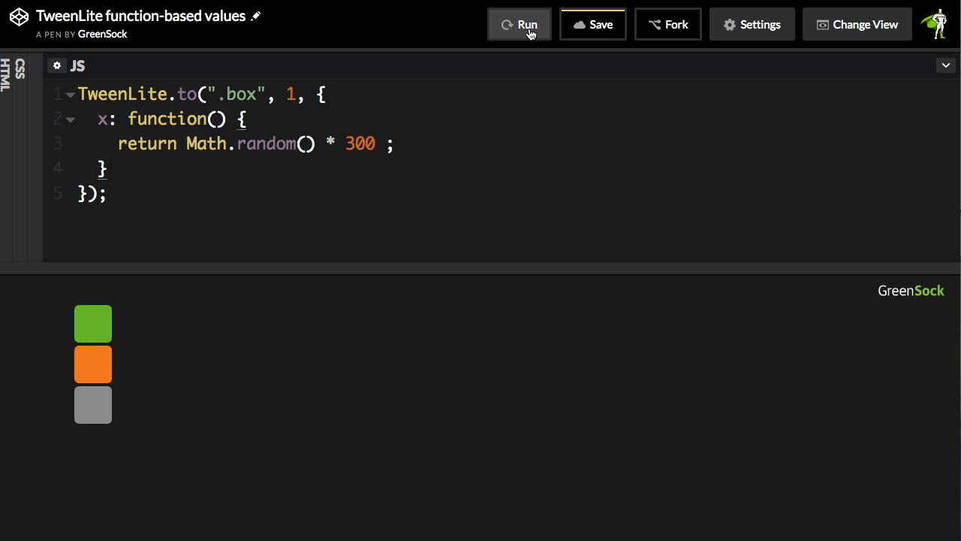
click(520, 24)
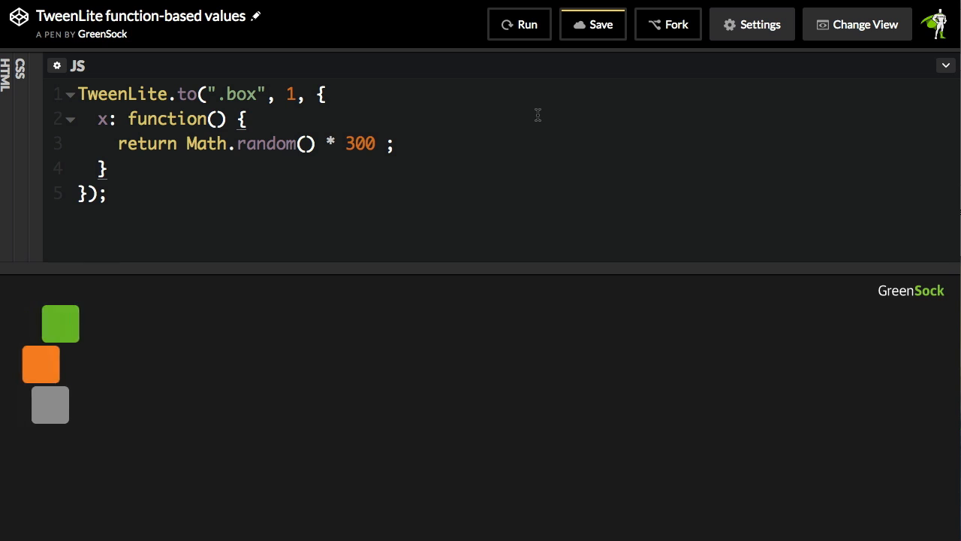
click(520, 24)
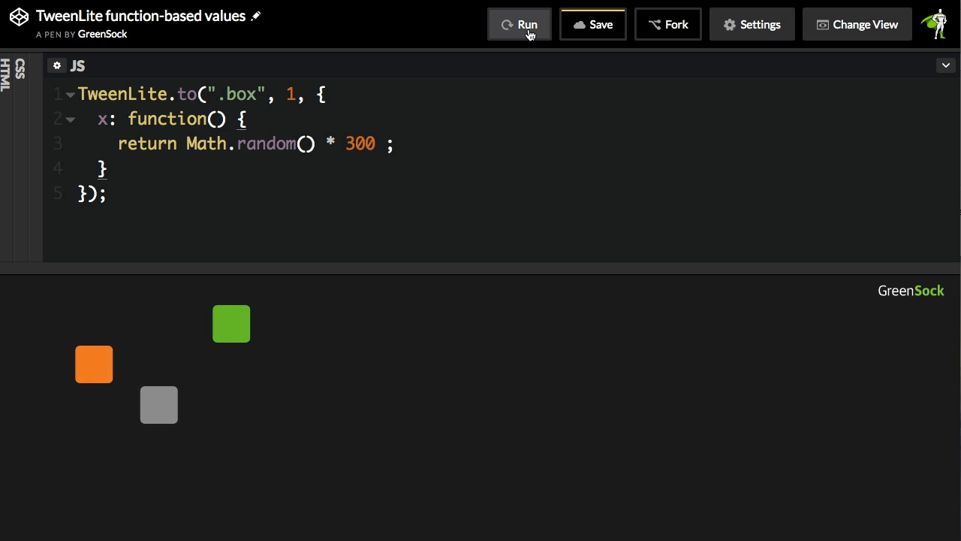
click(520, 24)
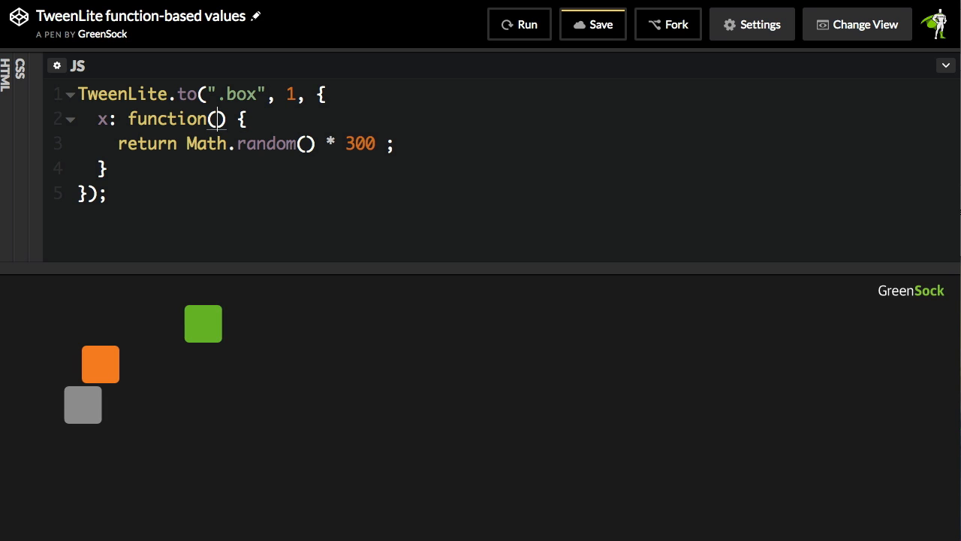
- Give the x function index, target parameters and return index * 100
text(index, tar)
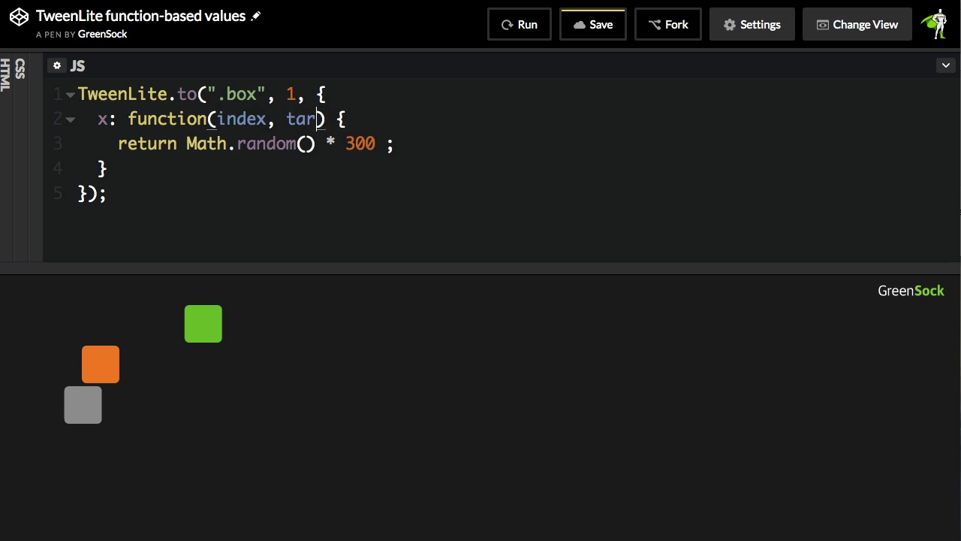
text(get)
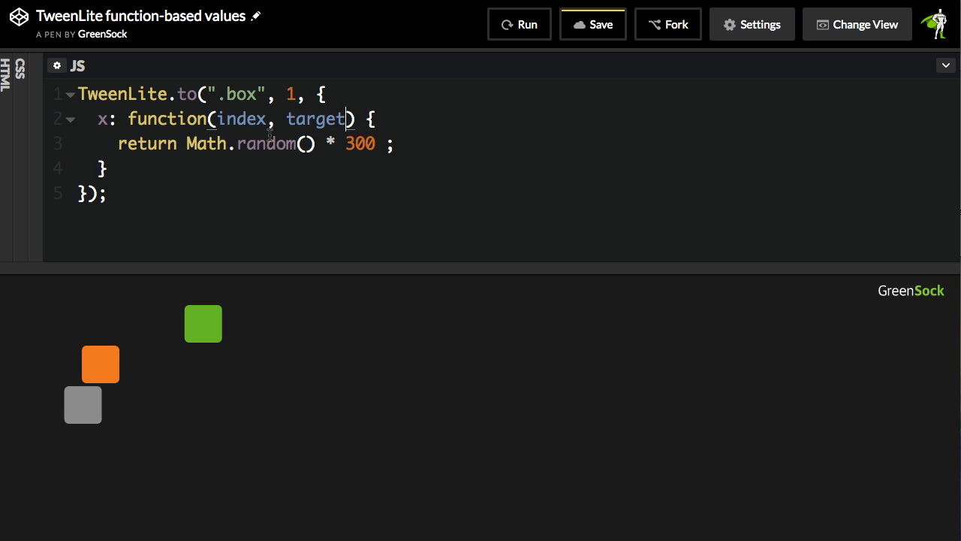
mouse_move(290, 155)
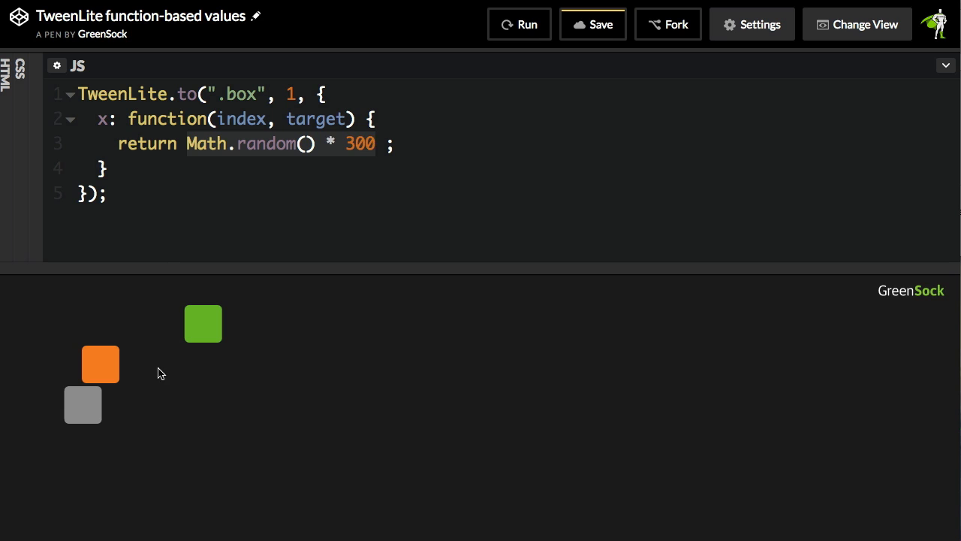
mouse_move(311, 317)
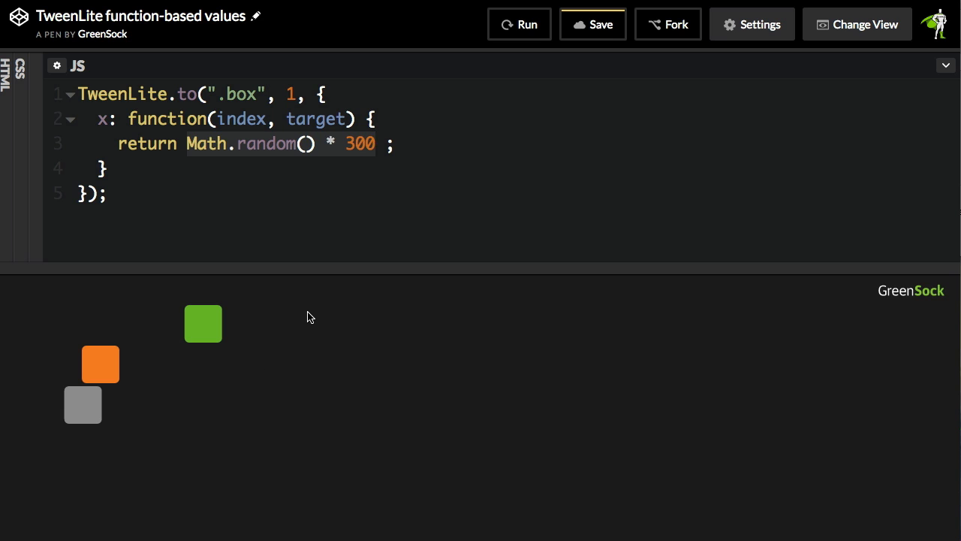
text(index *)
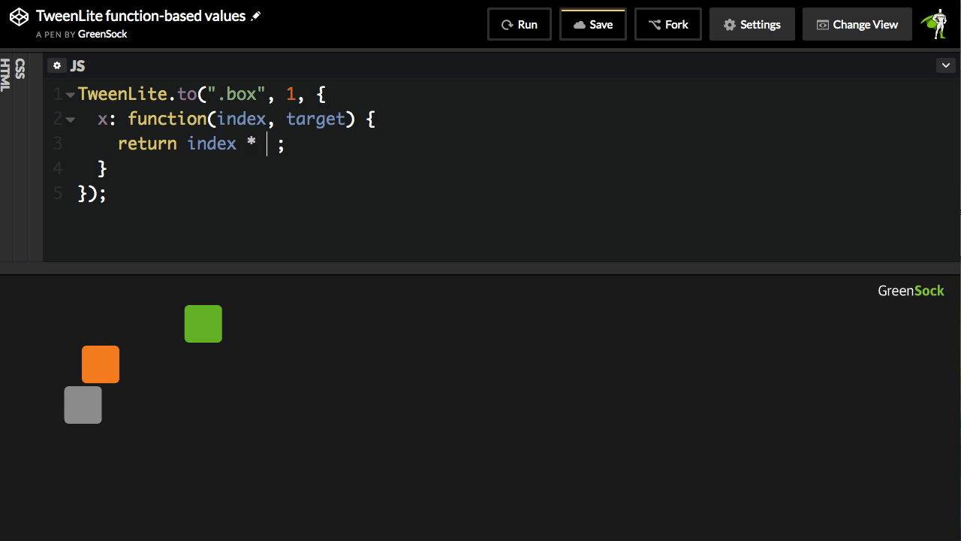
text(100)
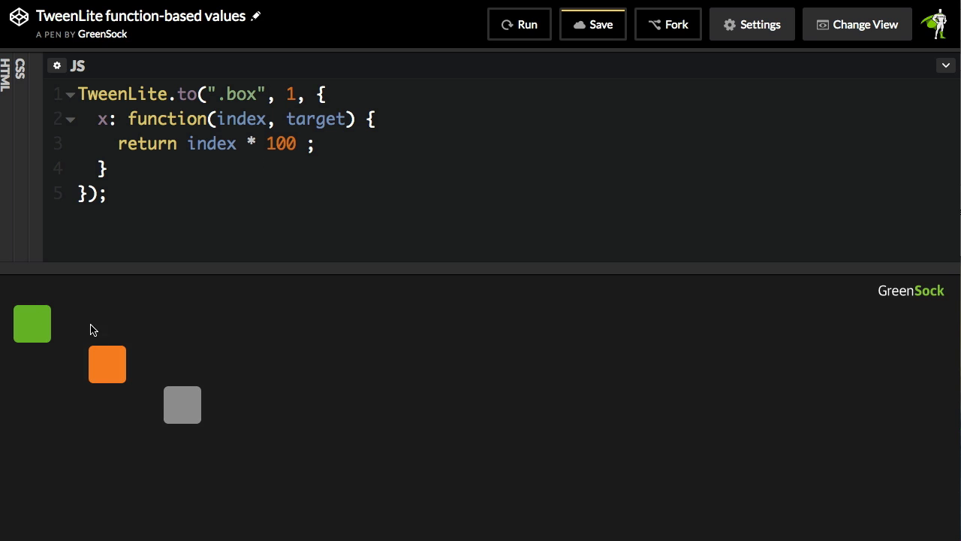
mouse_move(171, 411)
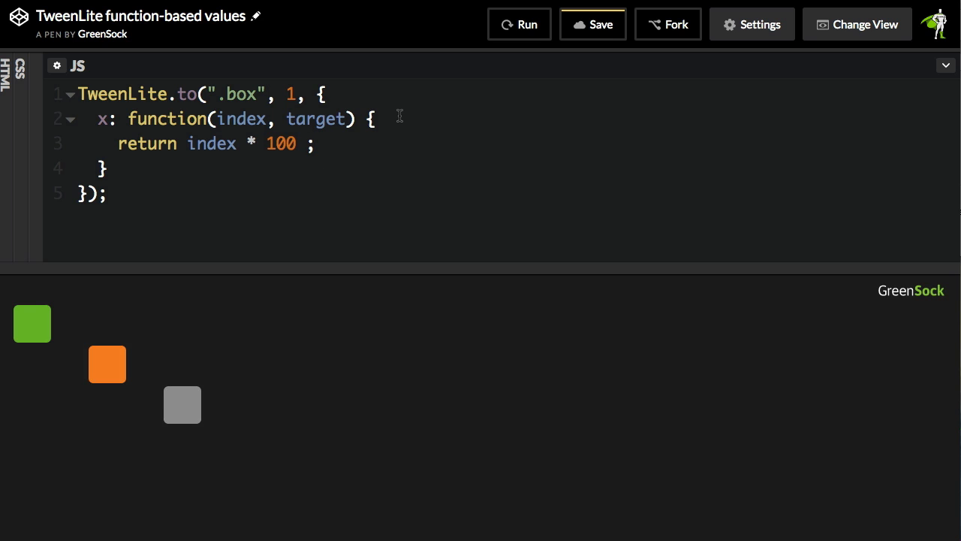
- Add console.log(target) inside the x function and rerun the animation
click(376, 119)
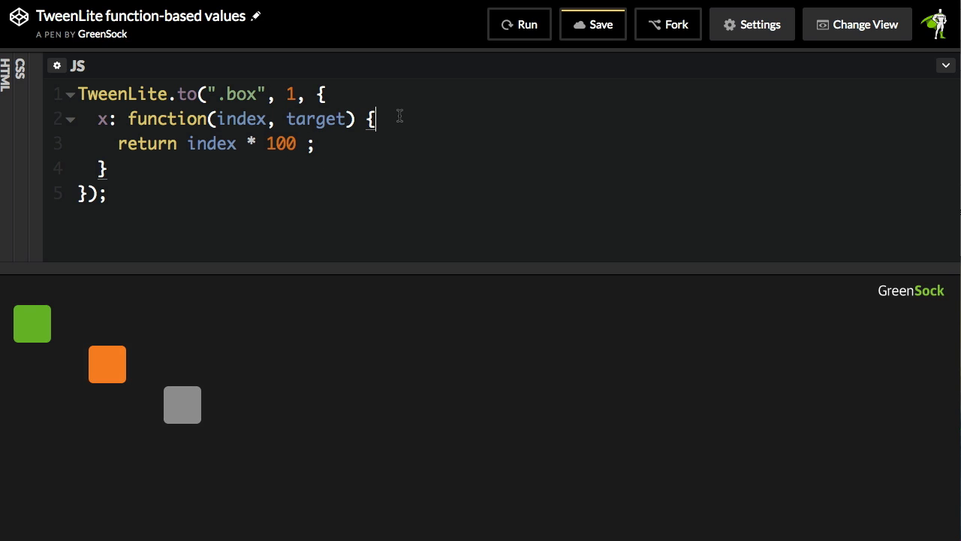
text(console.)
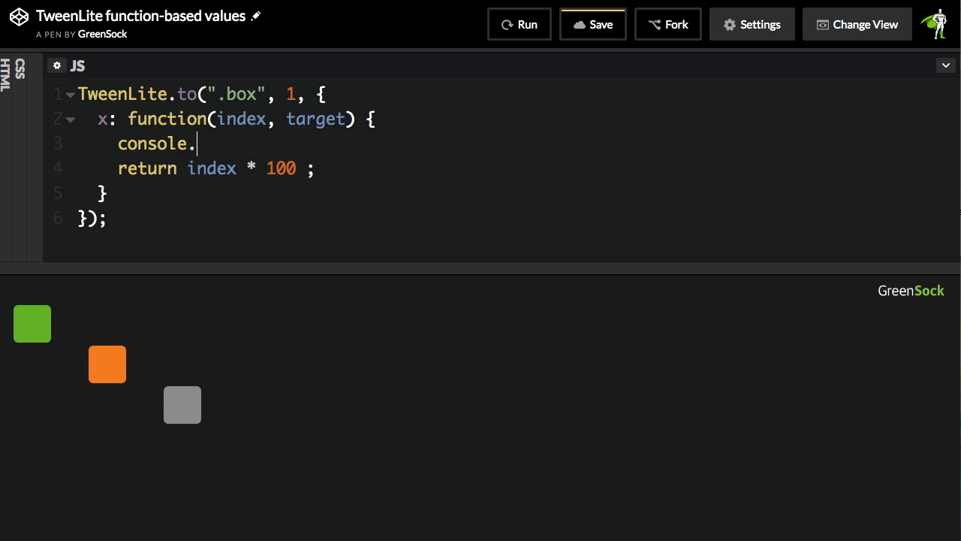
text(log())
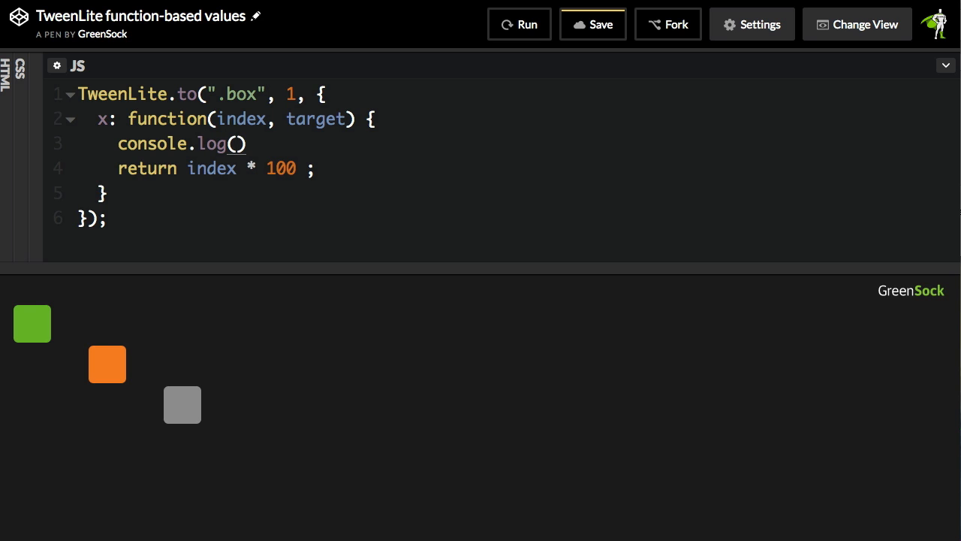
text(target)
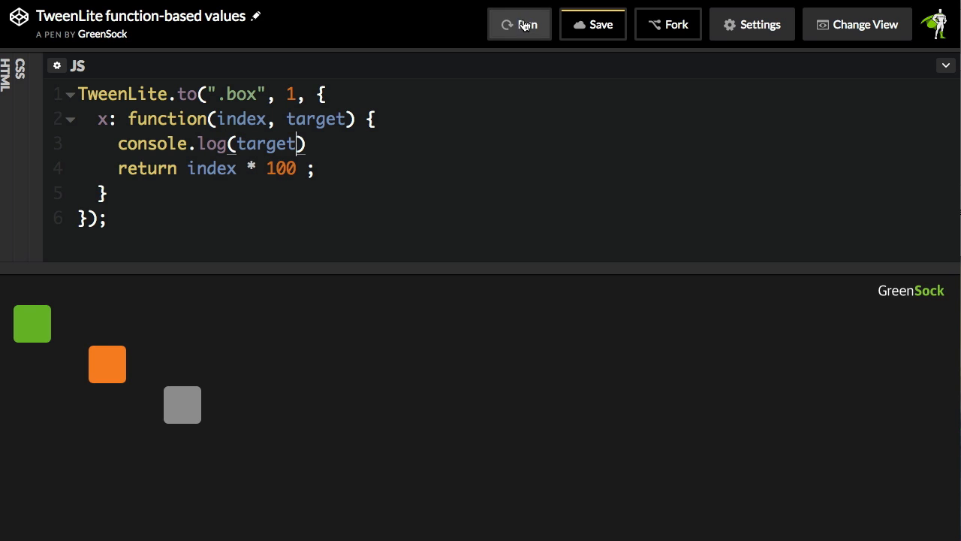
click(519, 24)
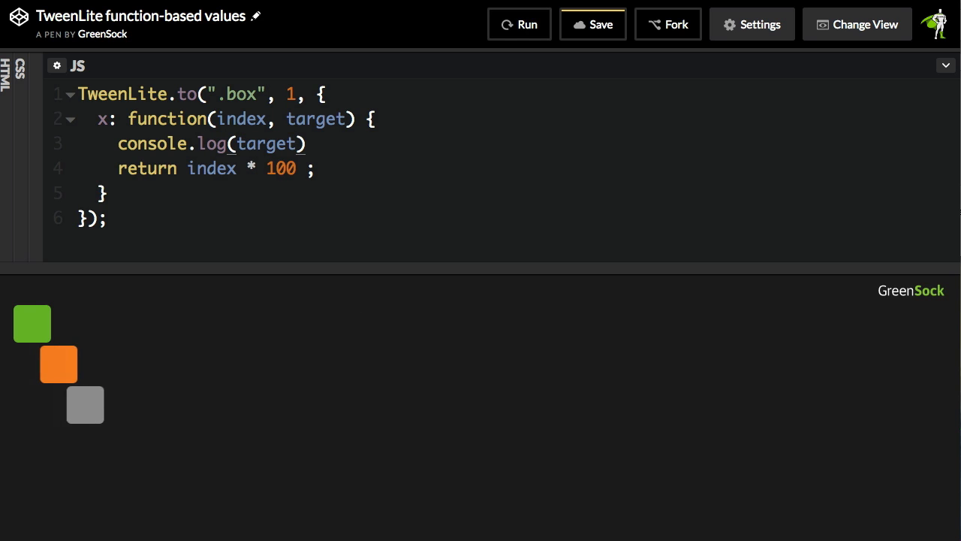
click(519, 24)
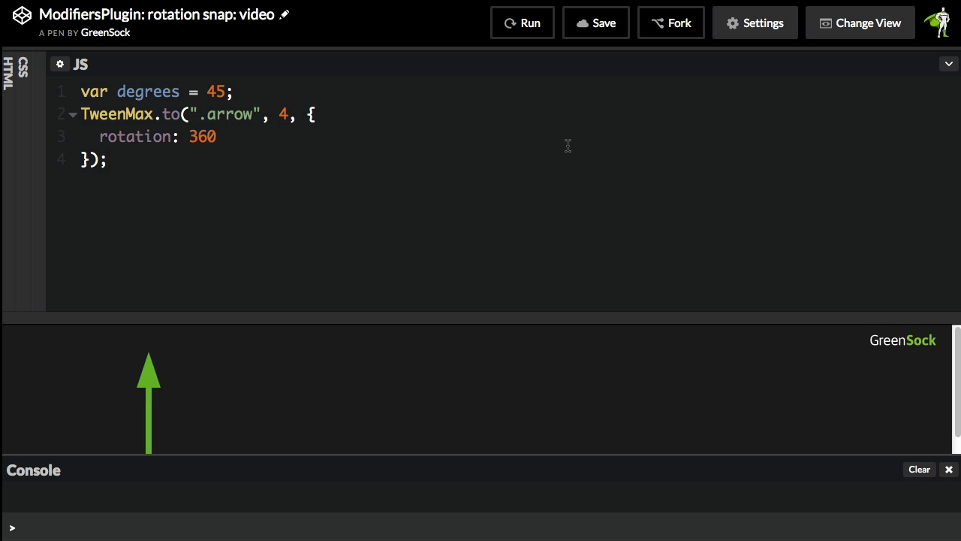
mouse_move(168, 160)
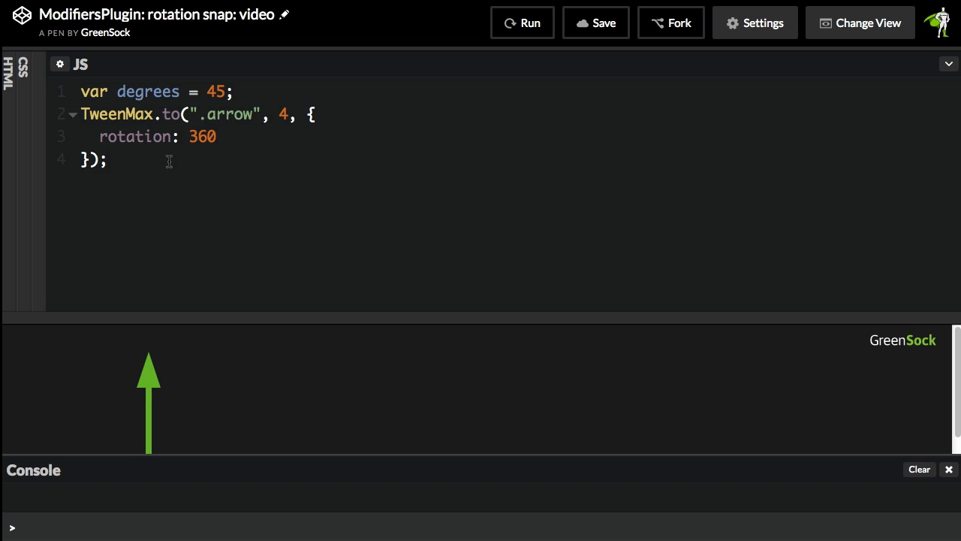
mouse_move(421, 298)
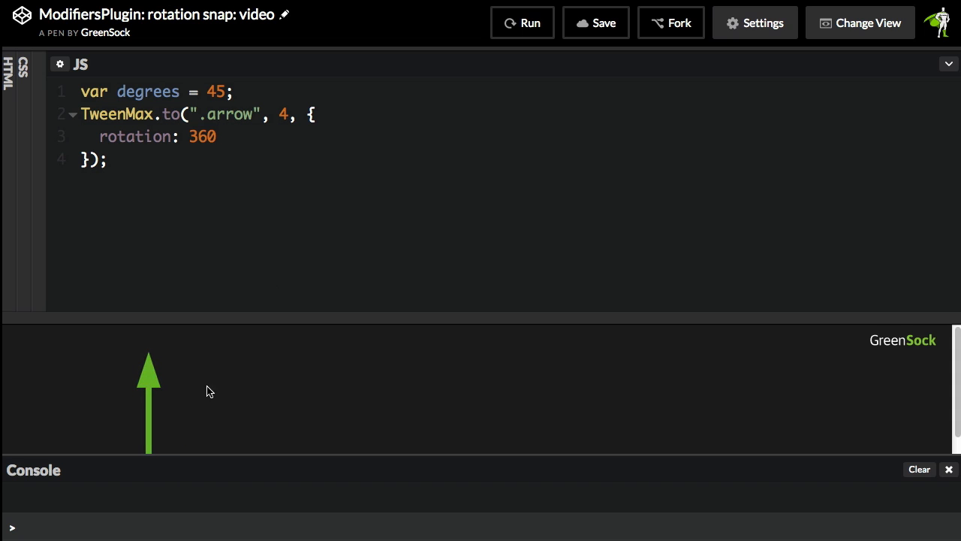
mouse_move(174, 367)
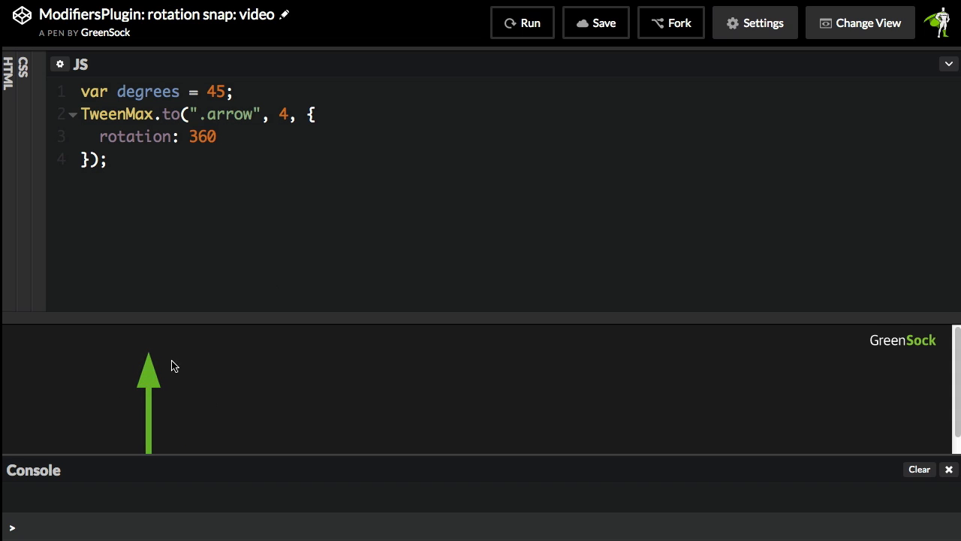
mouse_move(350, 231)
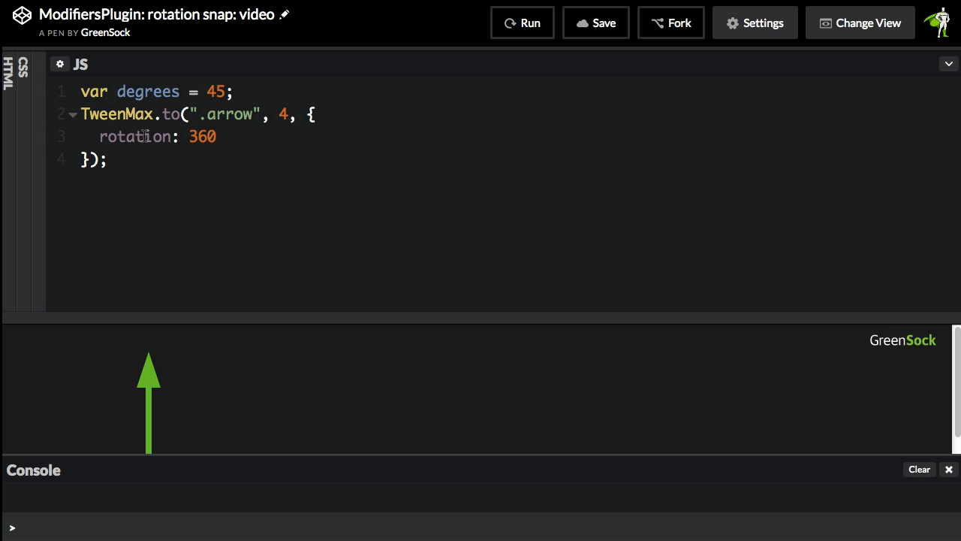
mouse_move(240, 135)
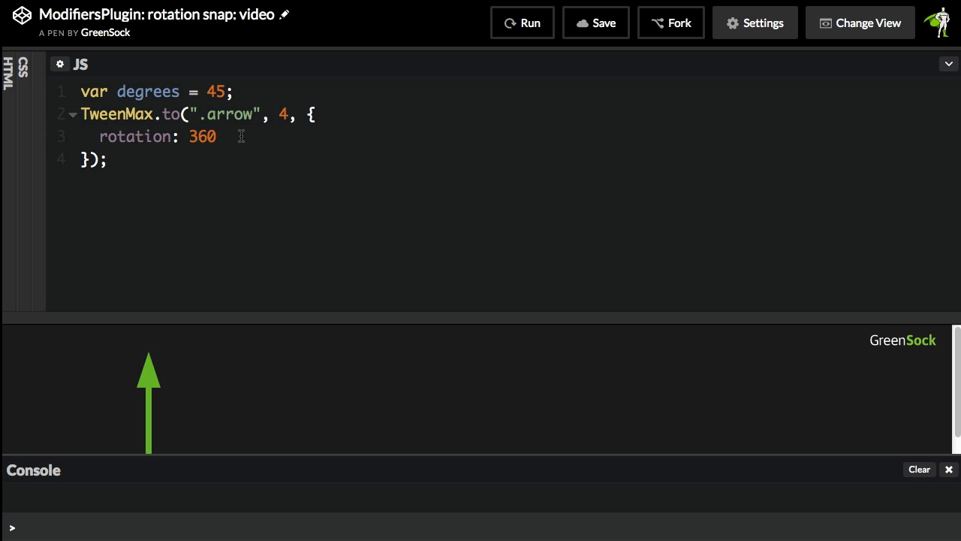
- Add modifiers:{ rotation: function() { } } after rotation: 360 in the arrow tween
text(,)
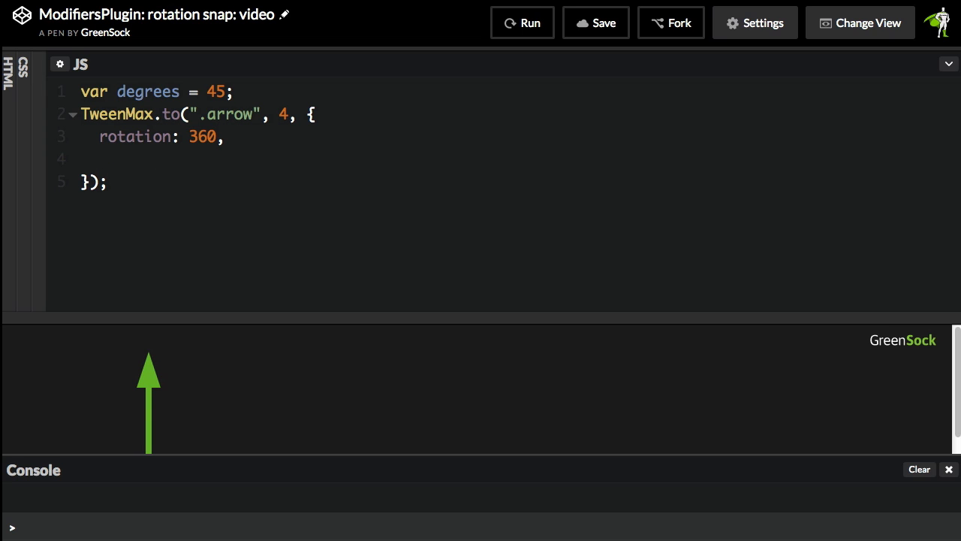
text(modifier)
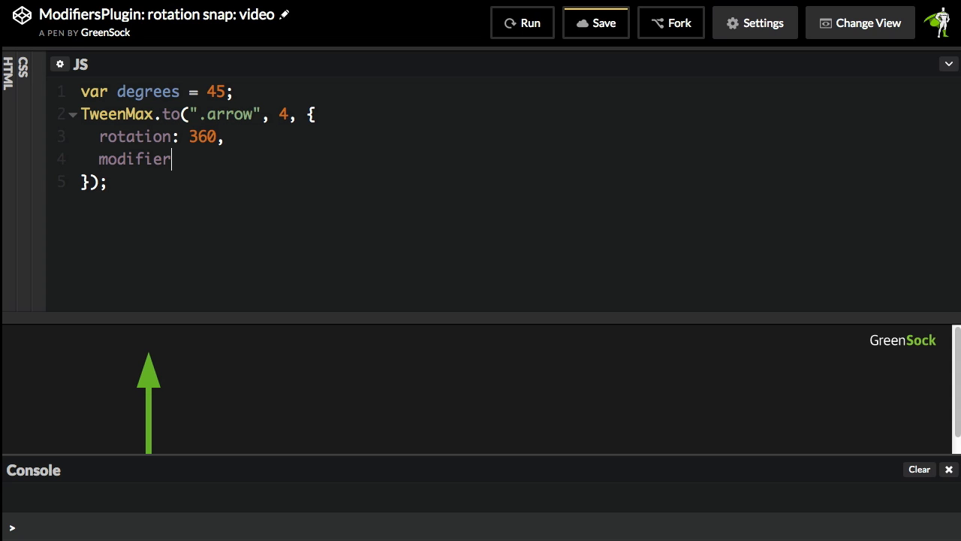
text(s:{)
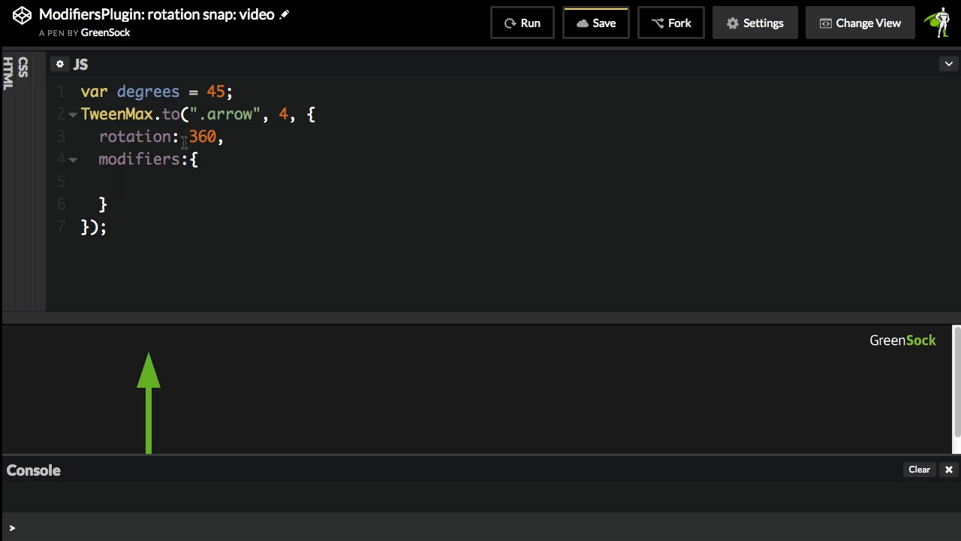
mouse_move(225, 153)
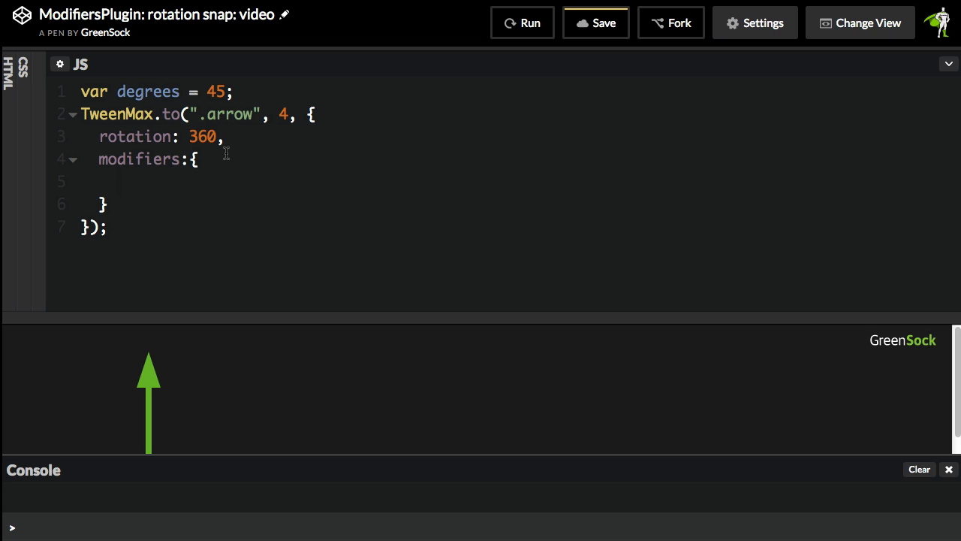
mouse_move(173, 159)
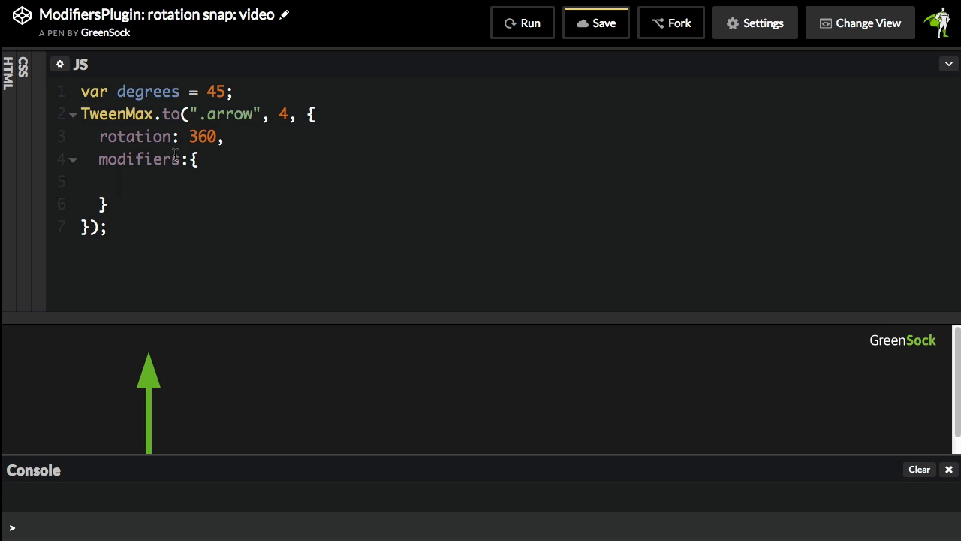
text(ro)
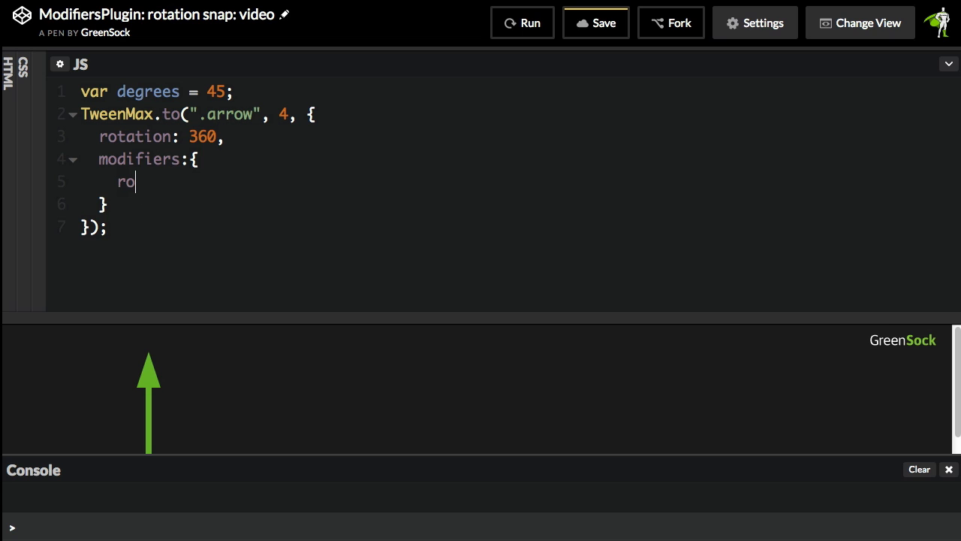
text(tation:)
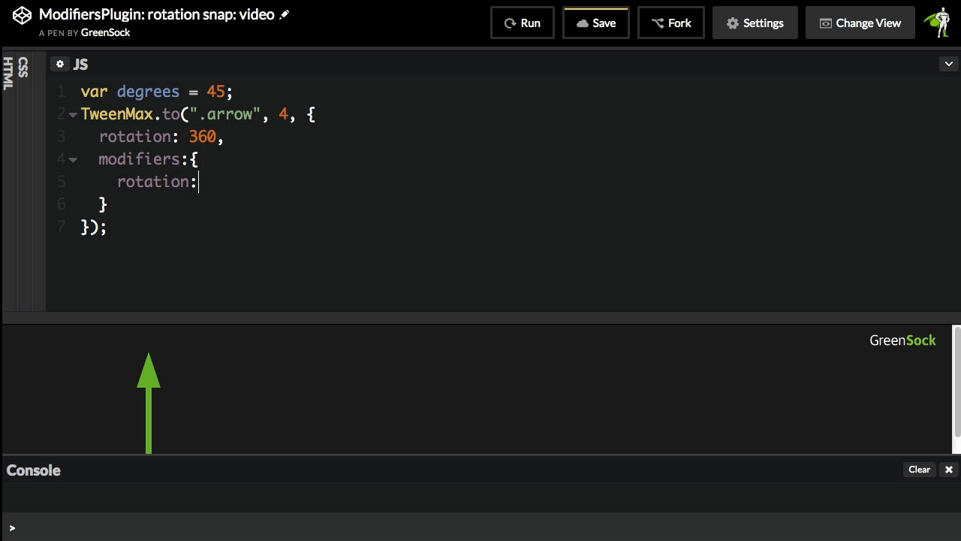
text(function())
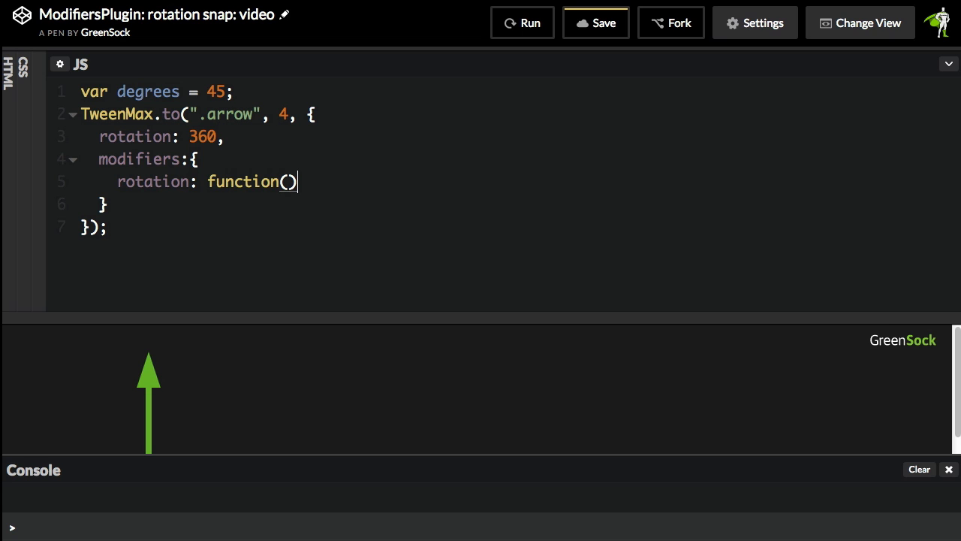
text({)
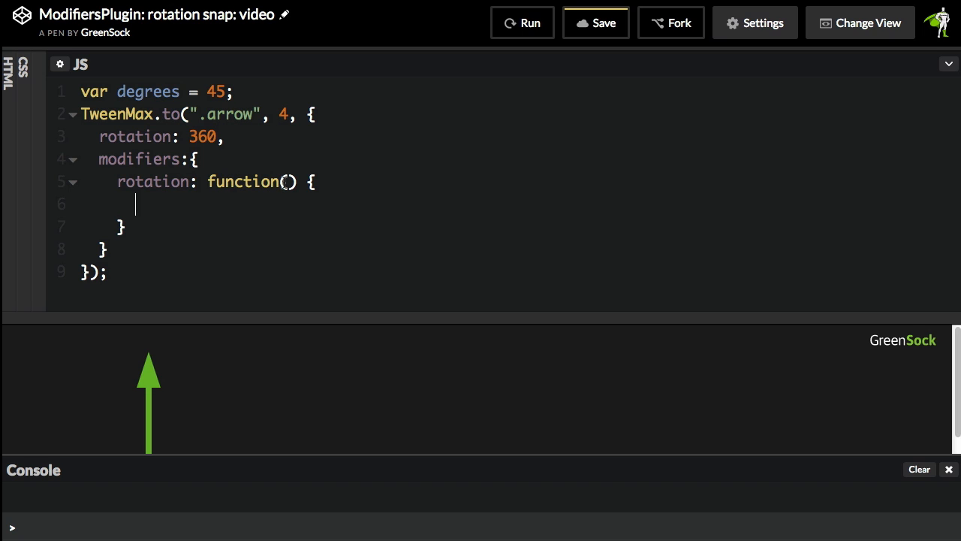
- Give the rotation modifier a rotation parameter and log it with console.log(rotation);
text(rotati)
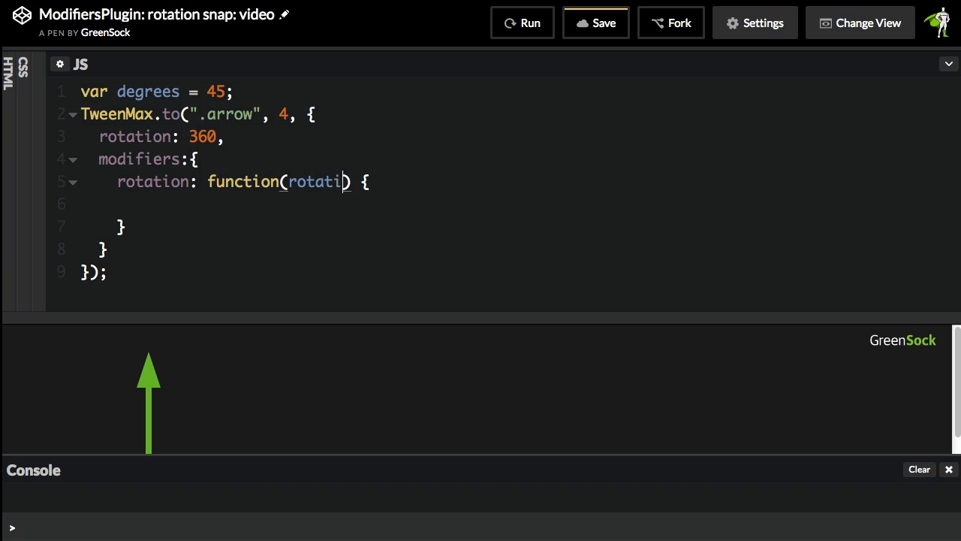
text(on)
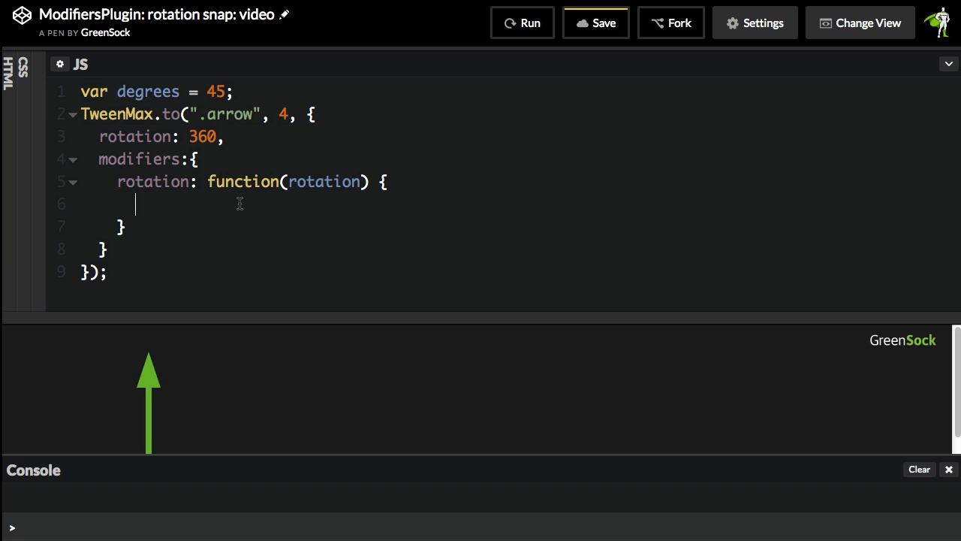
text(console.)
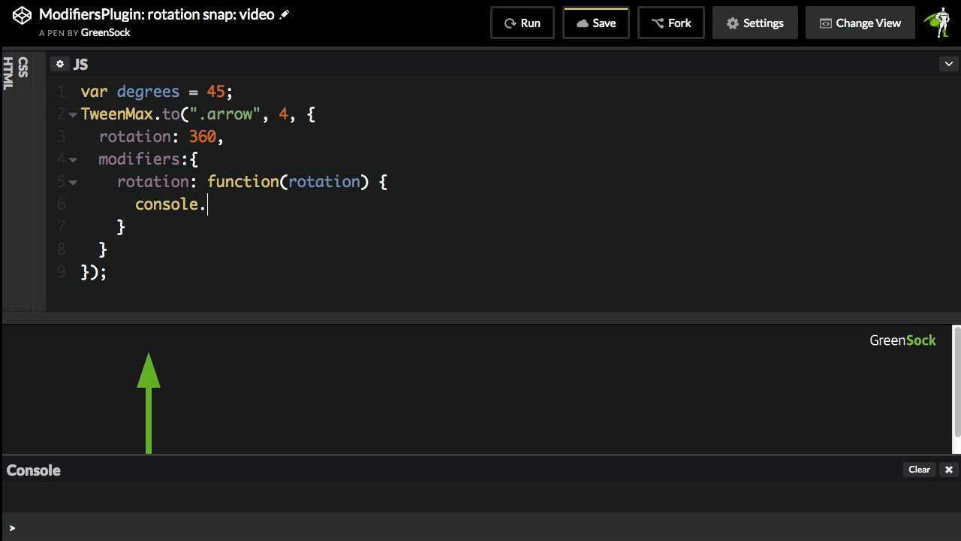
text(log())
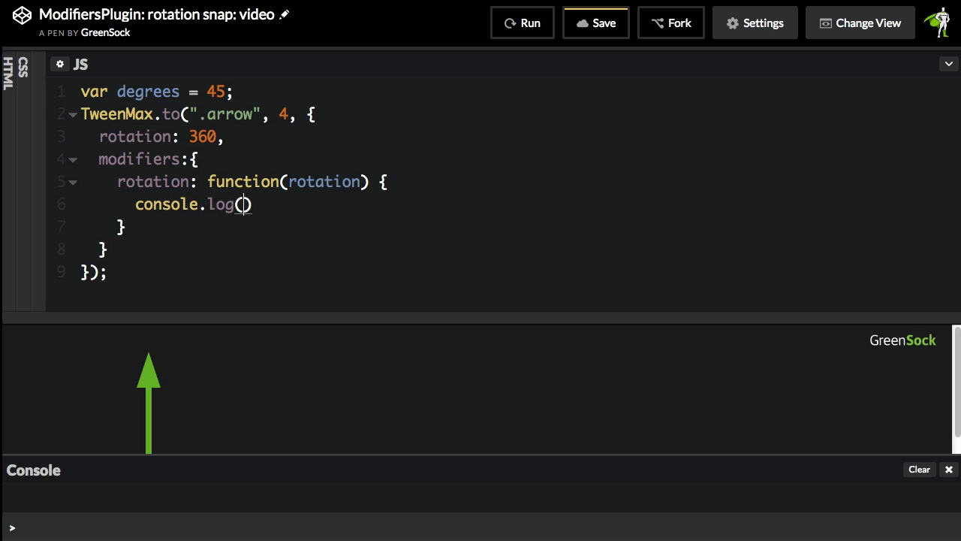
text(rotation)
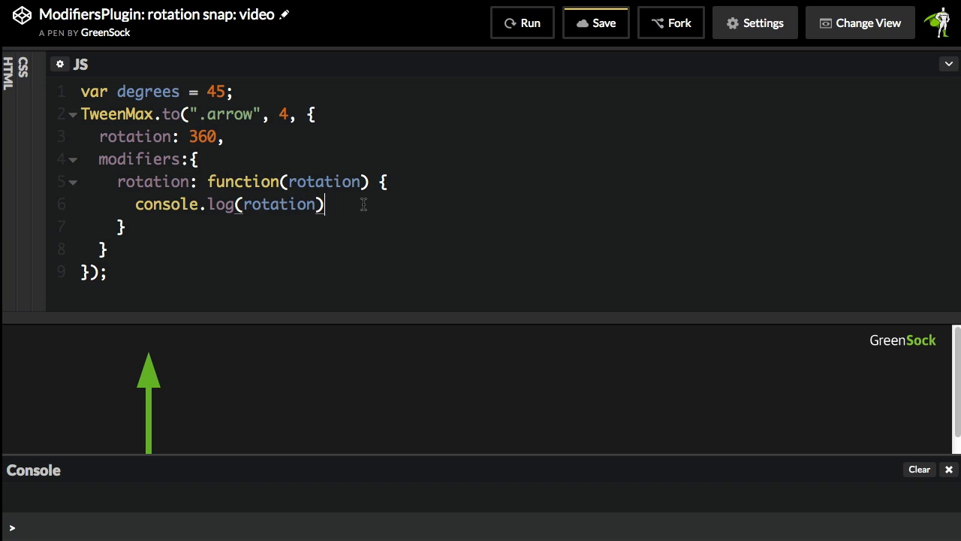
text(;)
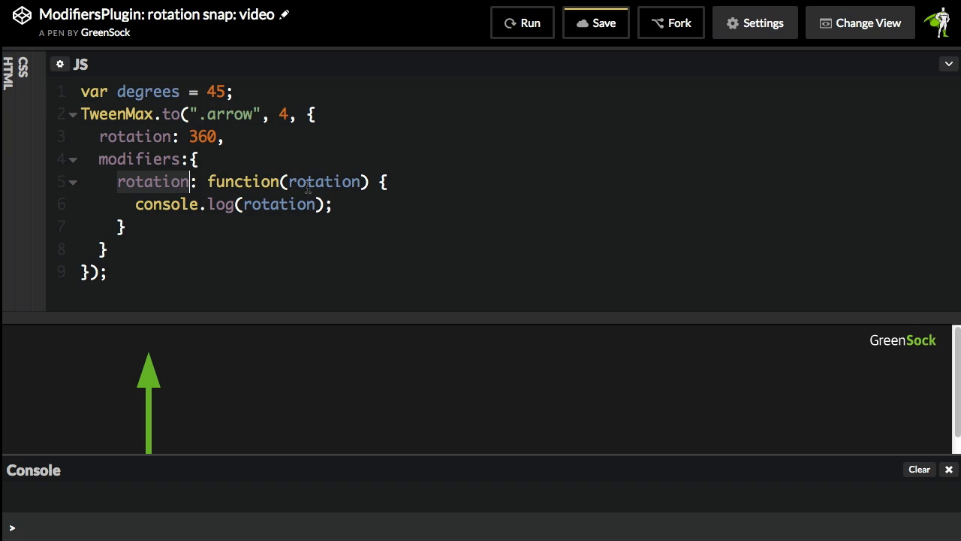
mouse_move(253, 209)
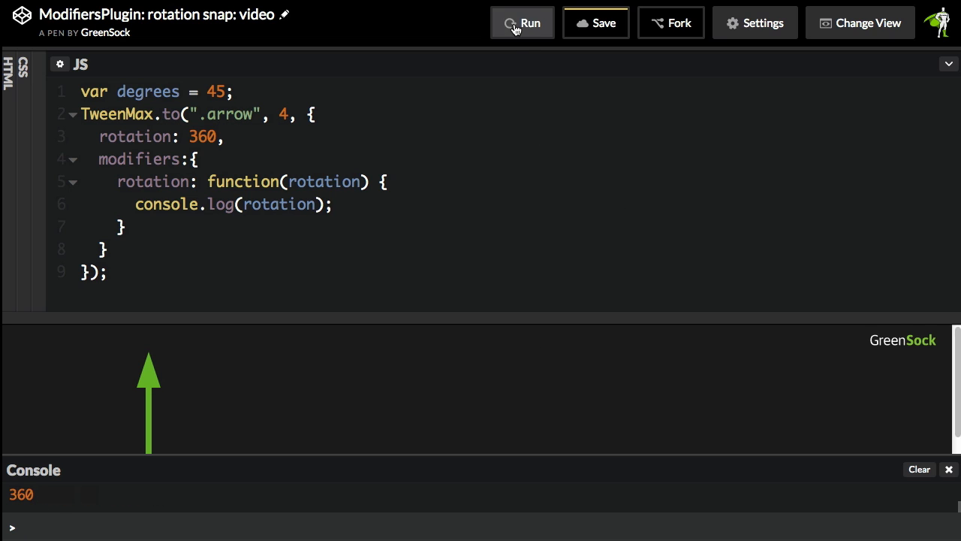
click(523, 22)
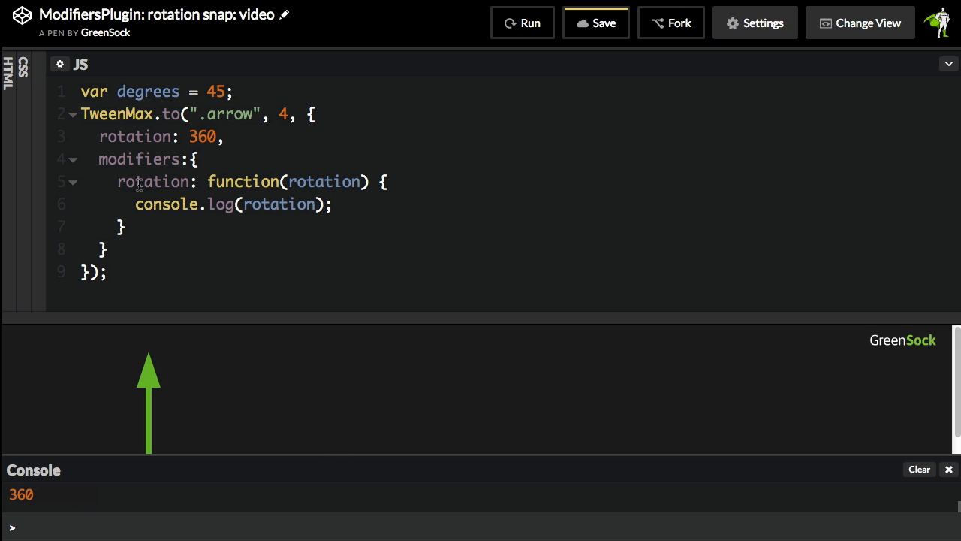
mouse_move(154, 159)
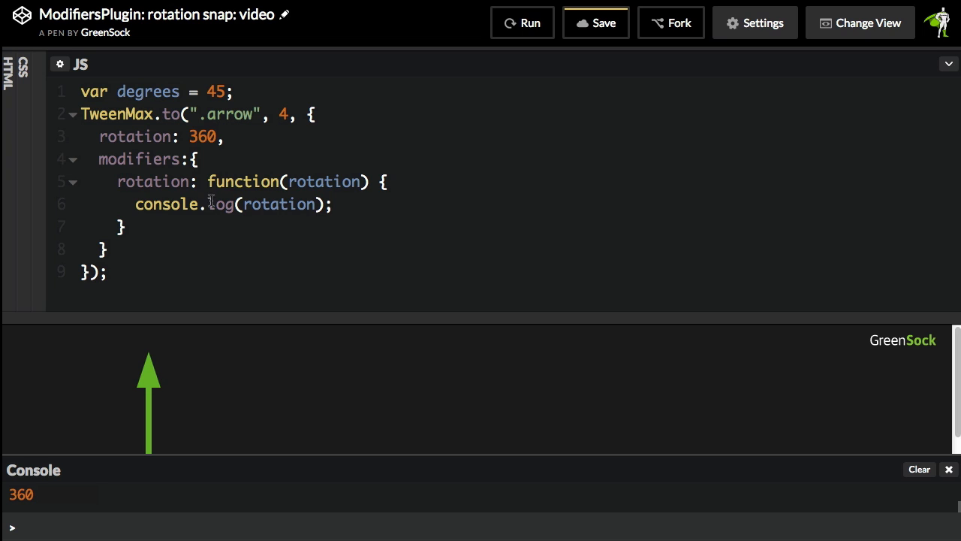
mouse_move(377, 210)
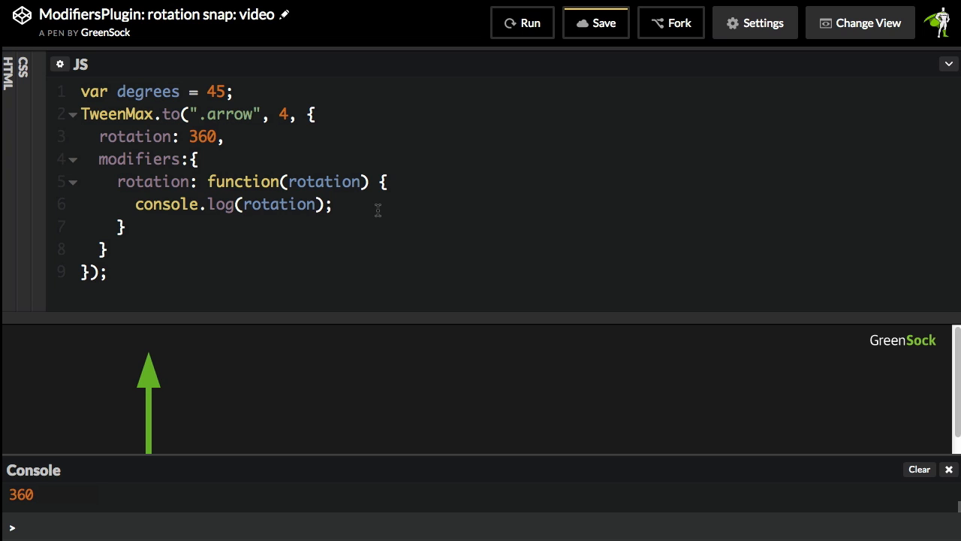
mouse_move(226, 221)
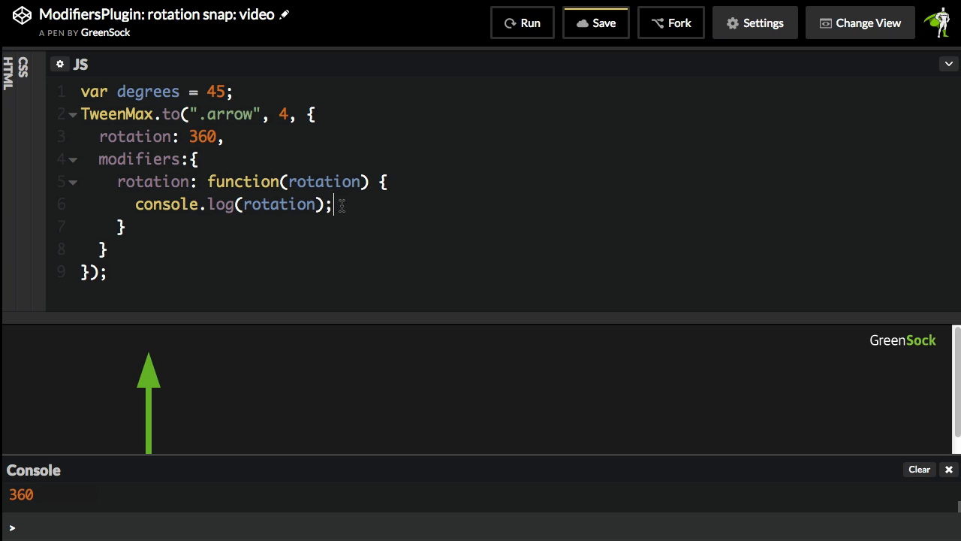
mouse_move(186, 376)
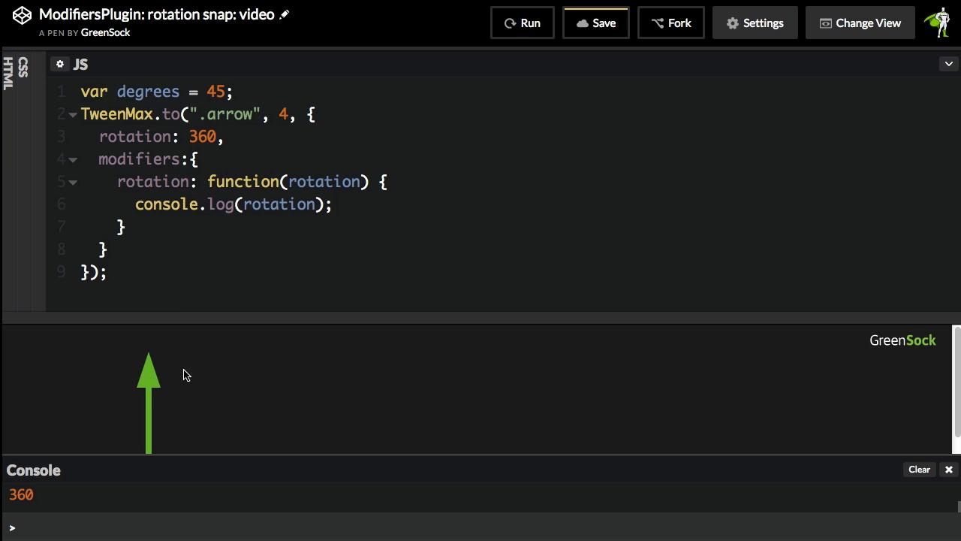
- Add a 'return rotation;' line after the log statement
key(Enter)
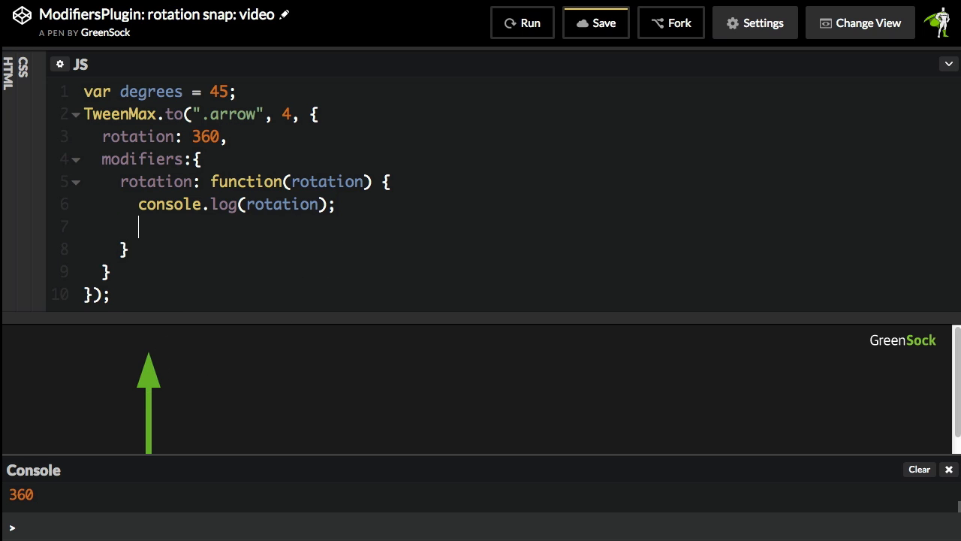
text(return)
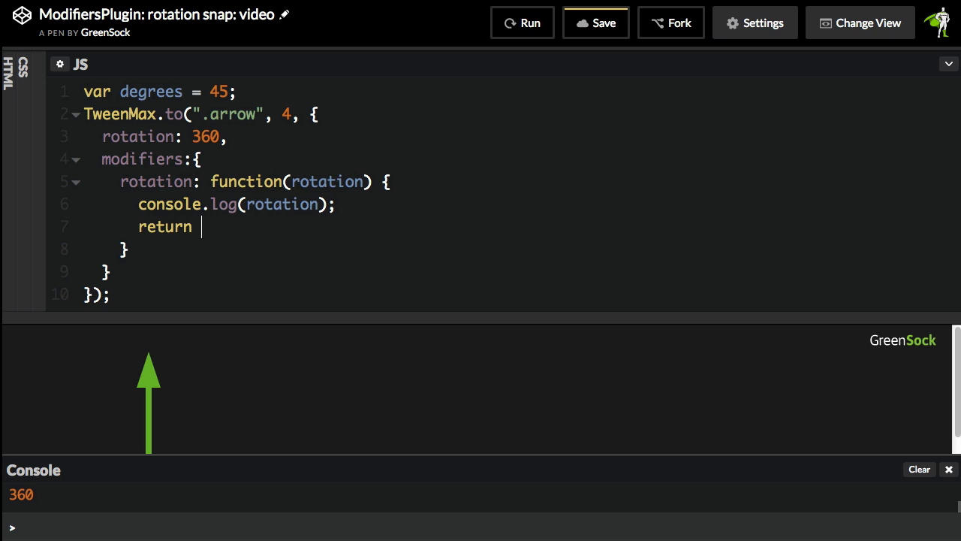
text(rotation;)
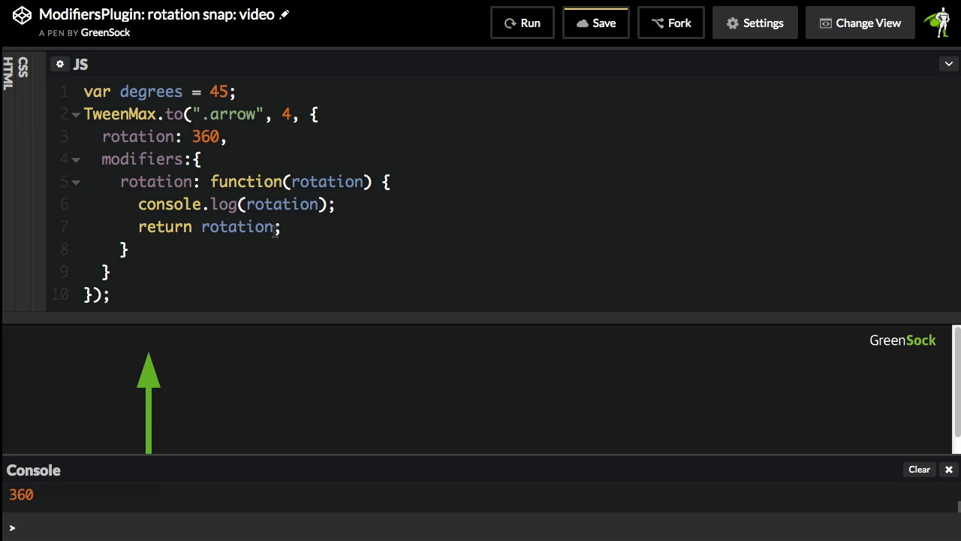
- Change the return value to Math.random() * 700
double_click(237, 227)
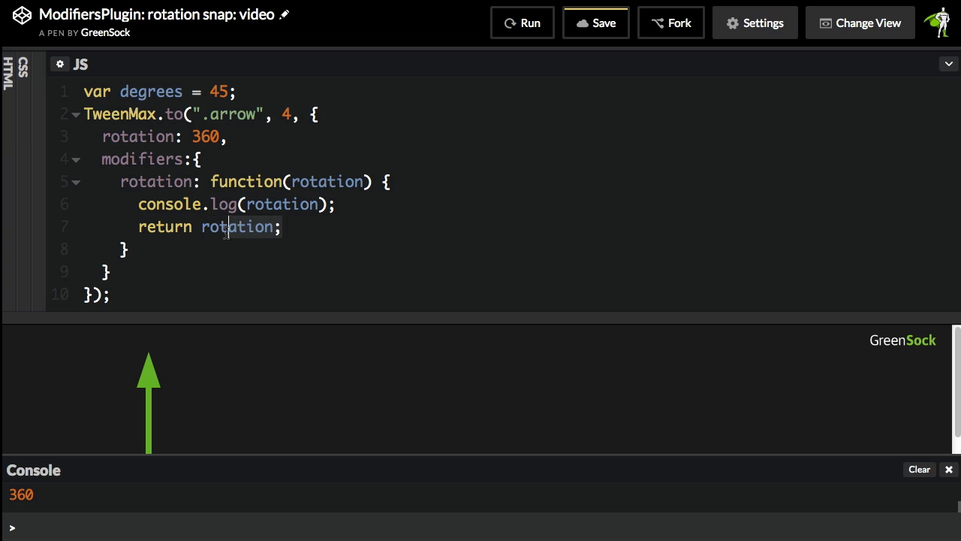
text(Math)
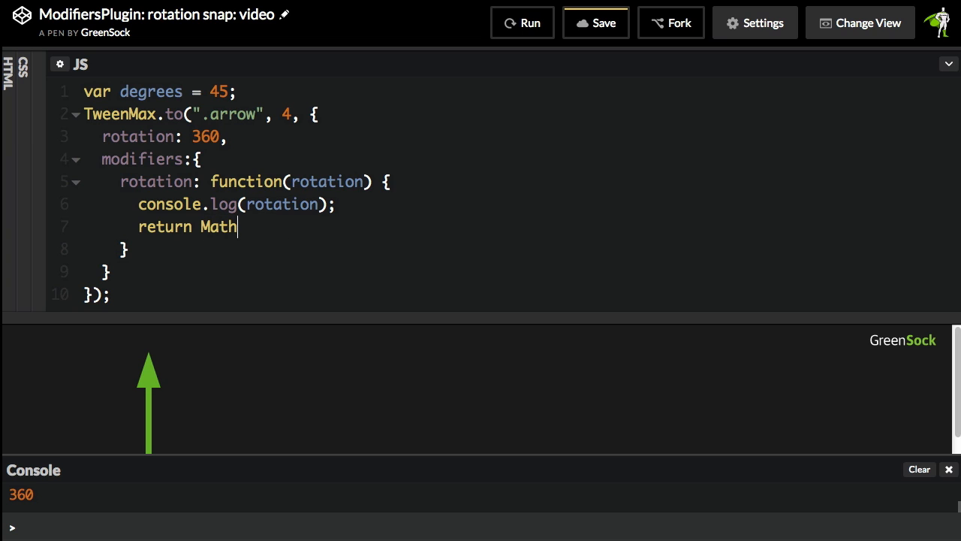
text(.random())
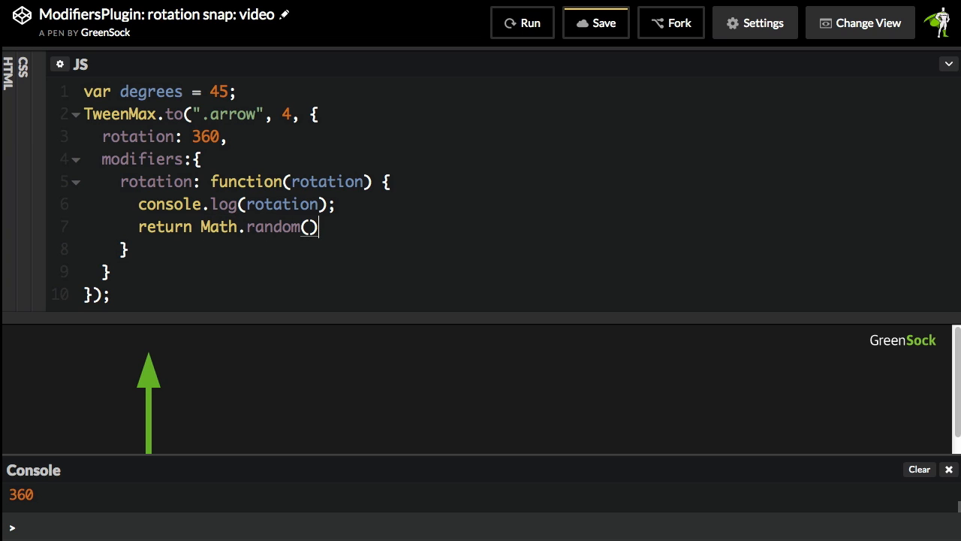
text(*)
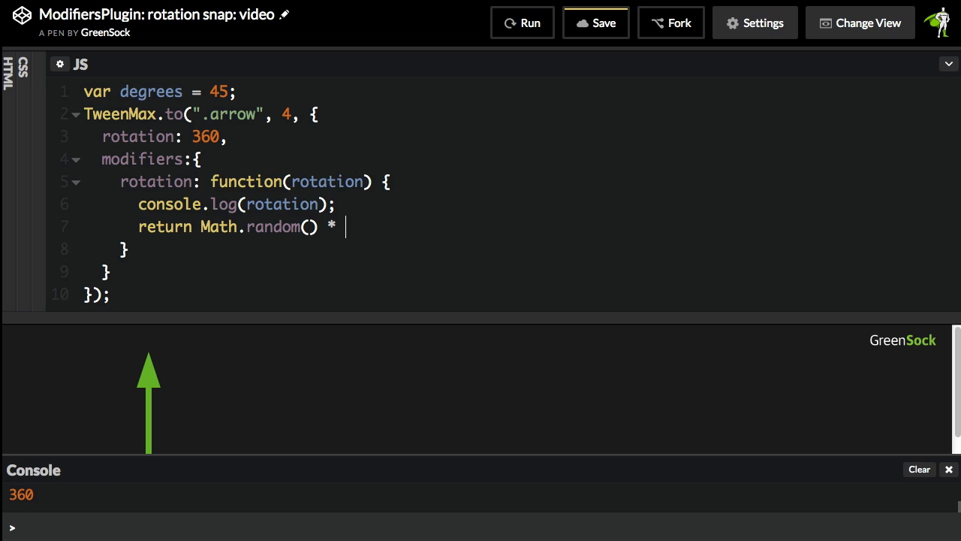
text(700;)
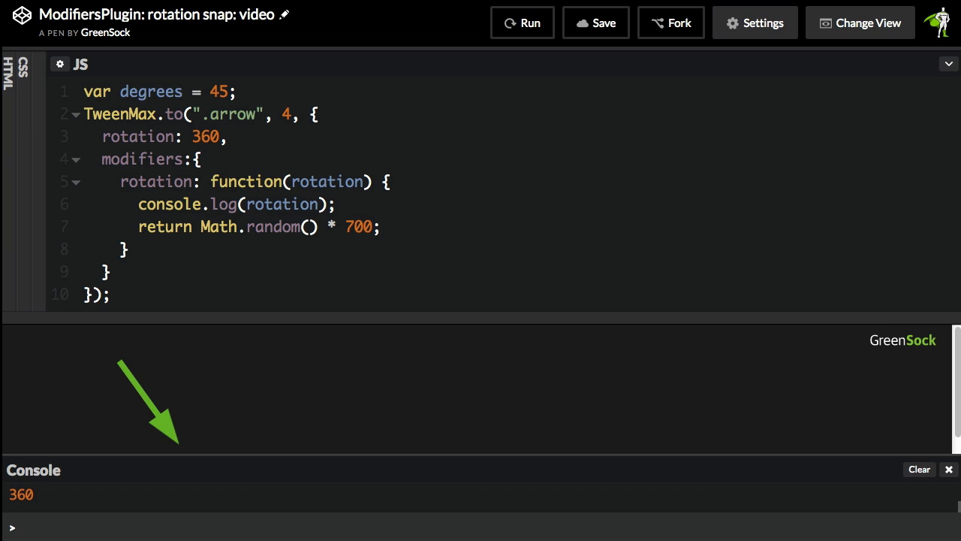
mouse_move(392, 168)
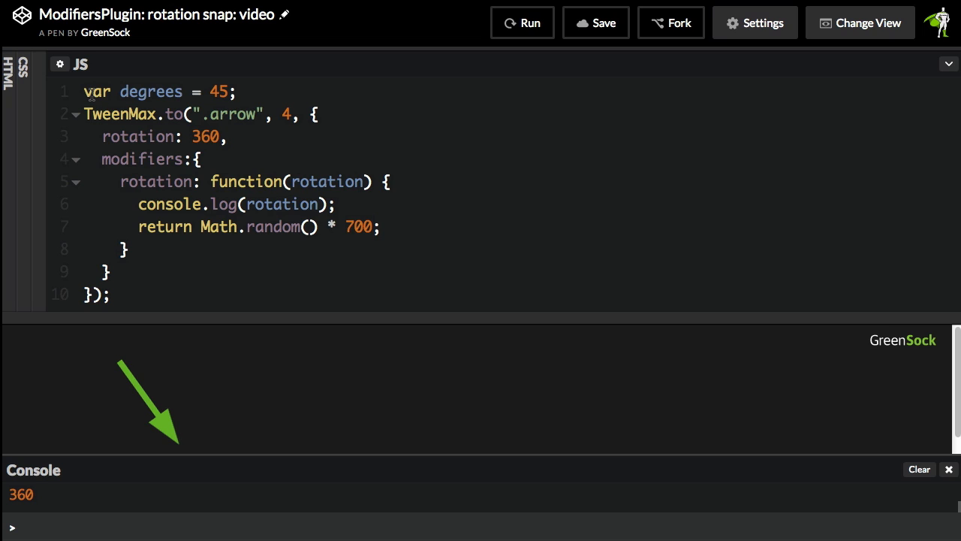
- Return Math.round(rotation / degrees) * degrees with a snap-to-45 comment and rerun
click(234, 92)
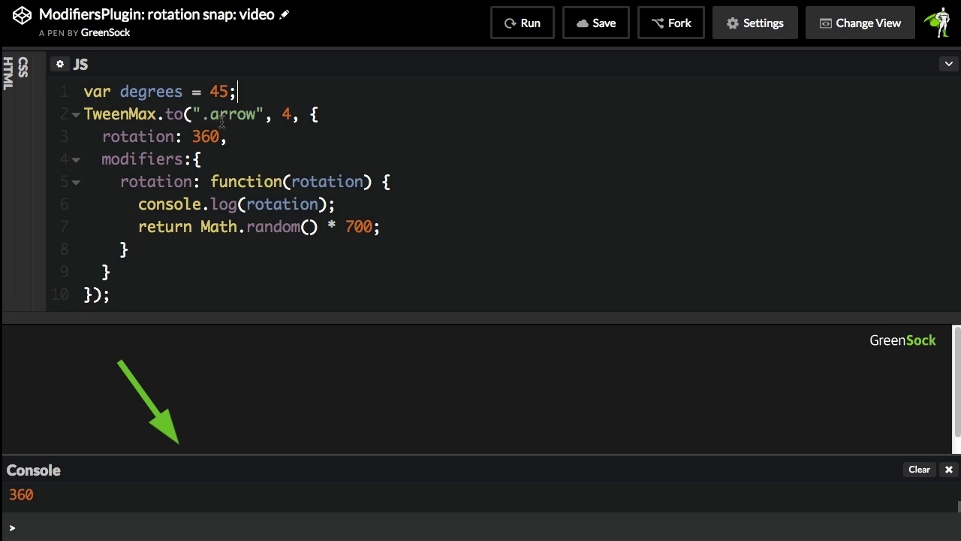
mouse_move(201, 227)
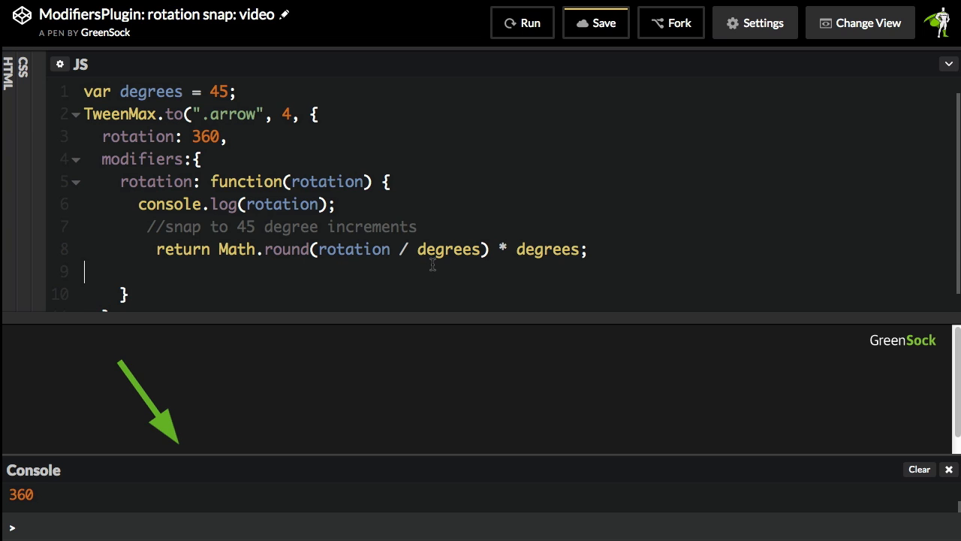
click(523, 23)
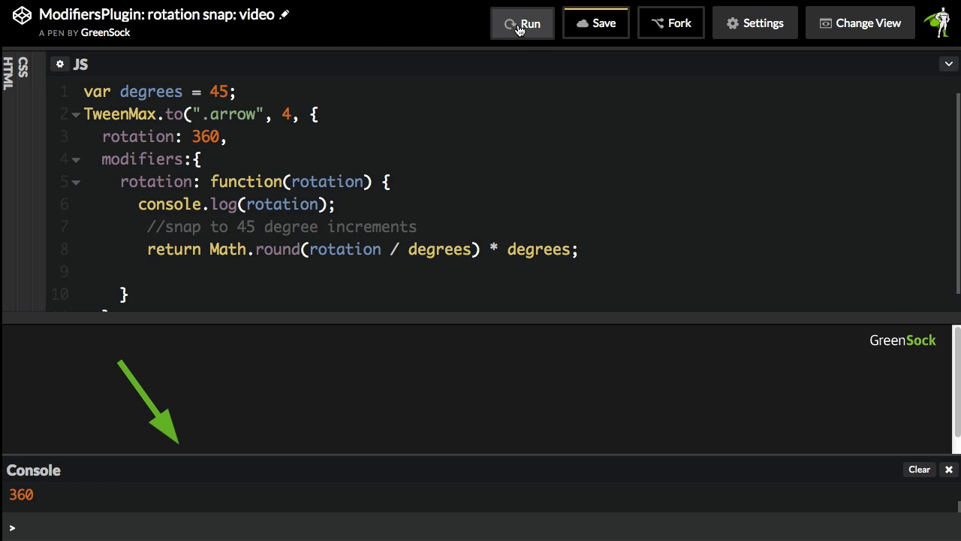
click(522, 22)
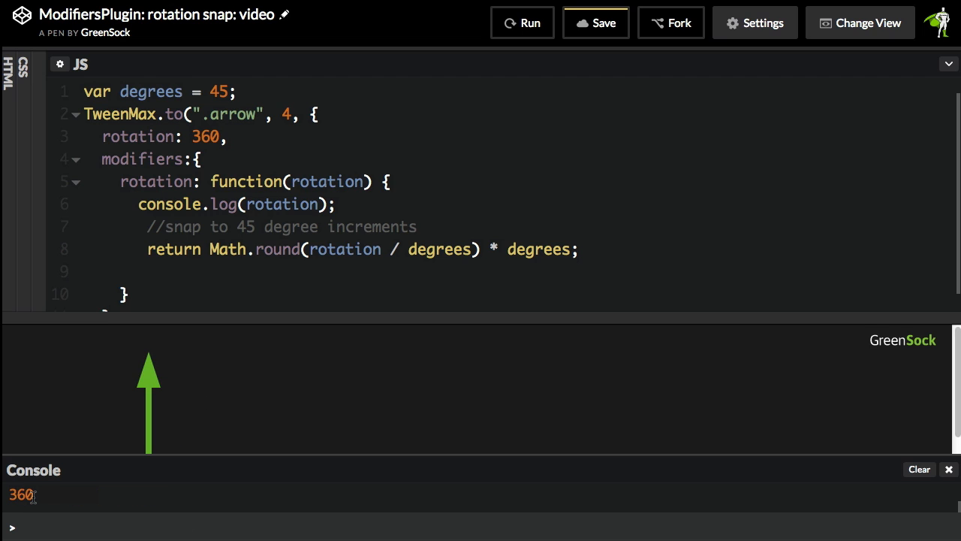
mouse_move(144, 396)
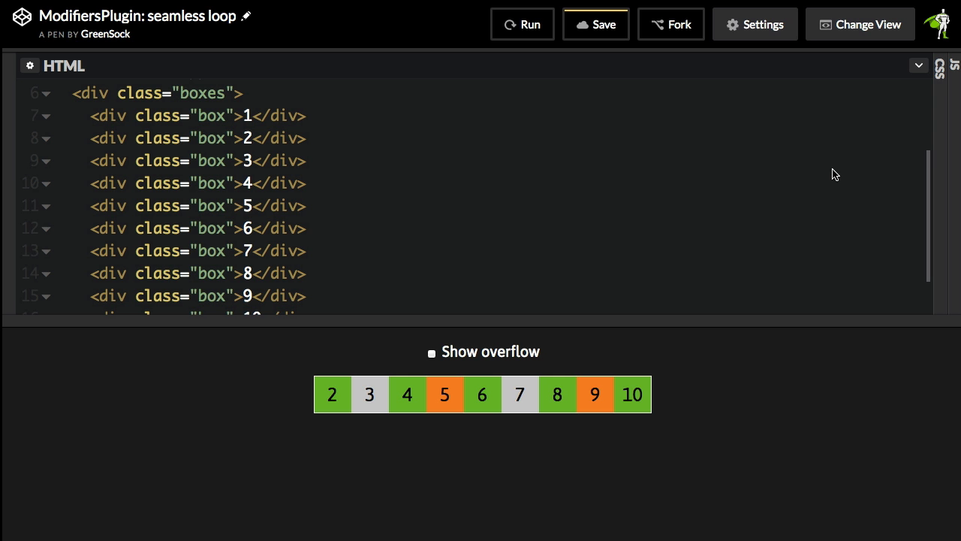
mouse_move(832, 169)
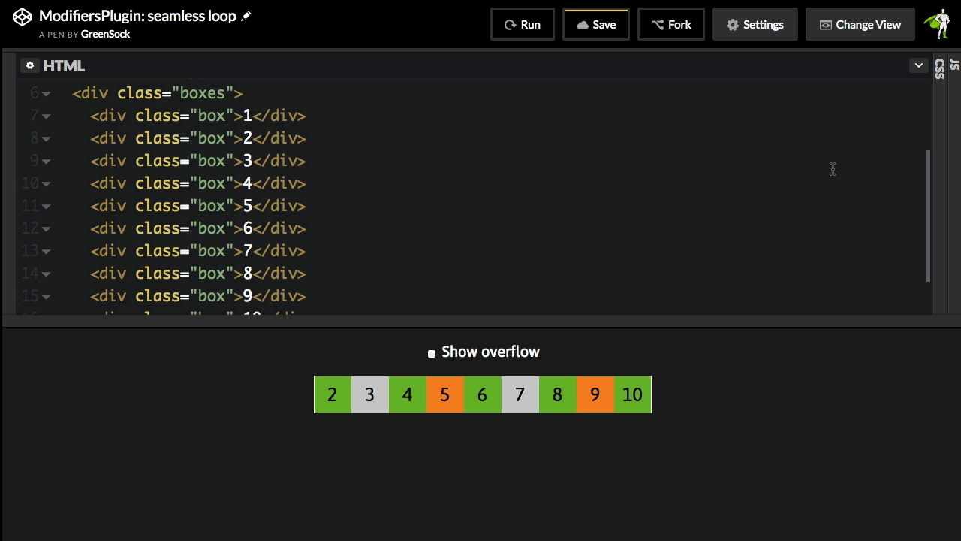
mouse_move(279, 186)
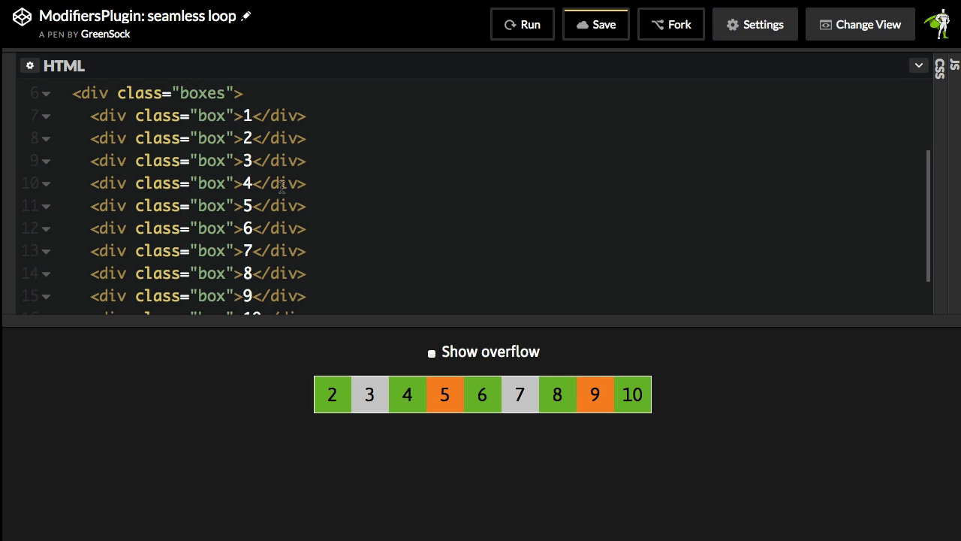
- Scroll through the seamless loop pen's HTML box divs and bring up its JavaScript code
scroll(down, 3)
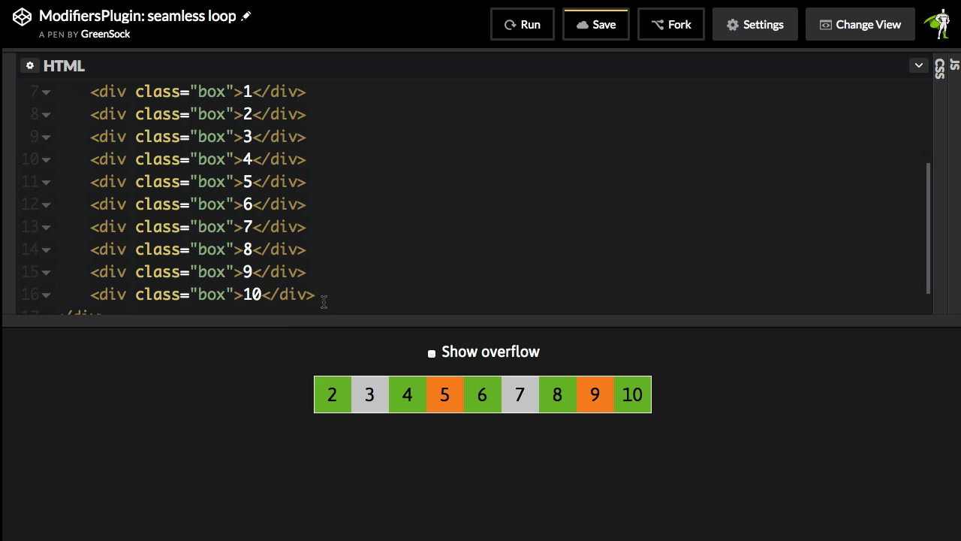
mouse_move(351, 409)
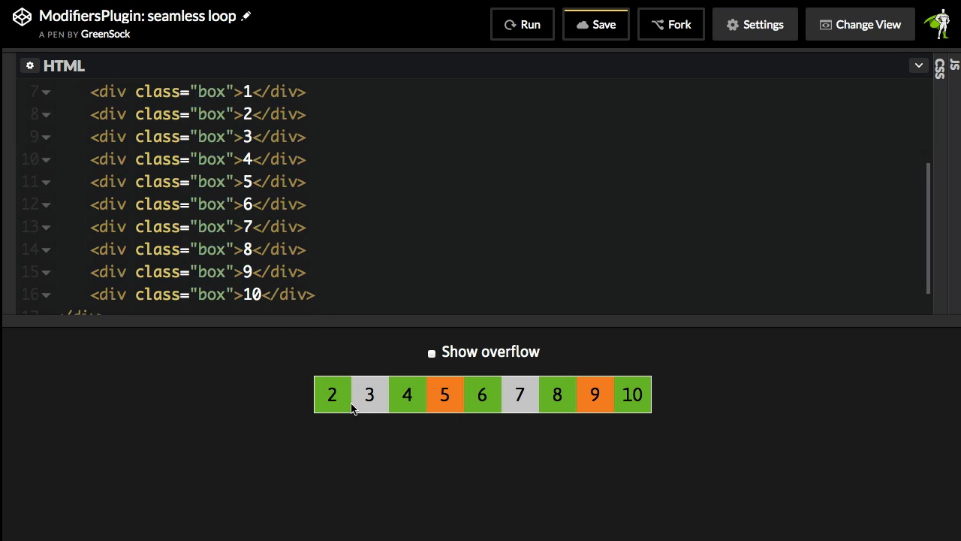
mouse_move(691, 411)
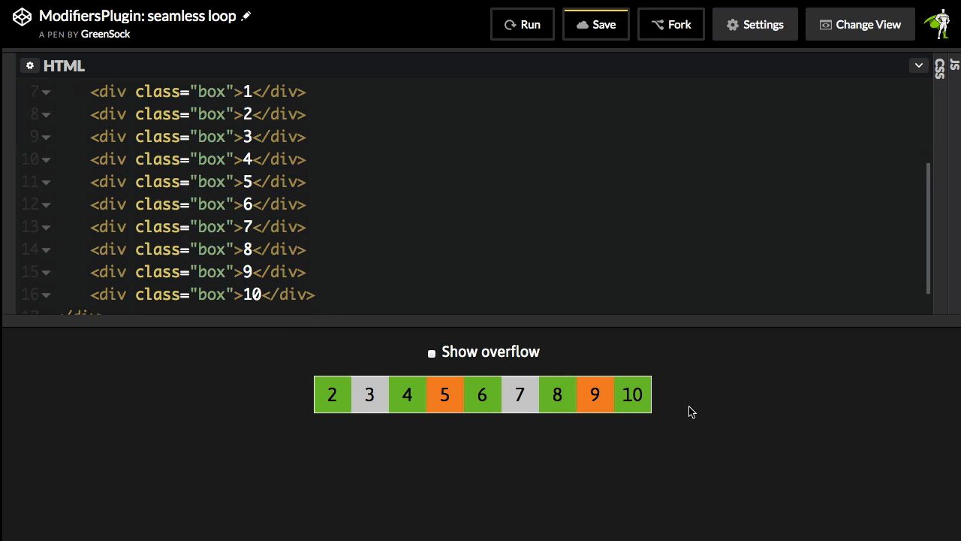
mouse_move(276, 408)
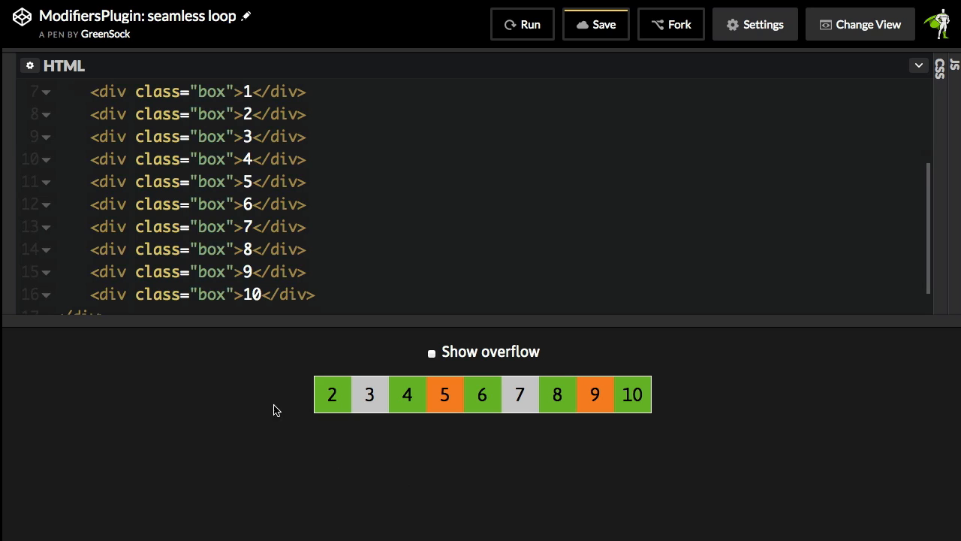
mouse_move(637, 403)
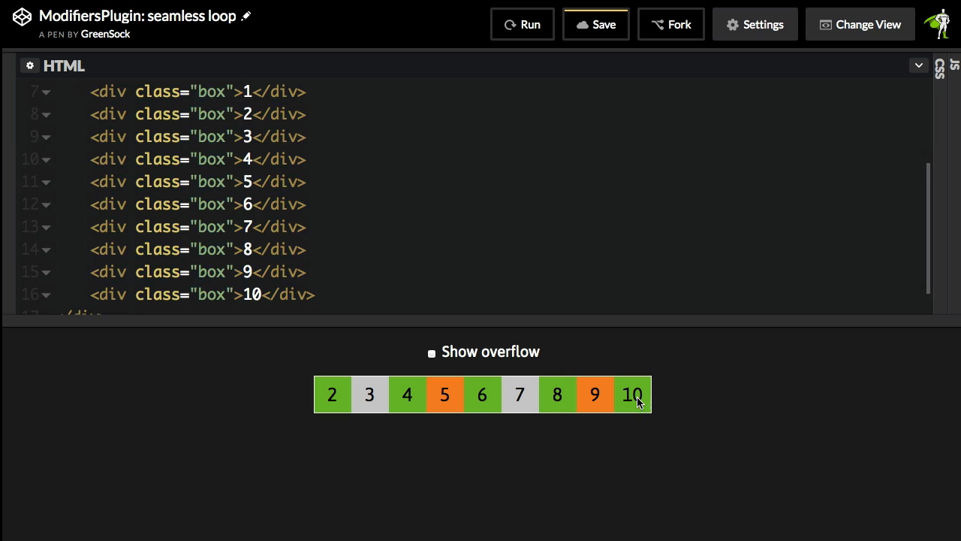
mouse_move(276, 416)
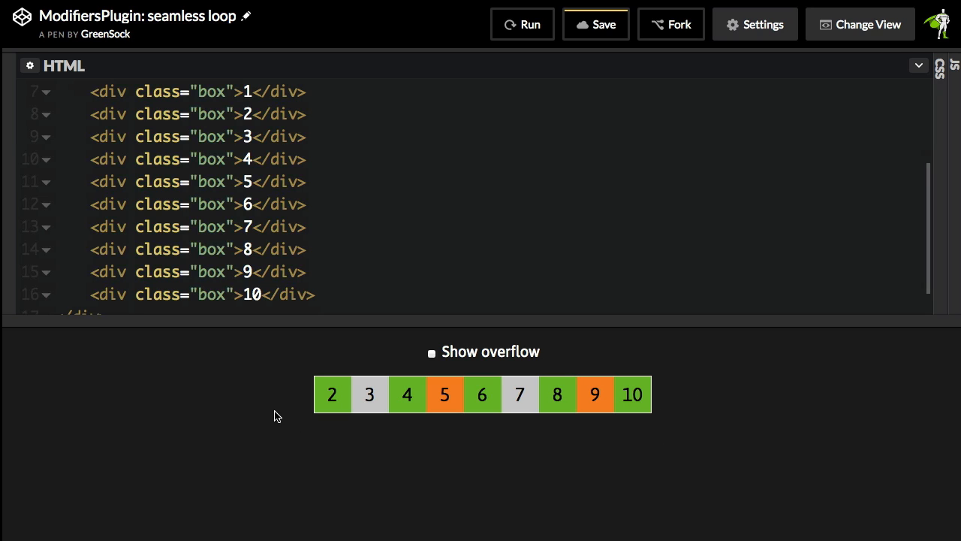
mouse_move(696, 394)
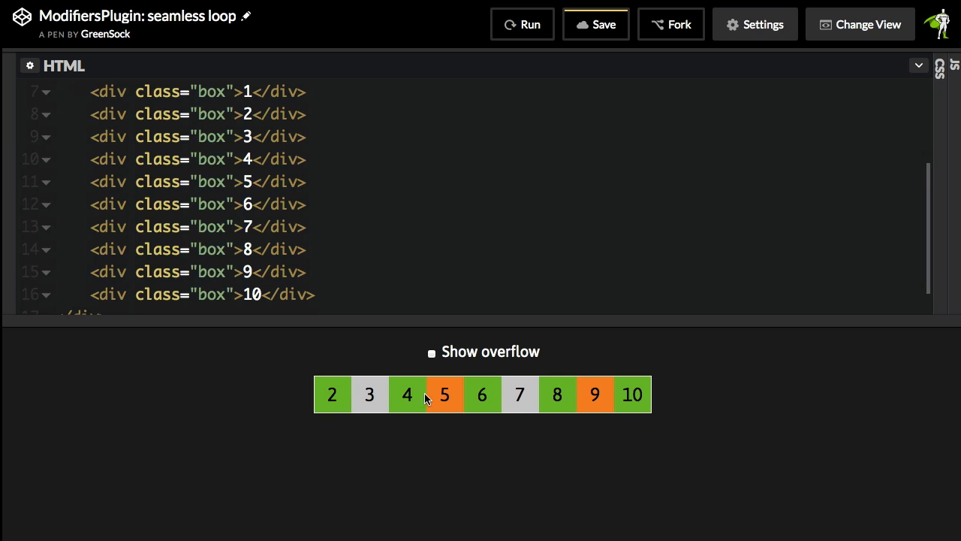
mouse_move(663, 403)
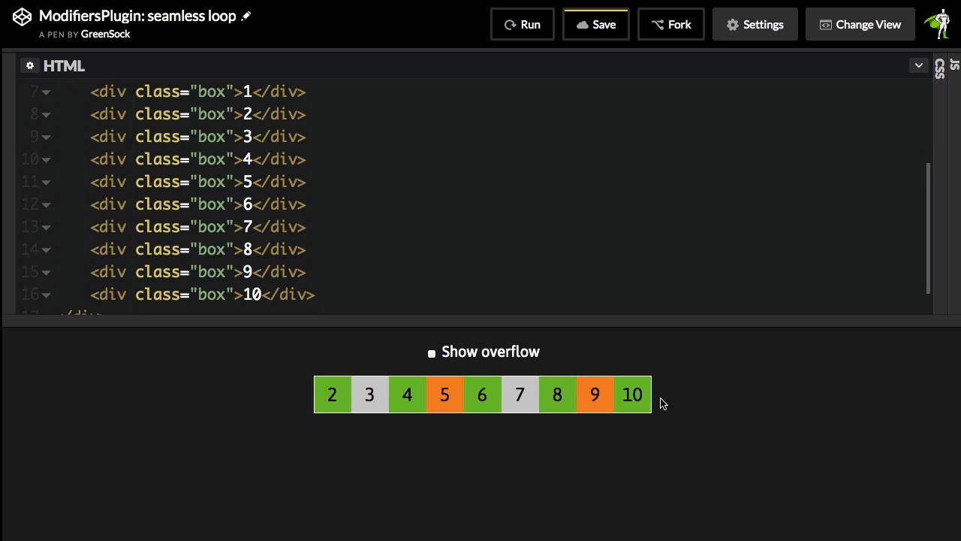
mouse_move(522, 389)
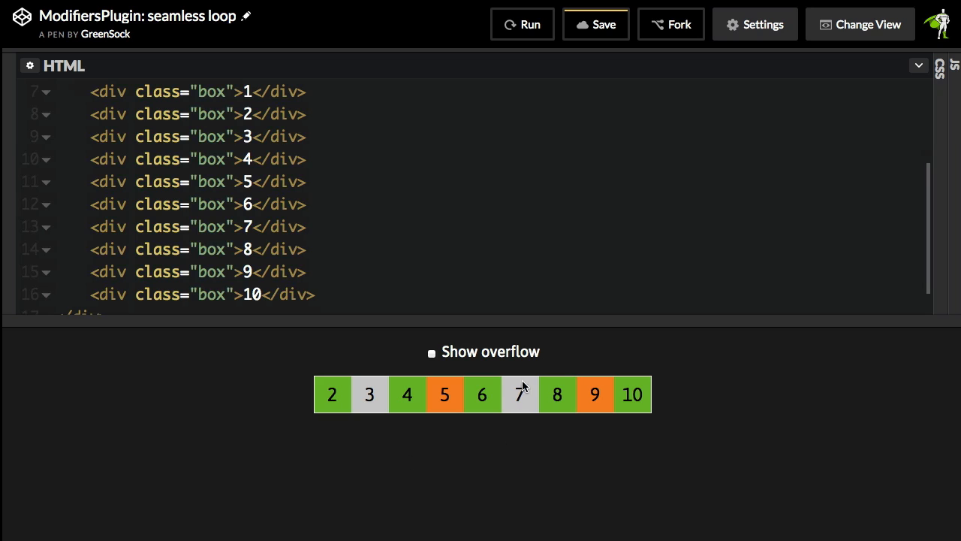
mouse_move(505, 387)
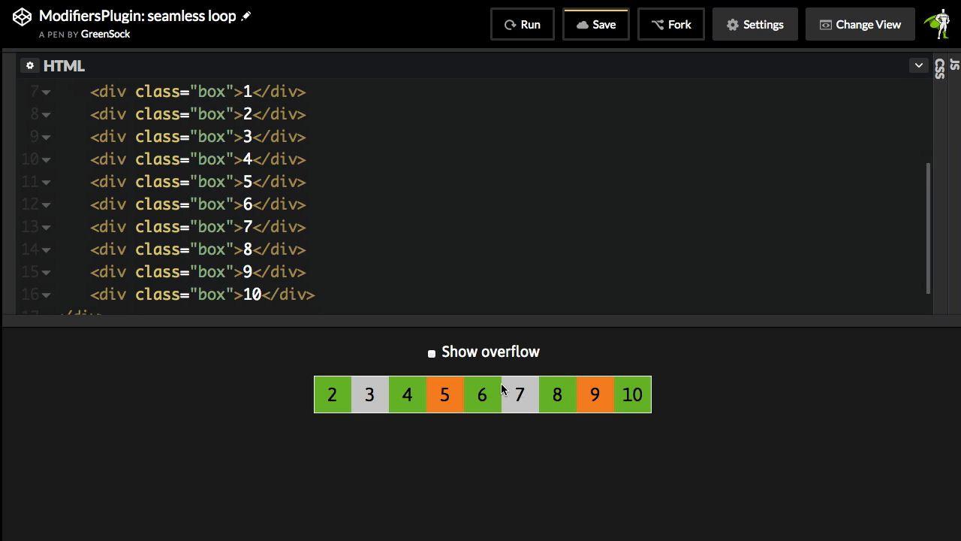
mouse_move(523, 409)
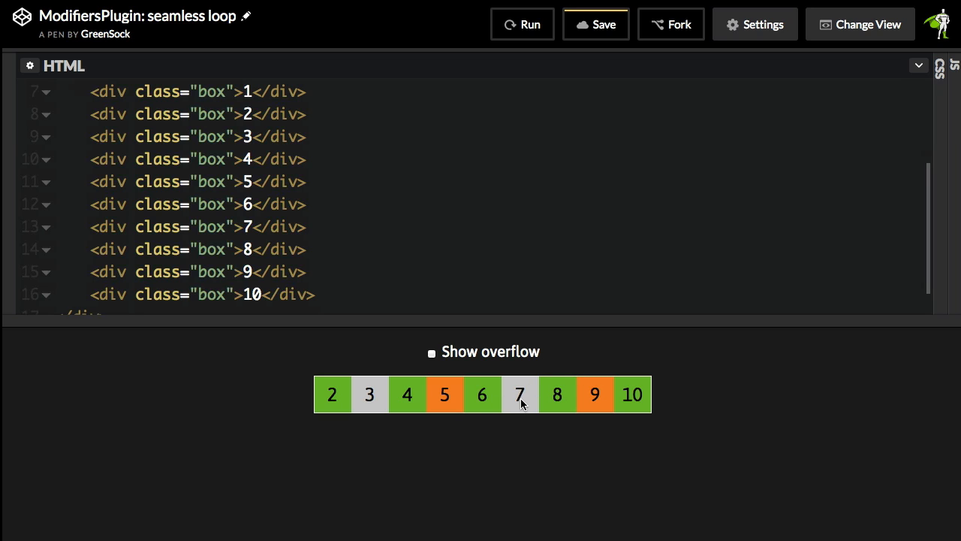
mouse_move(953, 231)
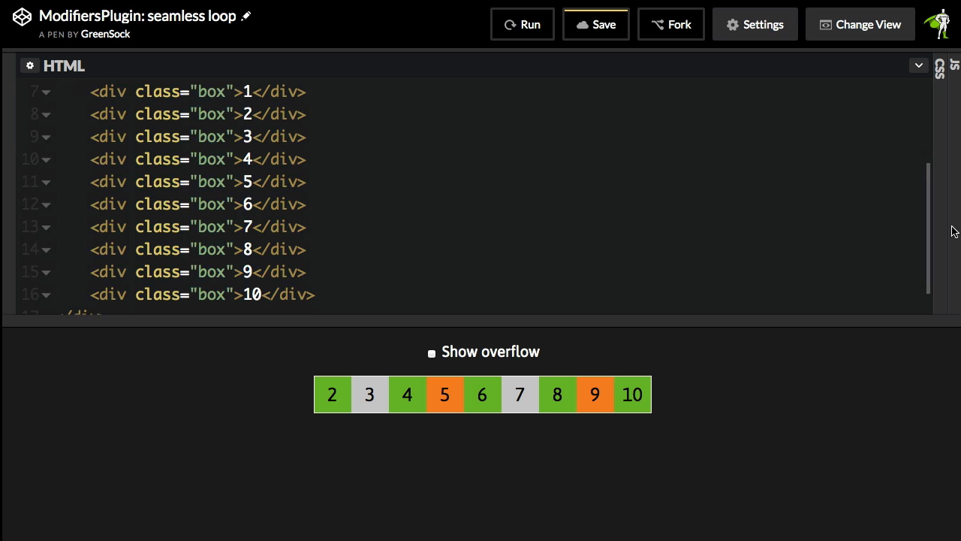
click(955, 66)
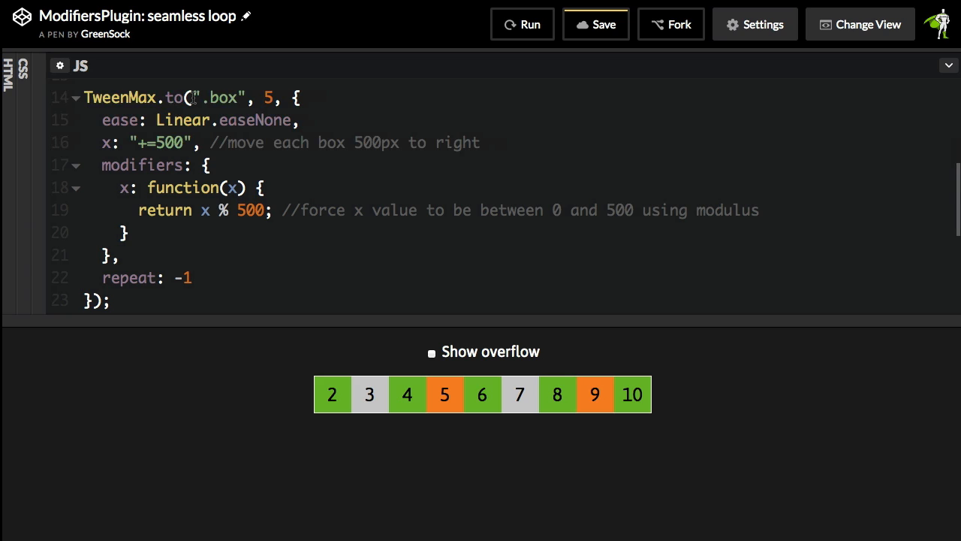
mouse_move(150, 141)
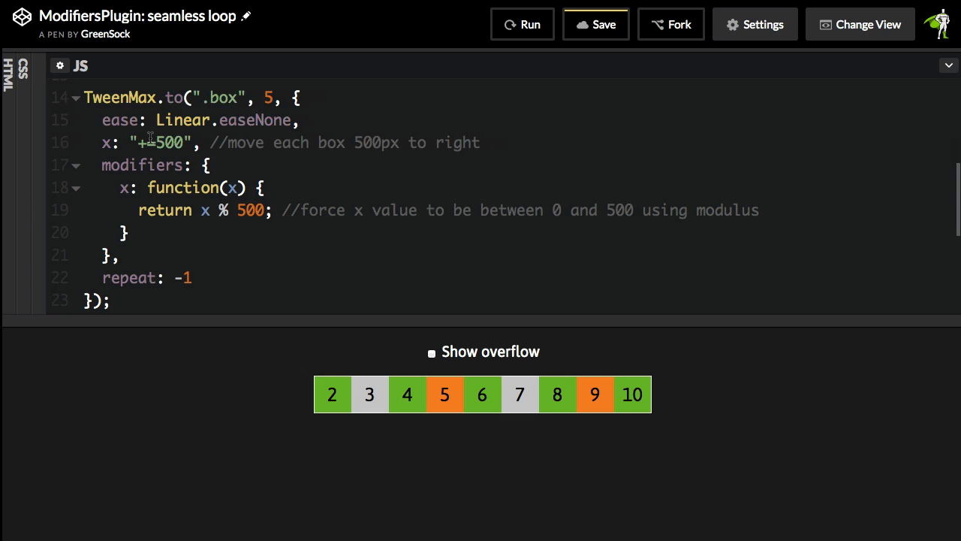
mouse_move(174, 142)
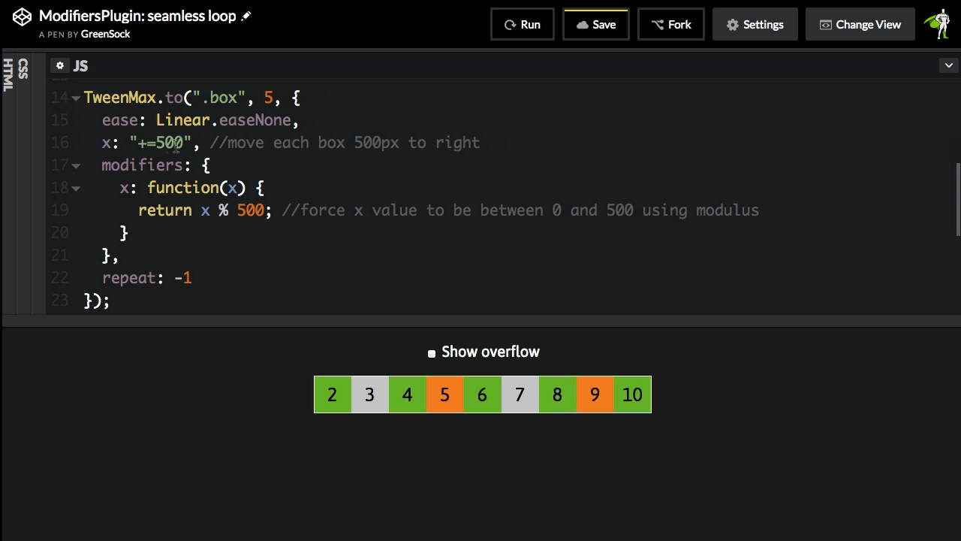
mouse_move(197, 147)
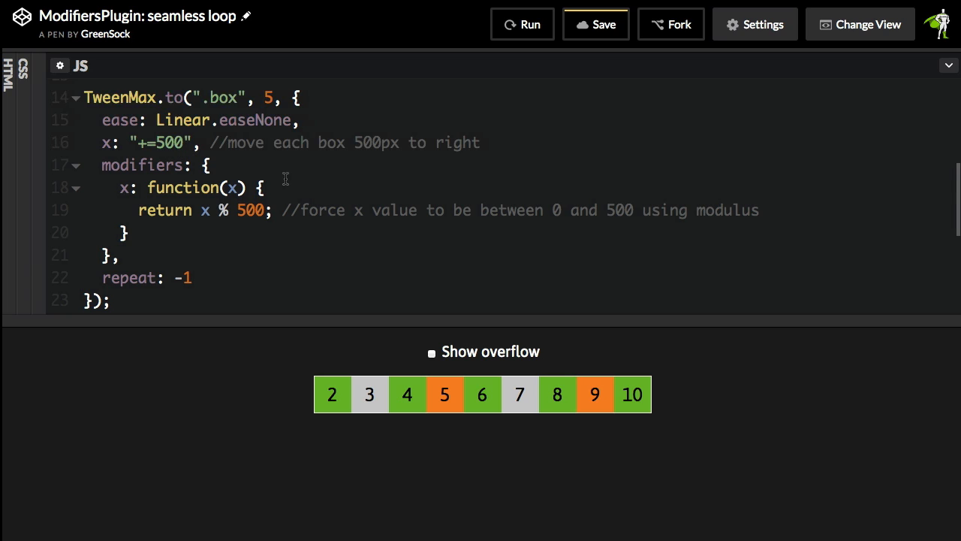
mouse_move(488, 211)
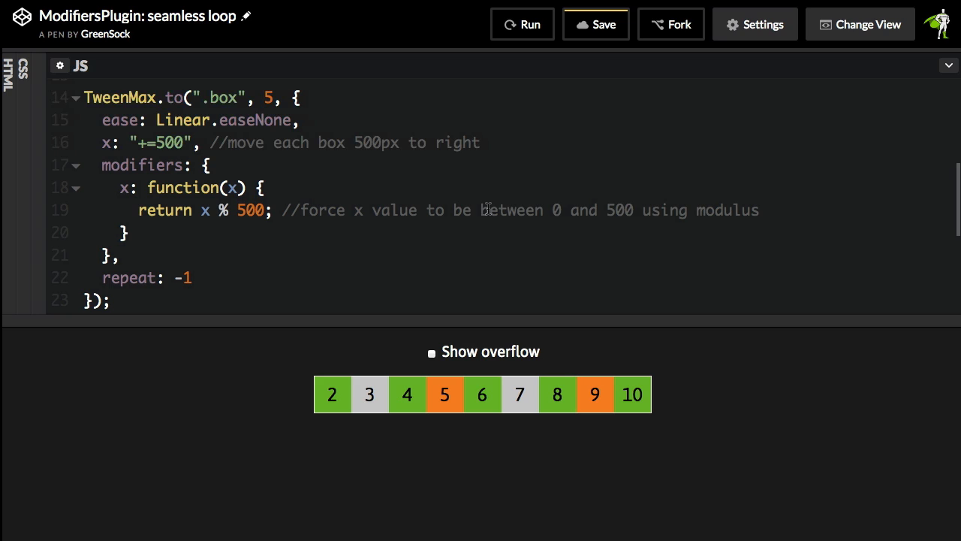
mouse_move(455, 263)
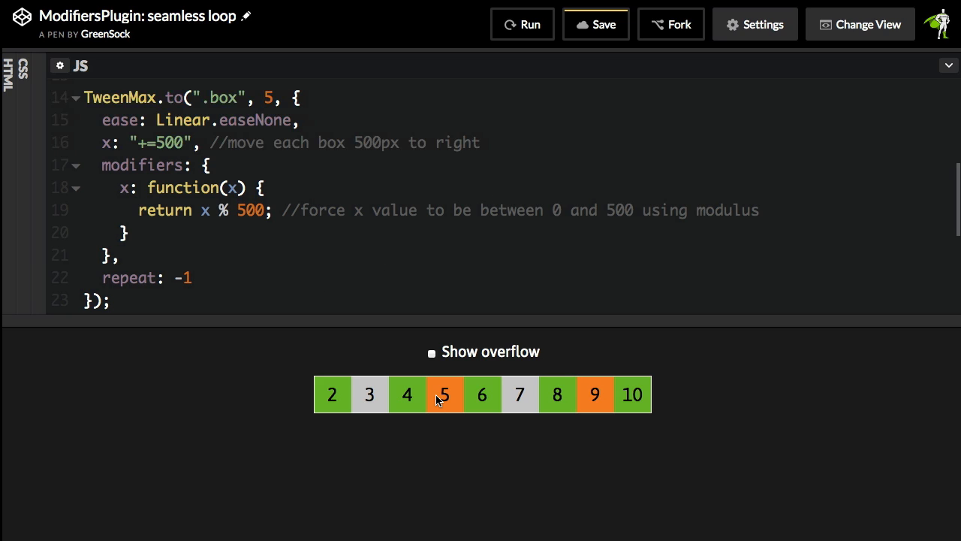
mouse_move(598, 396)
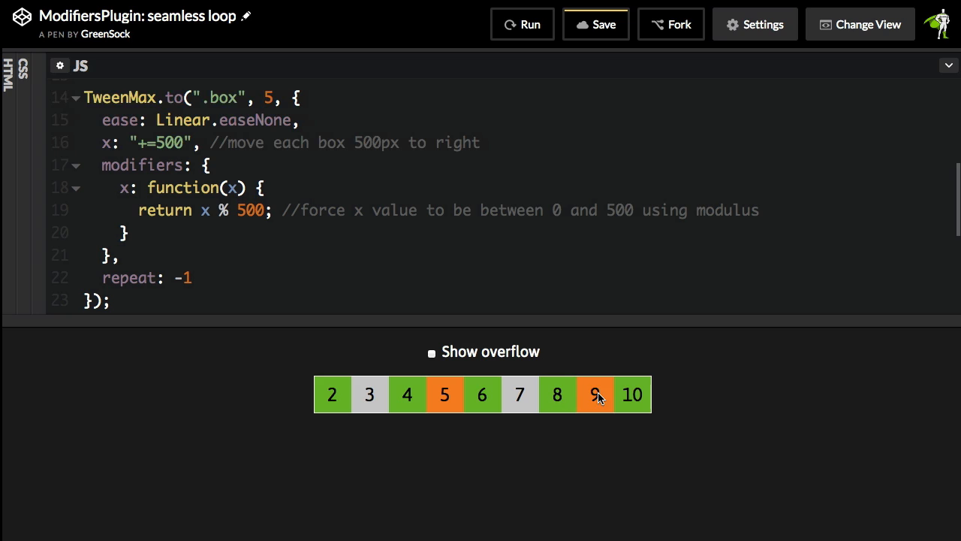
mouse_move(690, 400)
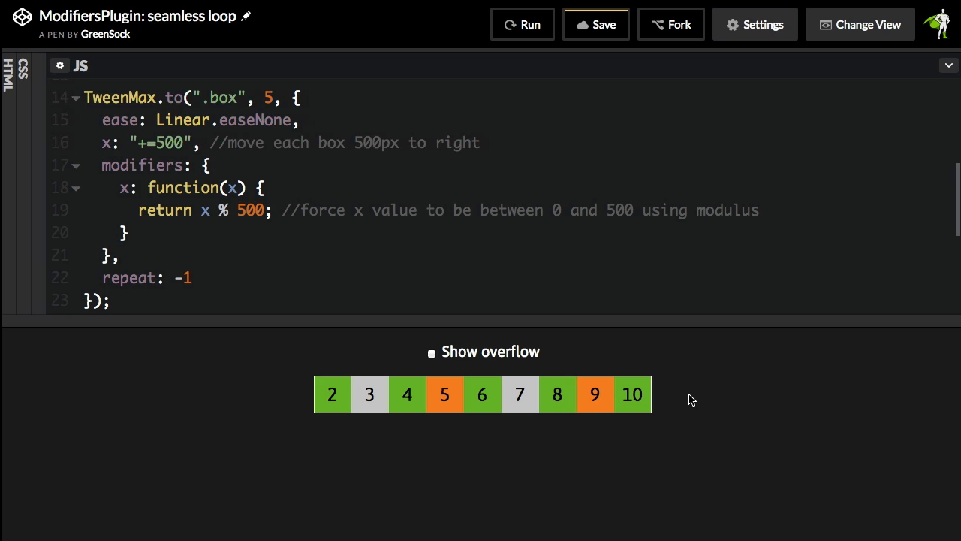
mouse_move(658, 383)
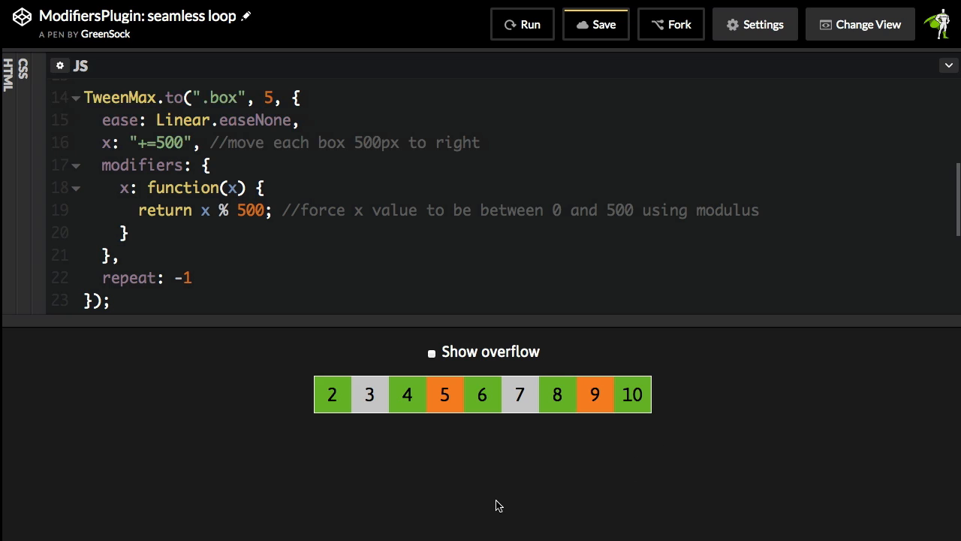
mouse_move(294, 394)
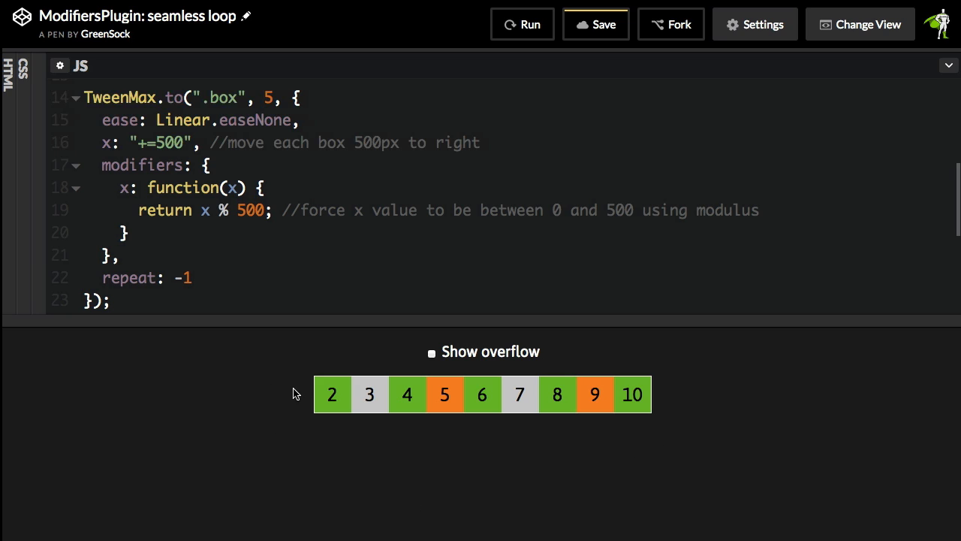
mouse_move(303, 255)
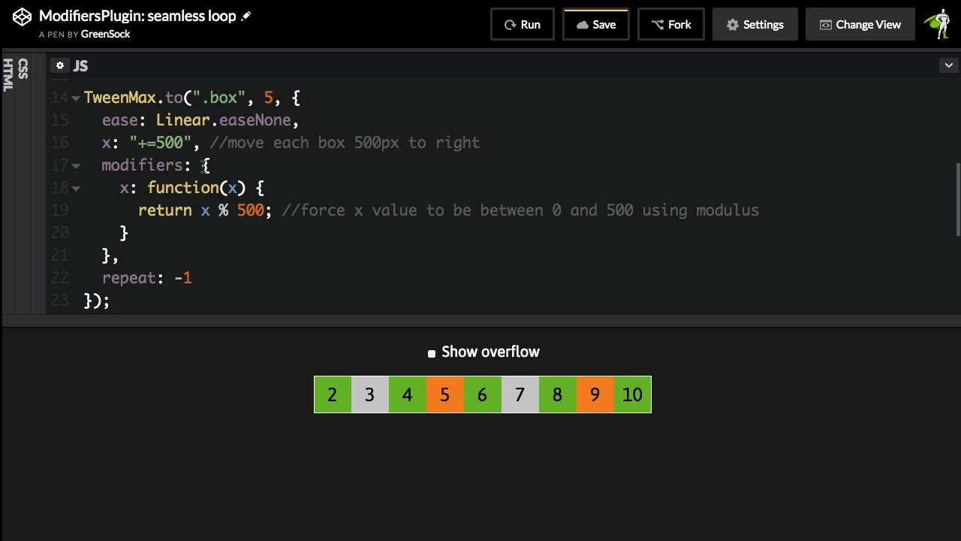
mouse_move(222, 183)
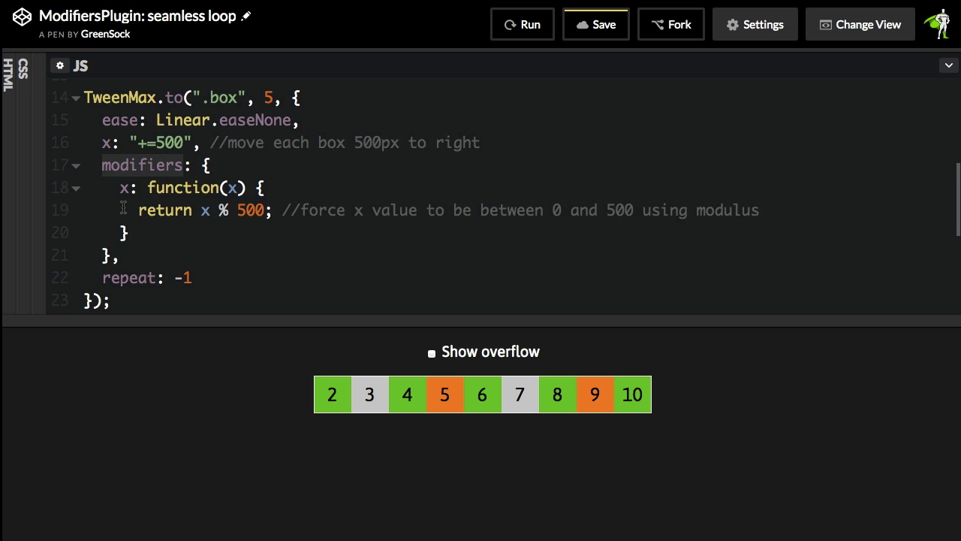
mouse_move(150, 235)
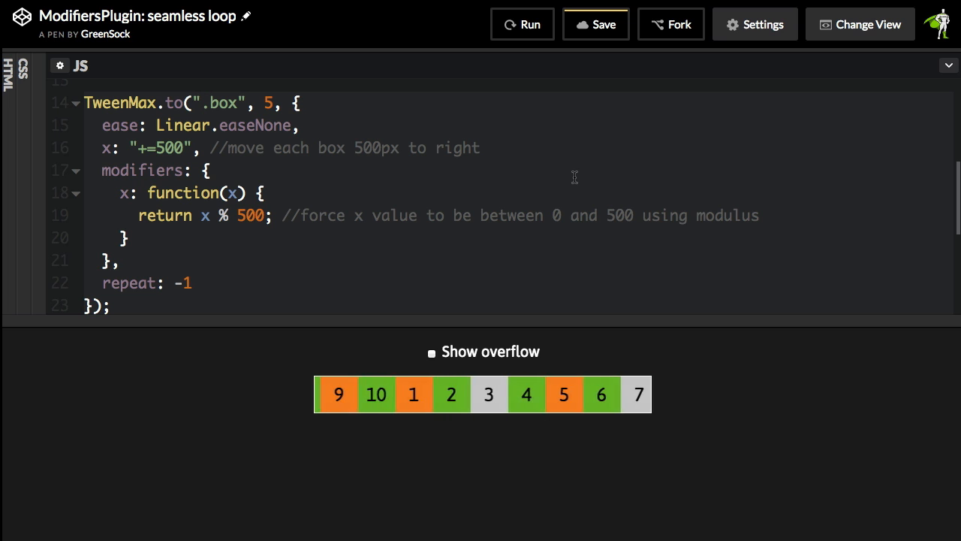
click(433, 351)
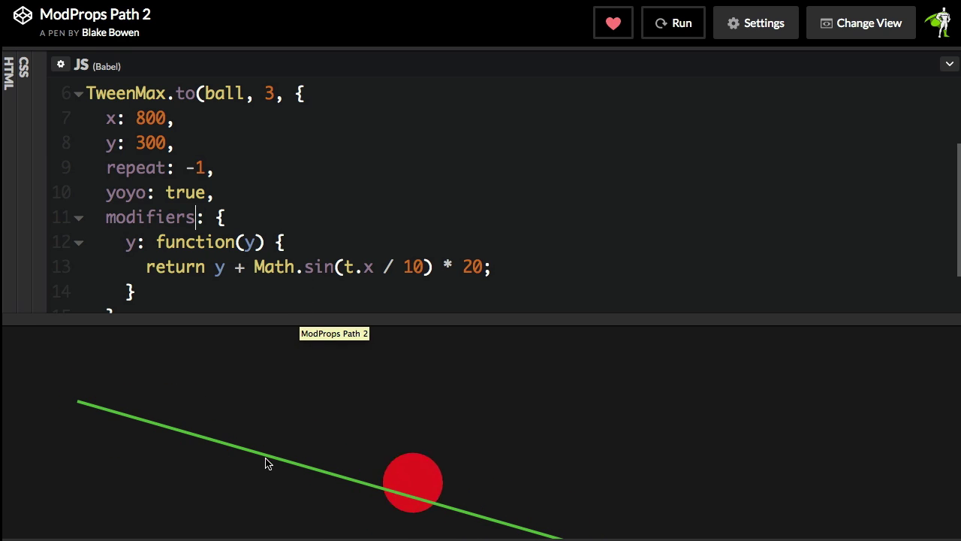
mouse_move(370, 268)
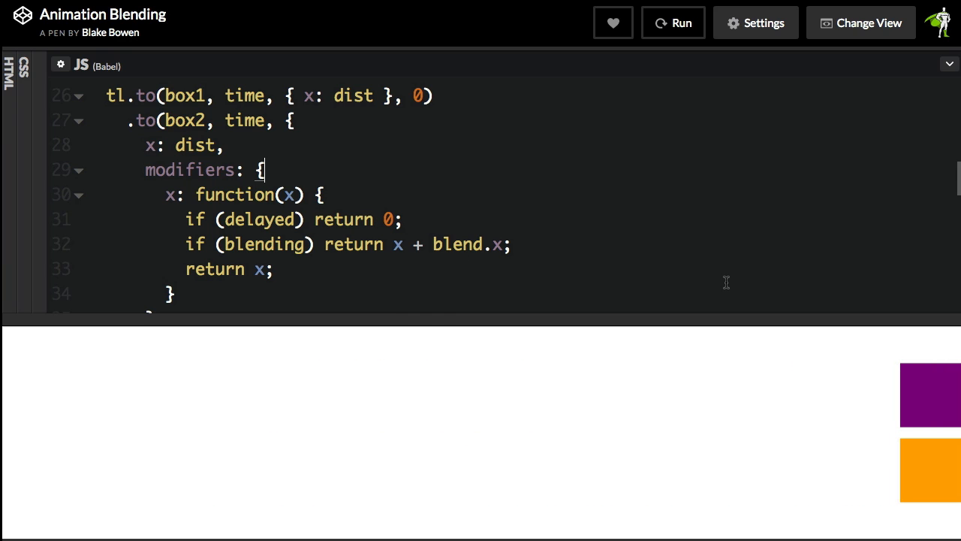
- Switch to the Animation Blending pen
click(673, 22)
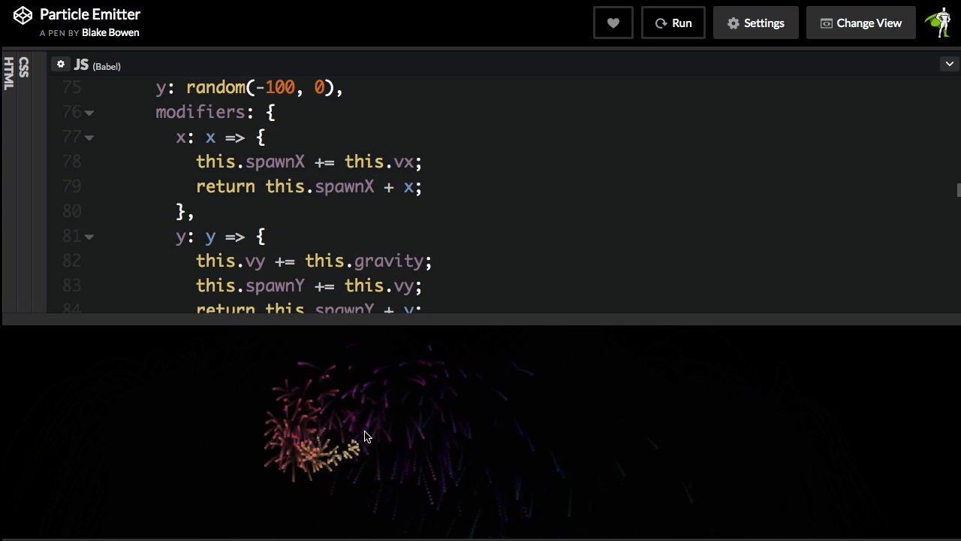
mouse_move(499, 420)
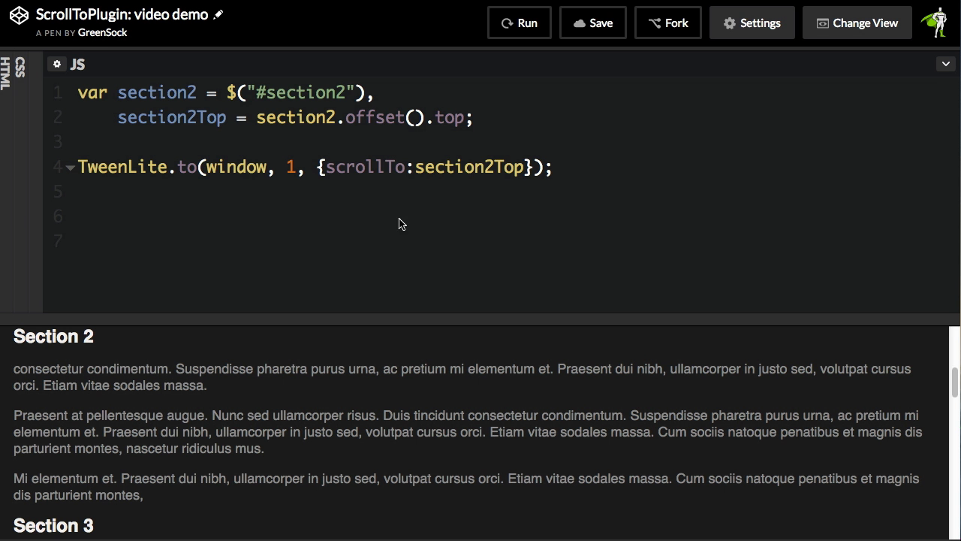
mouse_move(328, 180)
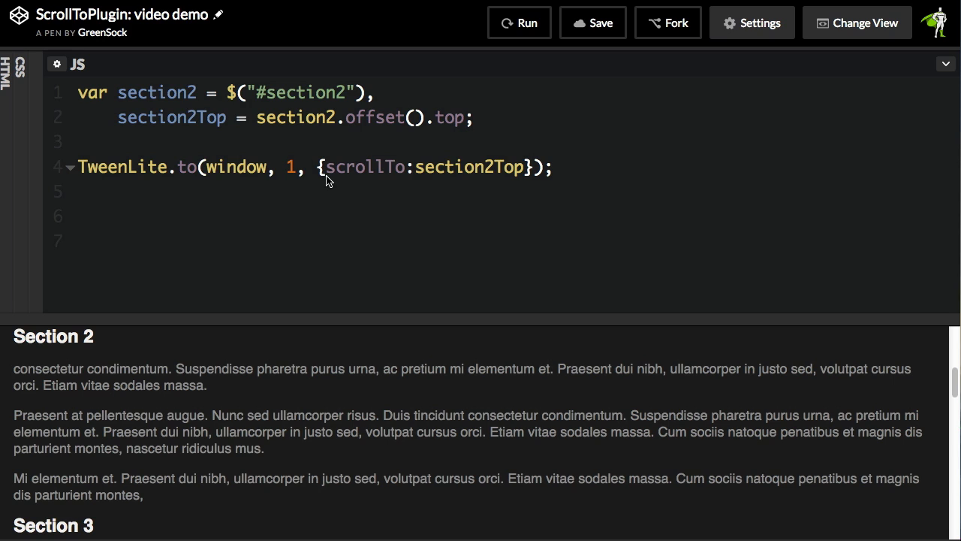
mouse_move(325, 116)
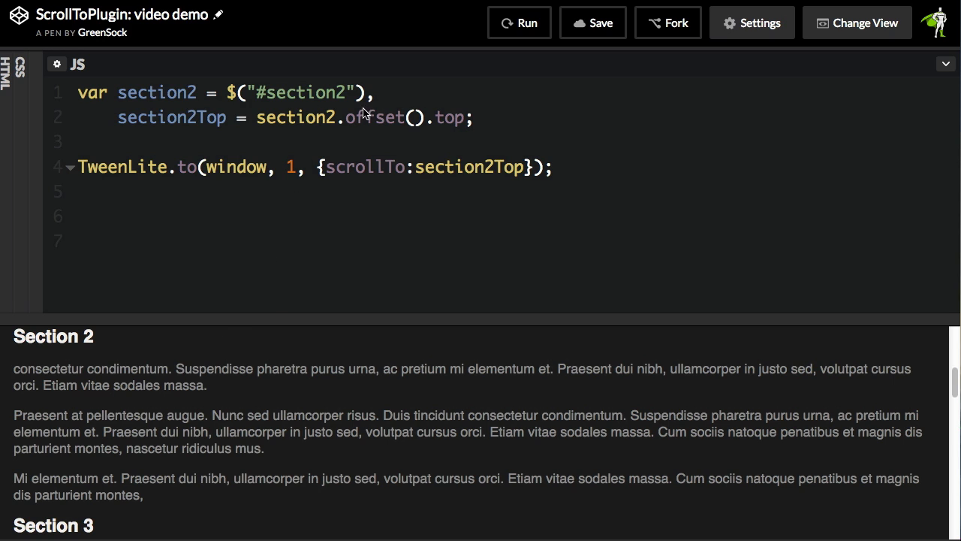
mouse_move(496, 123)
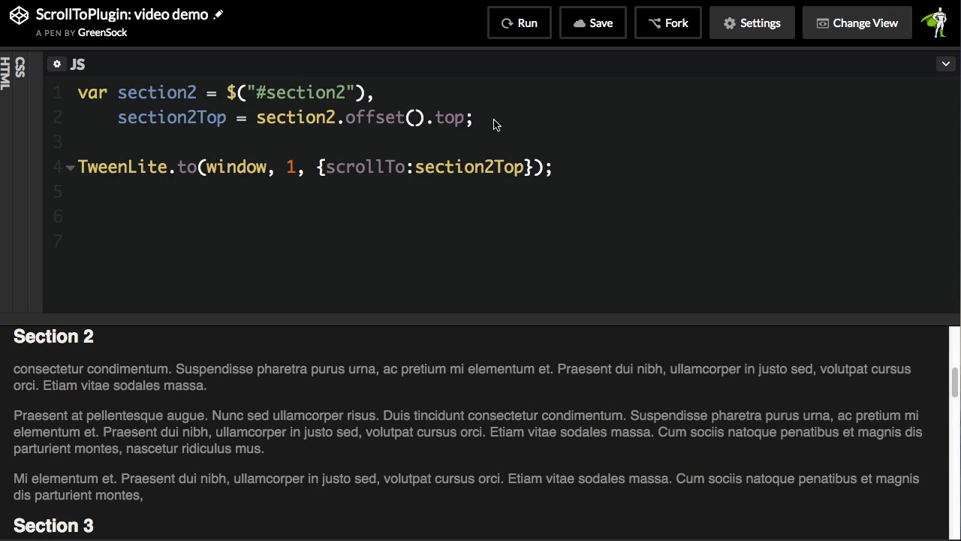
mouse_move(448, 130)
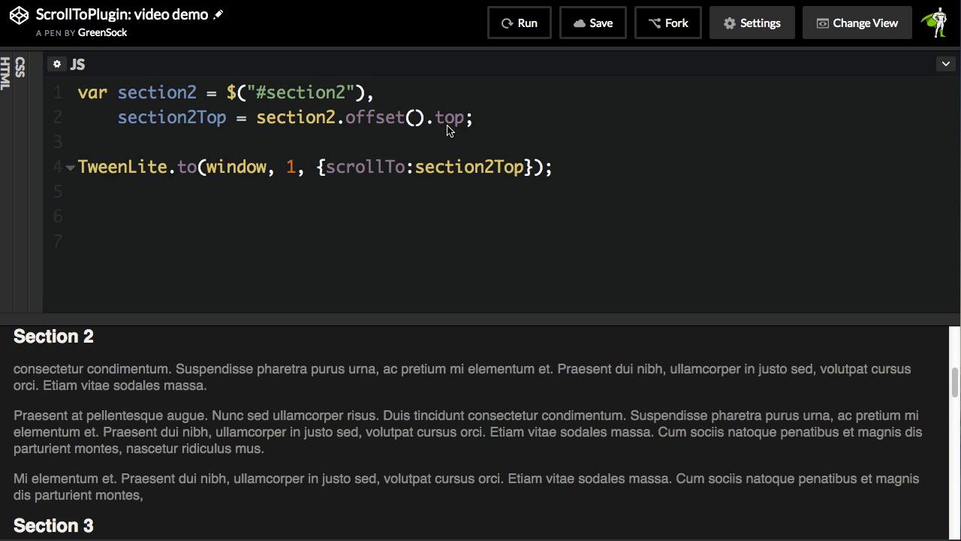
mouse_move(466, 173)
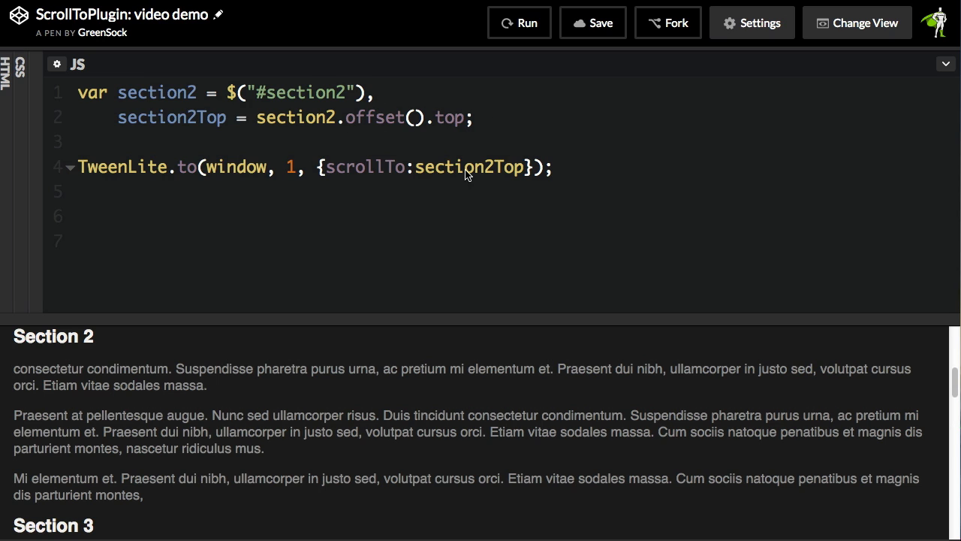
mouse_move(559, 69)
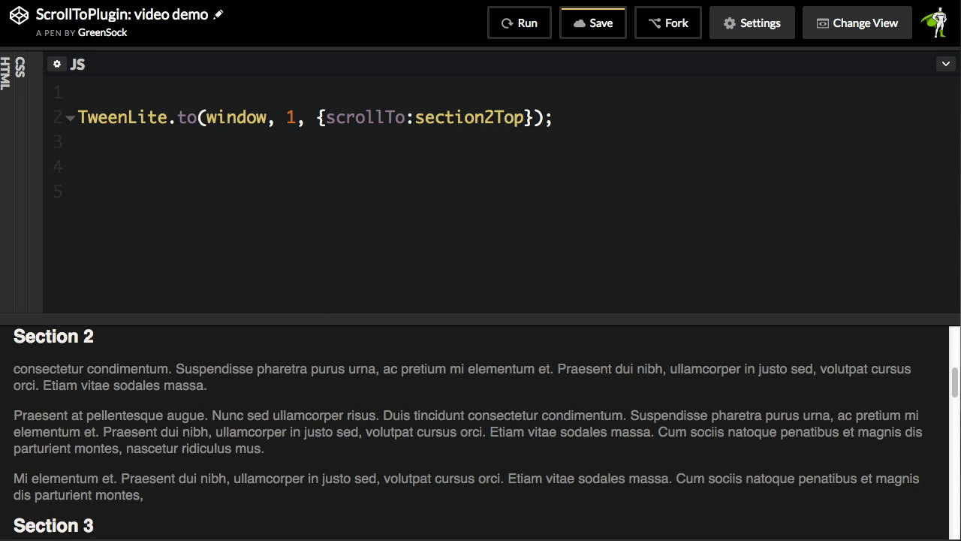
- Replace the section2Top scroll target with the selector "#section2"
double_click(469, 117)
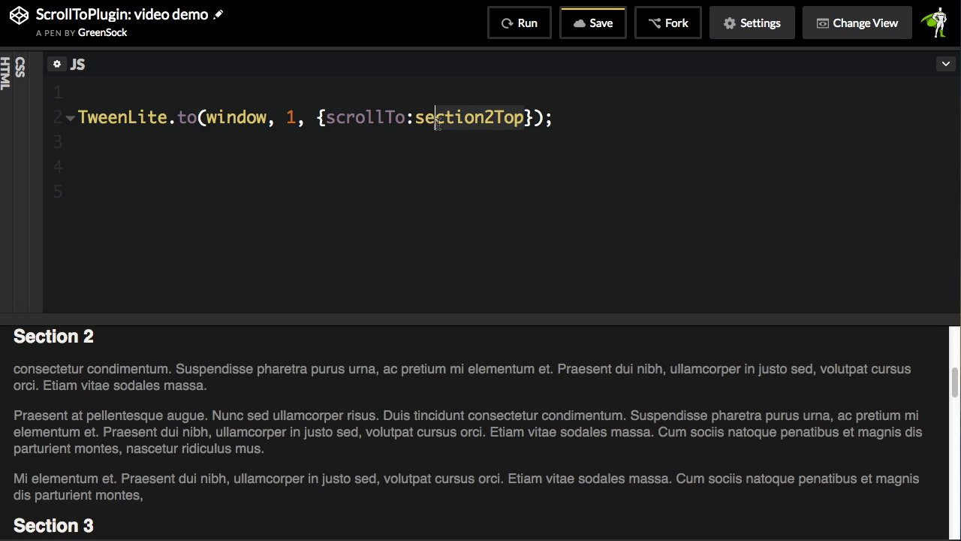
double_click(468, 117)
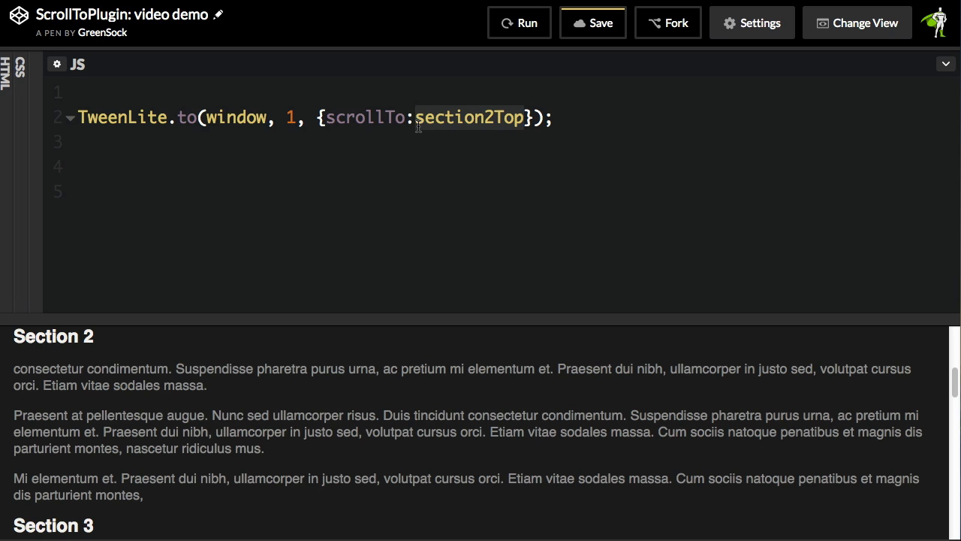
text("#s")
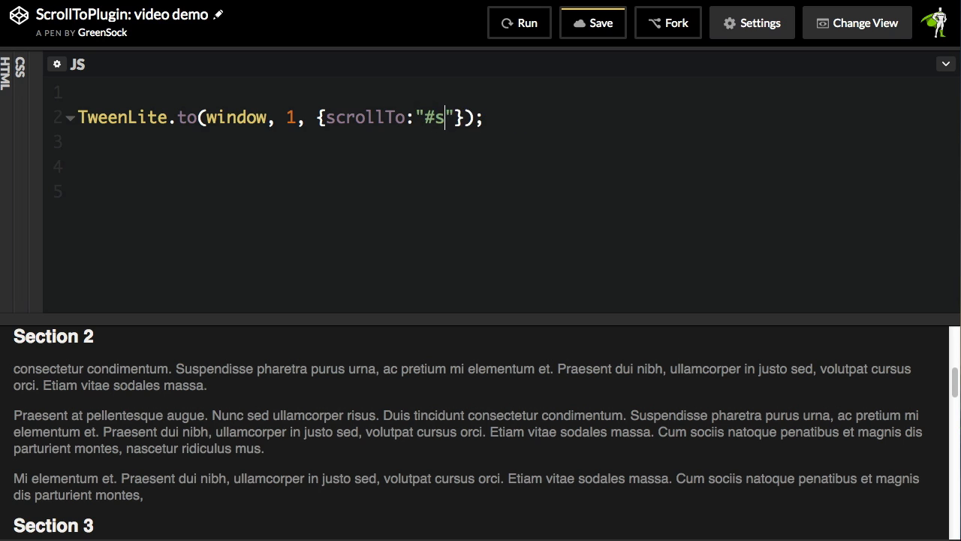
text(ection)
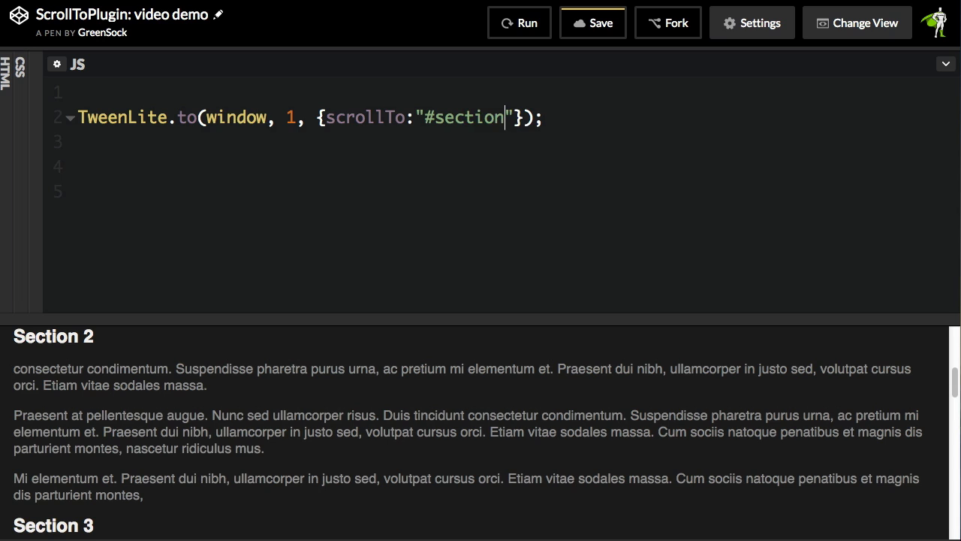
text(2)
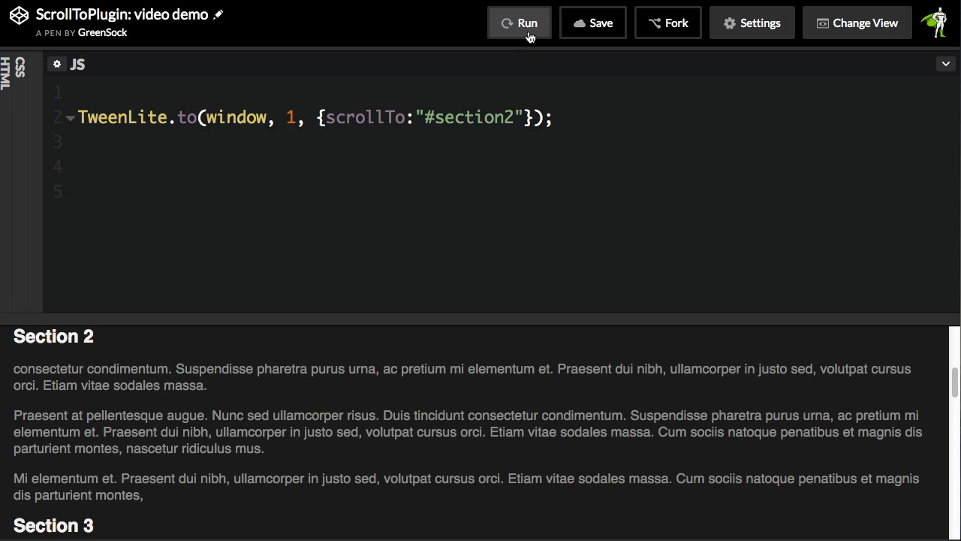
mouse_move(586, 321)
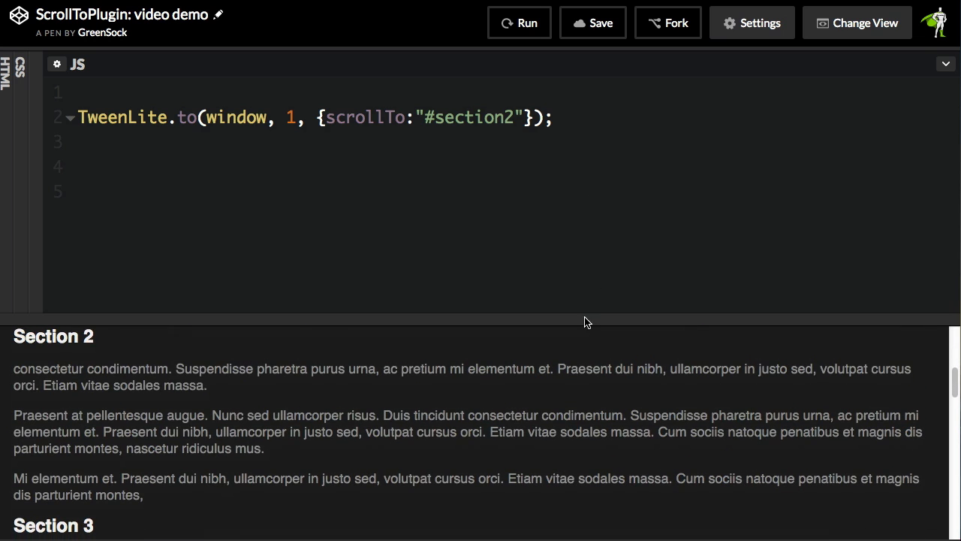
mouse_move(571, 189)
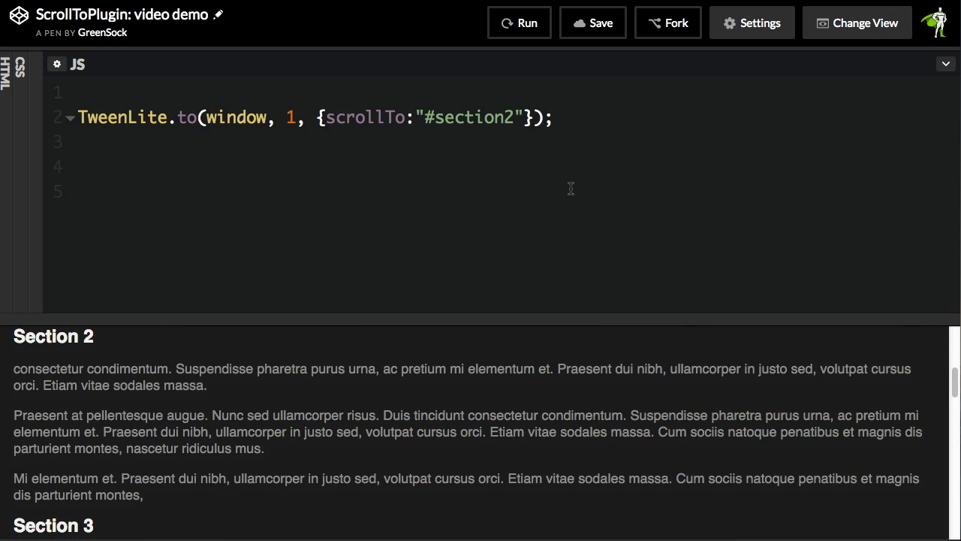
mouse_move(30, 329)
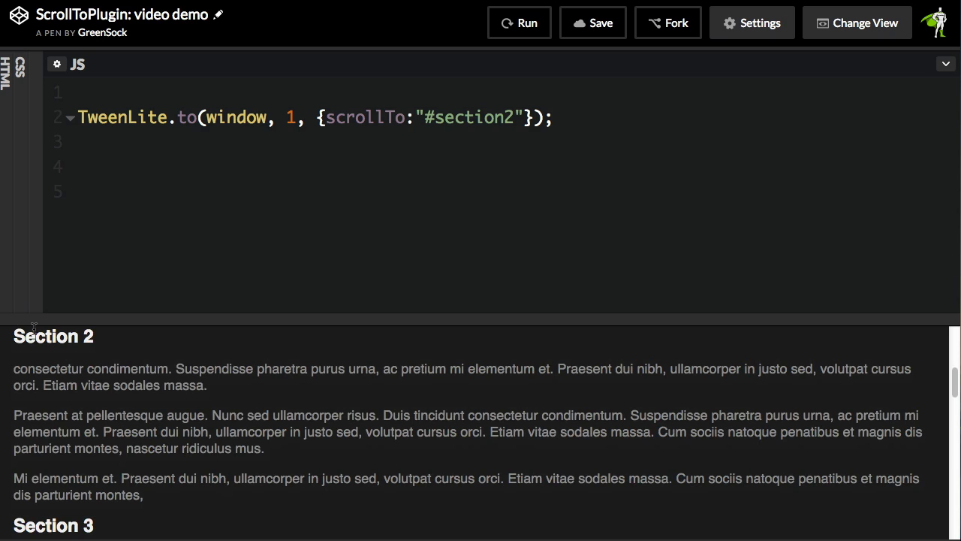
mouse_move(39, 344)
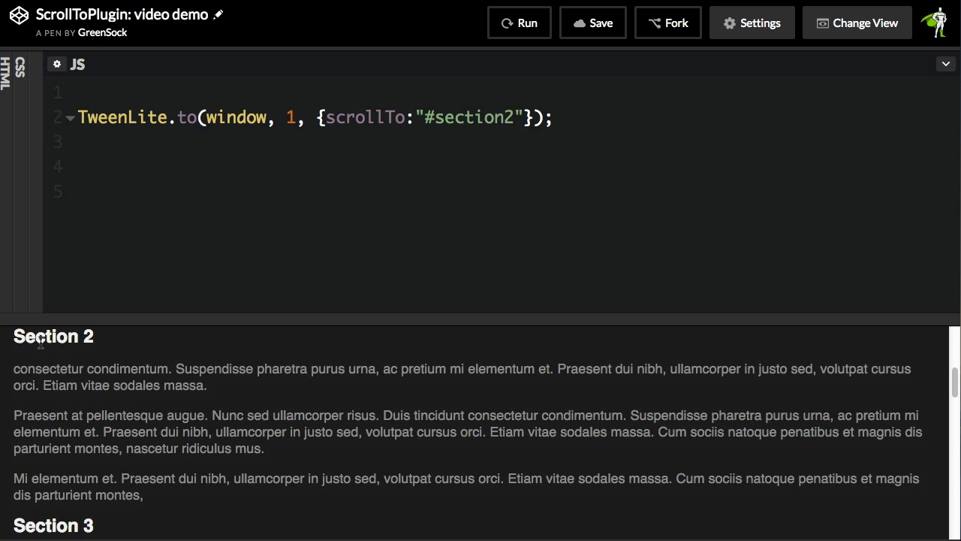
mouse_move(490, 172)
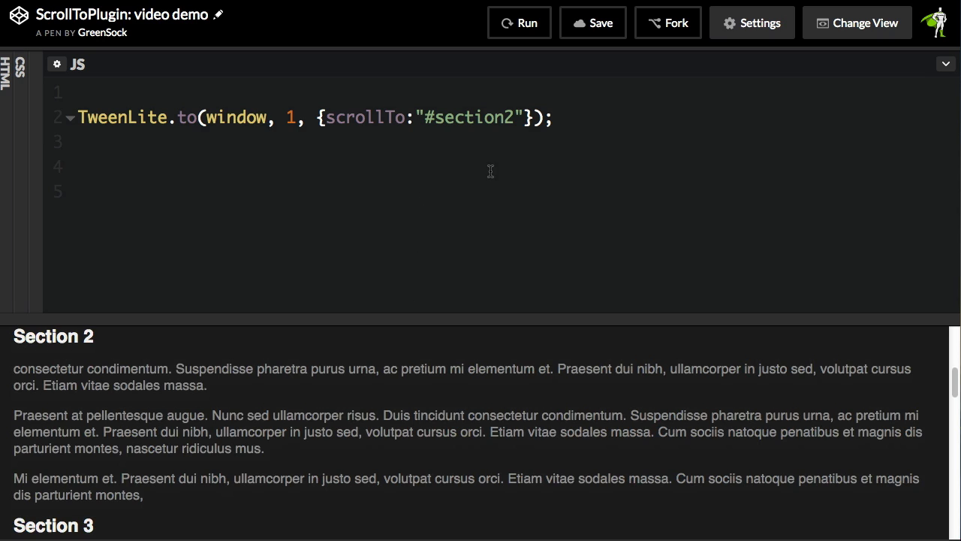
- Change the scrollTo value to {y:"#section2", offsetY:70}
double_click(468, 117)
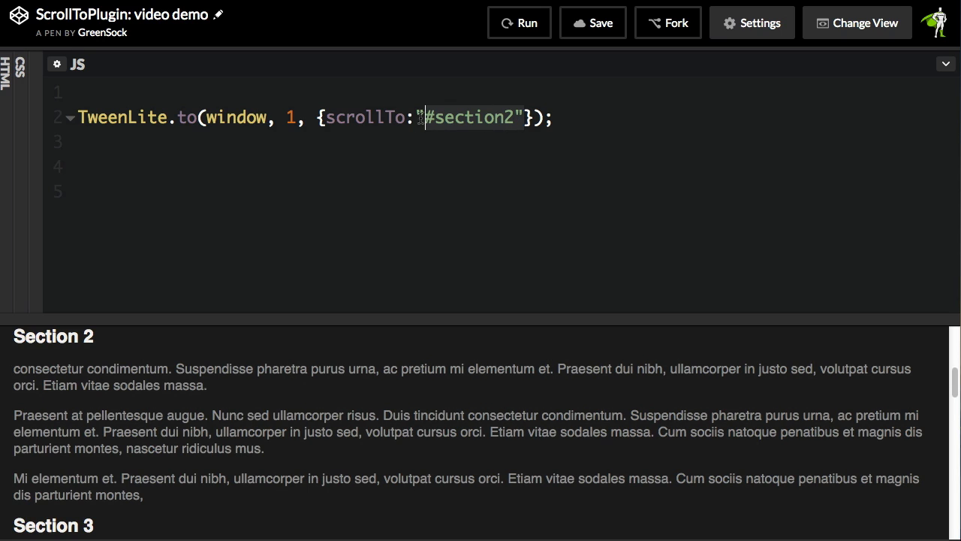
text({y:"#section2", offsetY:70})
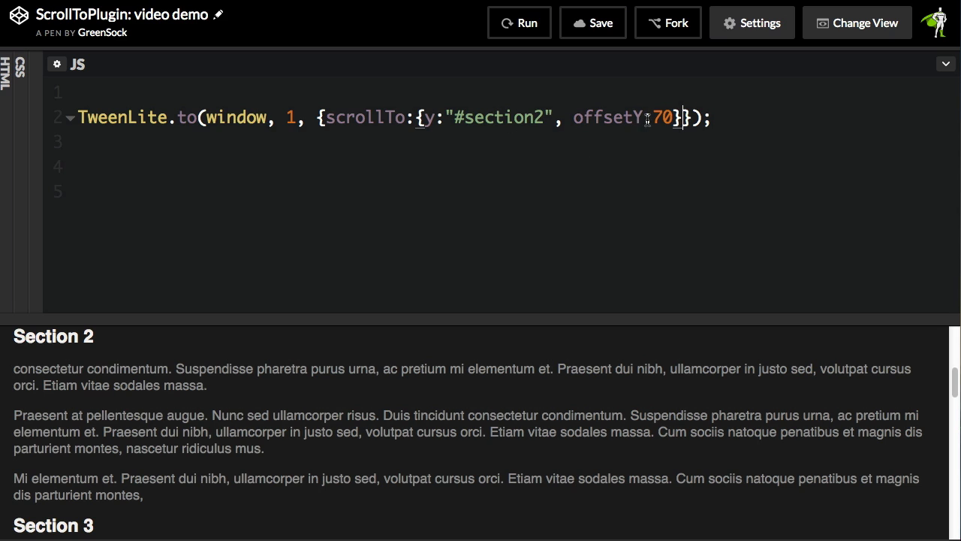
mouse_move(662, 141)
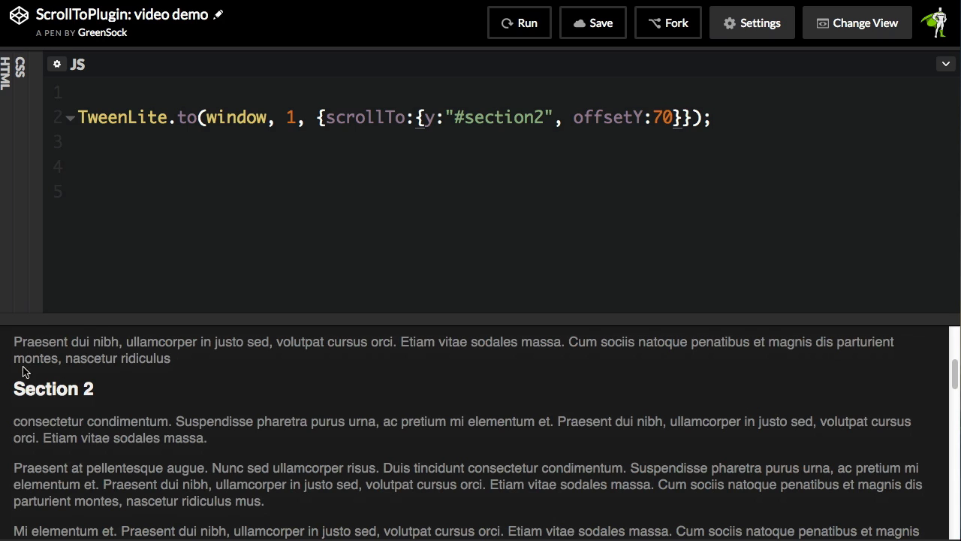
mouse_move(326, 283)
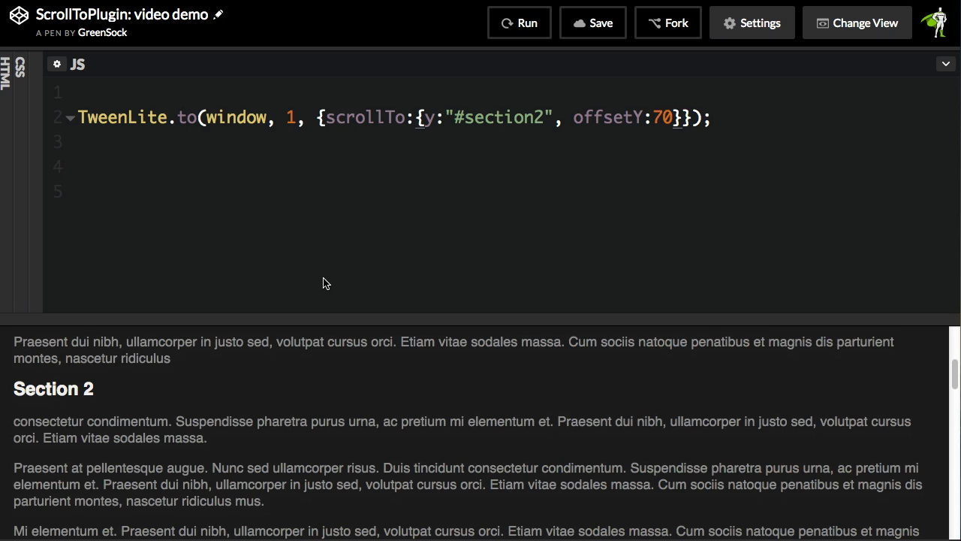
mouse_move(264, 370)
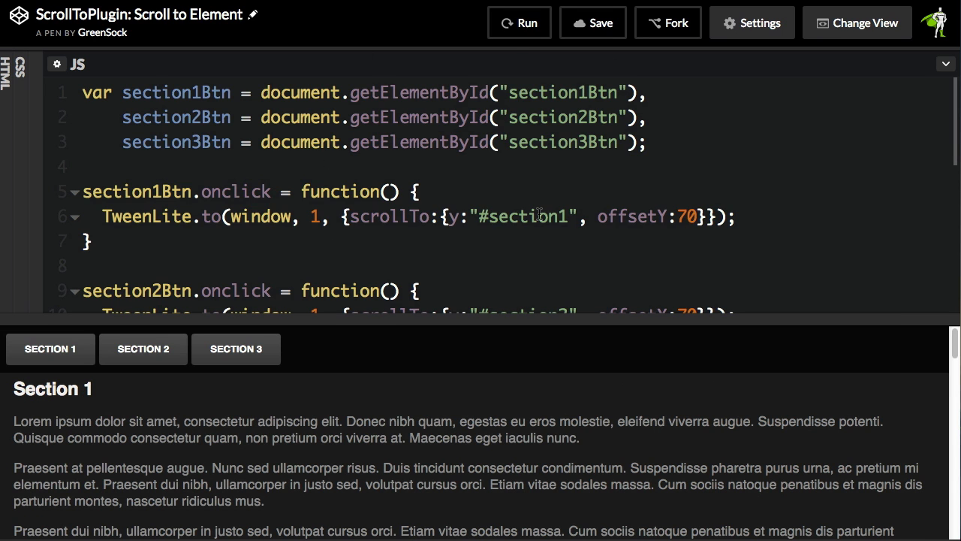
- Jump the preview back to Section 1 with the SECTION 1 button
click(519, 22)
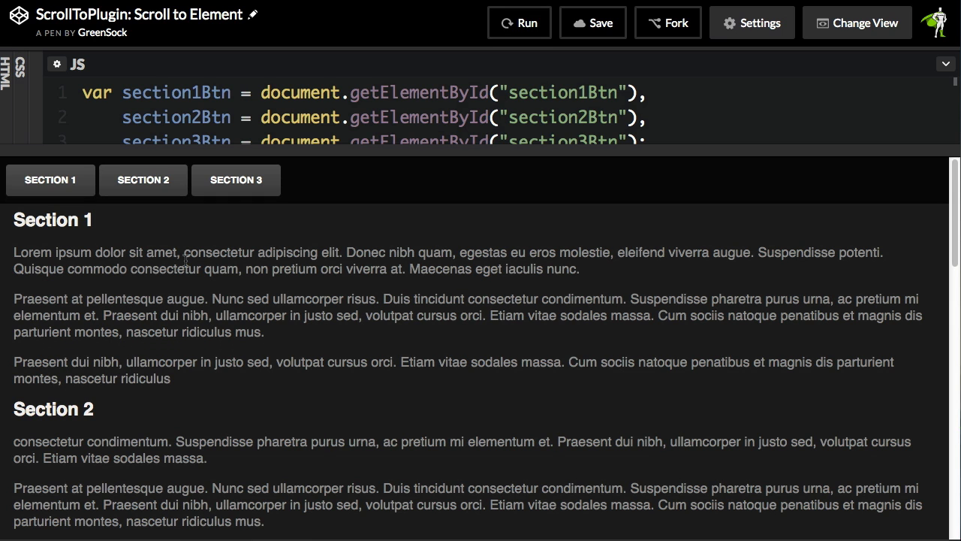
click(143, 180)
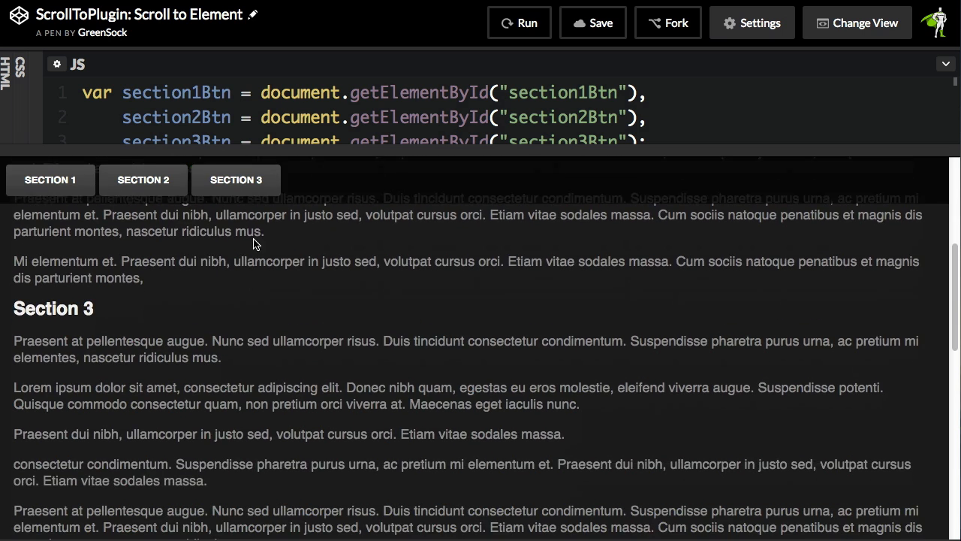
click(51, 180)
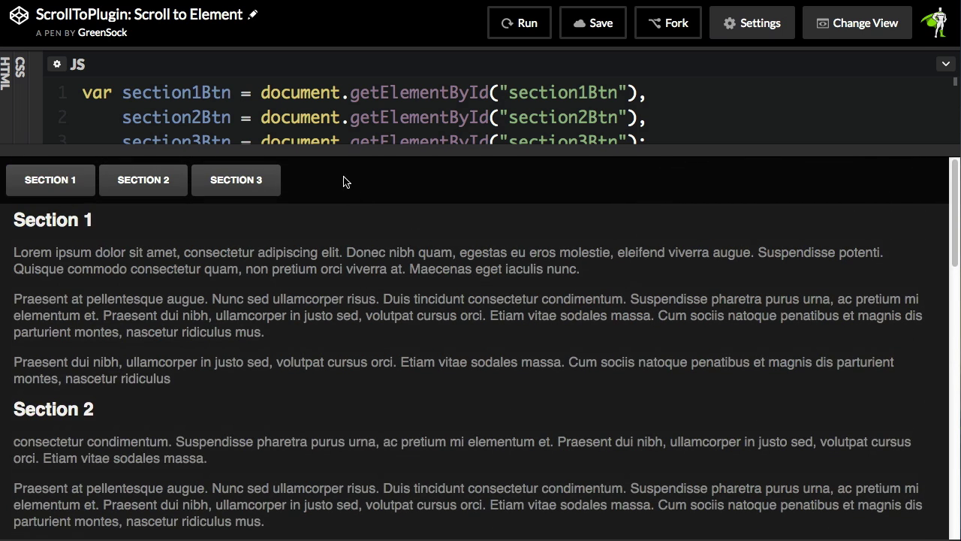
mouse_move(622, 198)
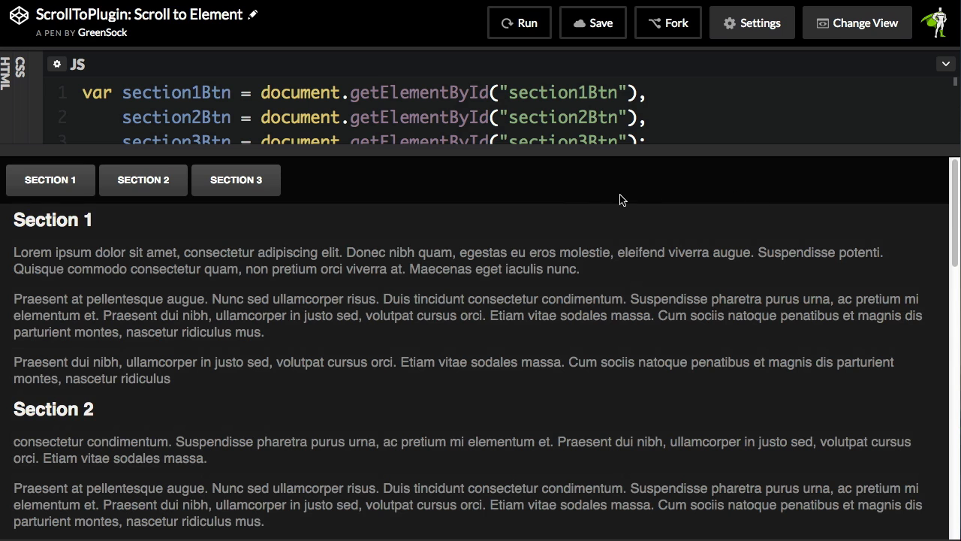
mouse_move(327, 178)
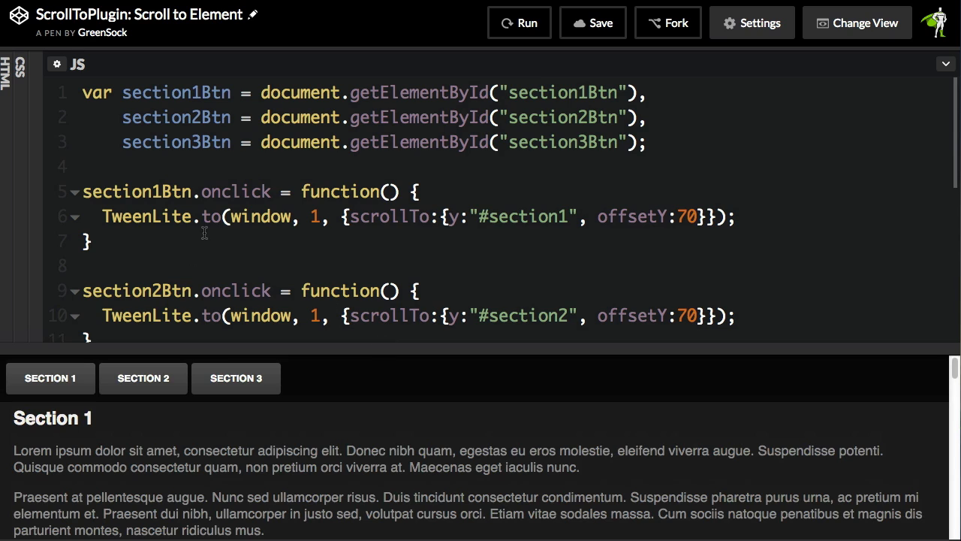
mouse_move(485, 223)
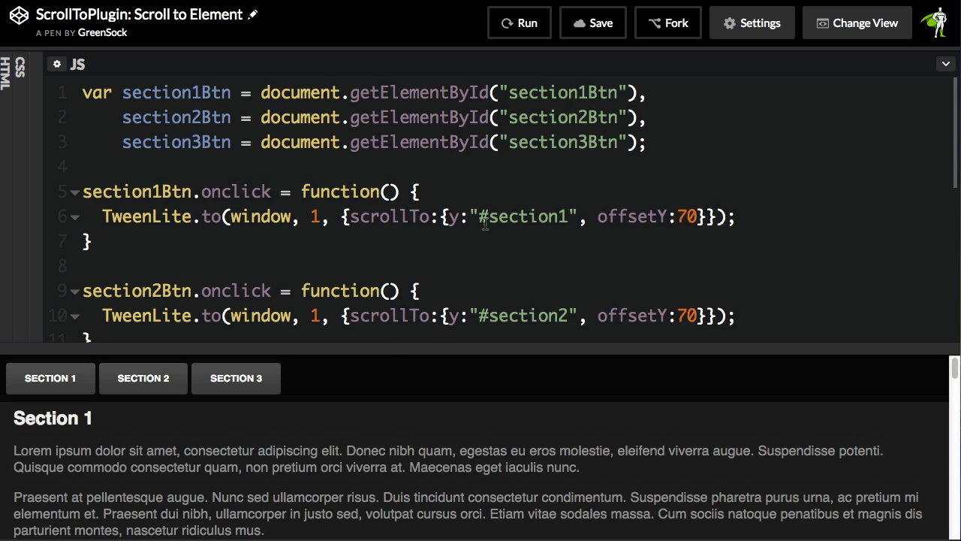
- Highlight the "#section1" target and reveal the section2 and section3 handlers
double_click(518, 216)
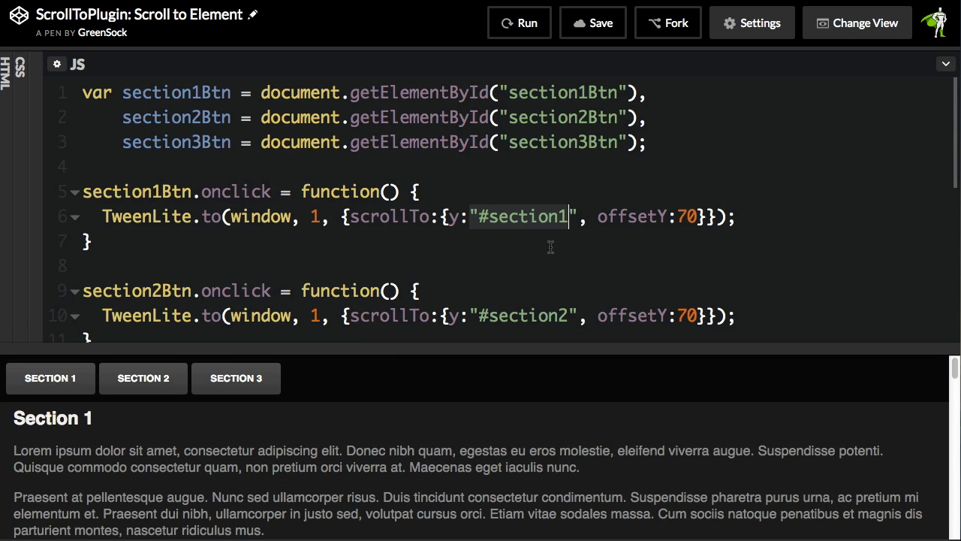
mouse_move(688, 320)
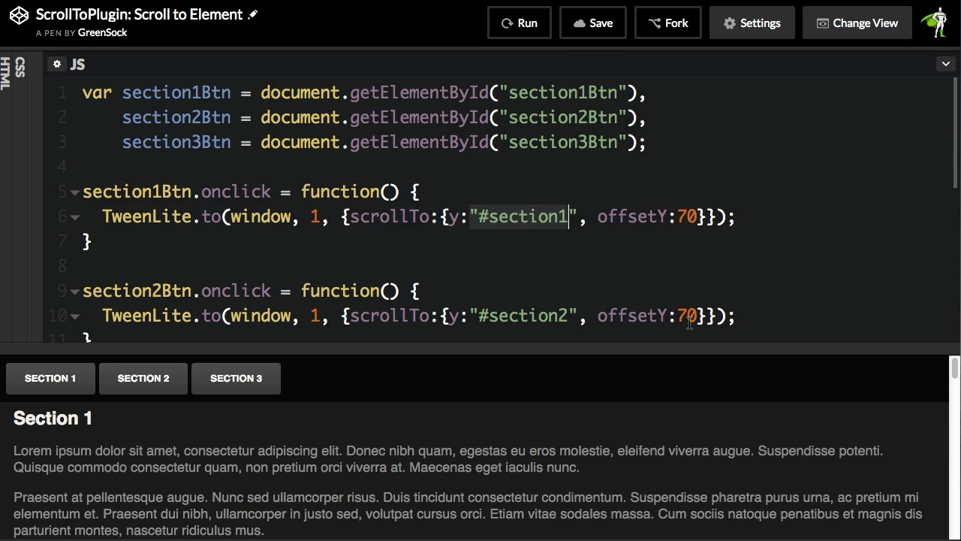
scroll(down, 3)
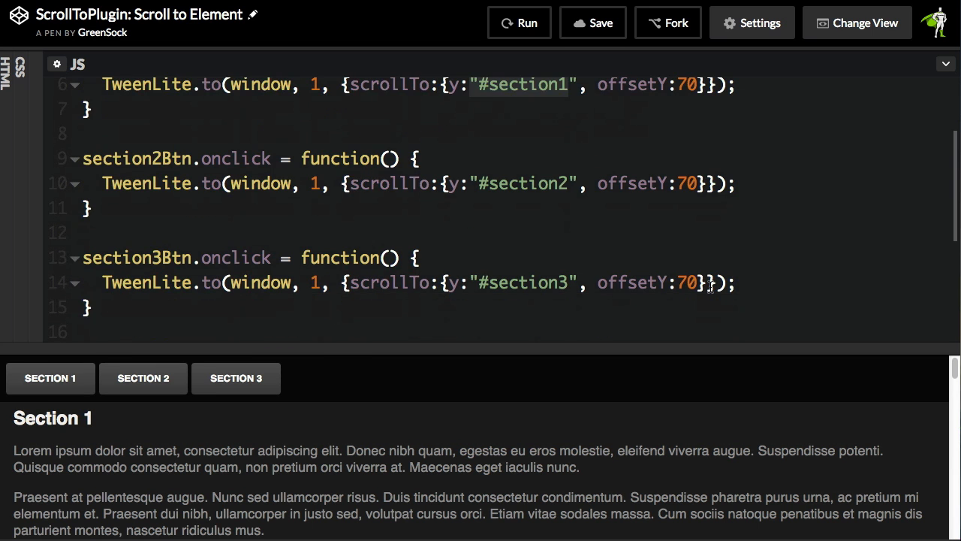
click(143, 379)
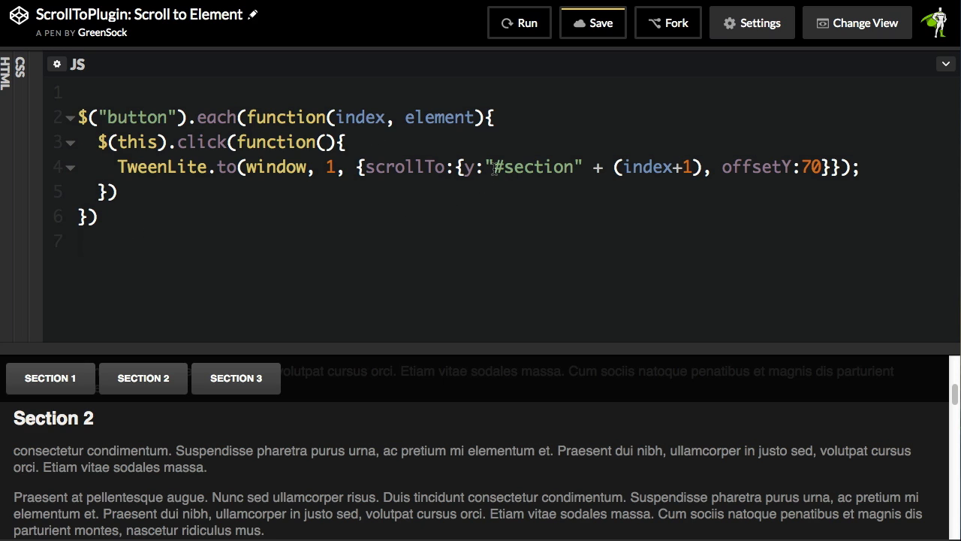
mouse_move(547, 228)
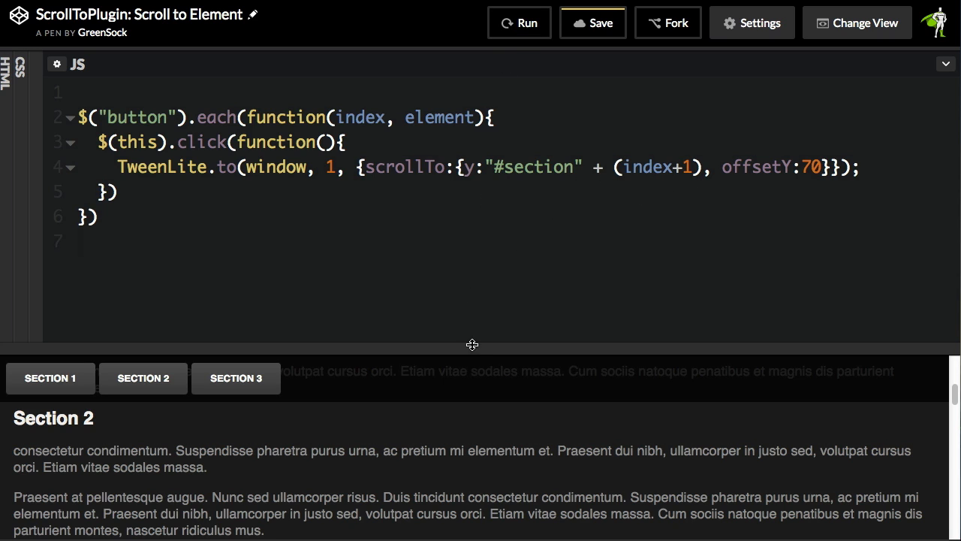
- Widen the preview and test that SECTION 2 and SECTION 1 still scroll correctly
click(142, 269)
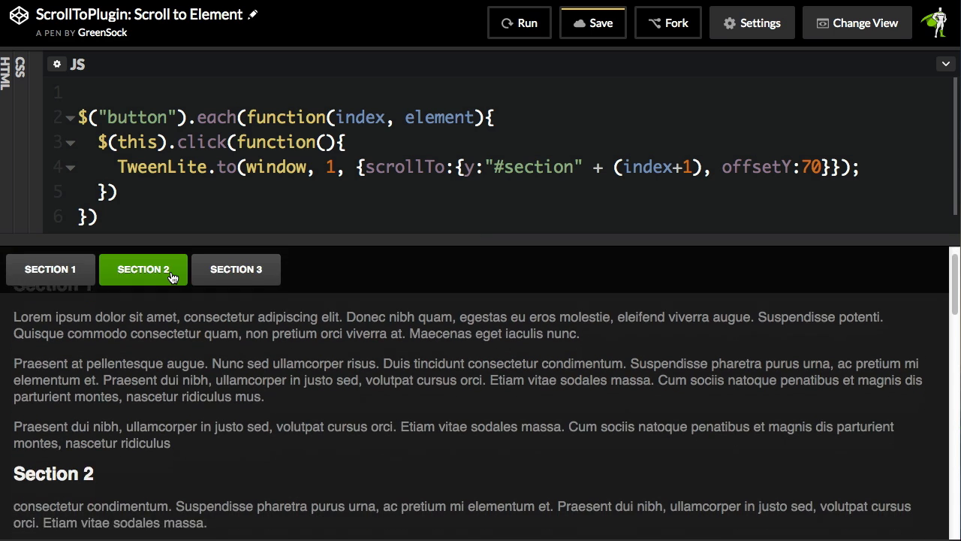
click(51, 269)
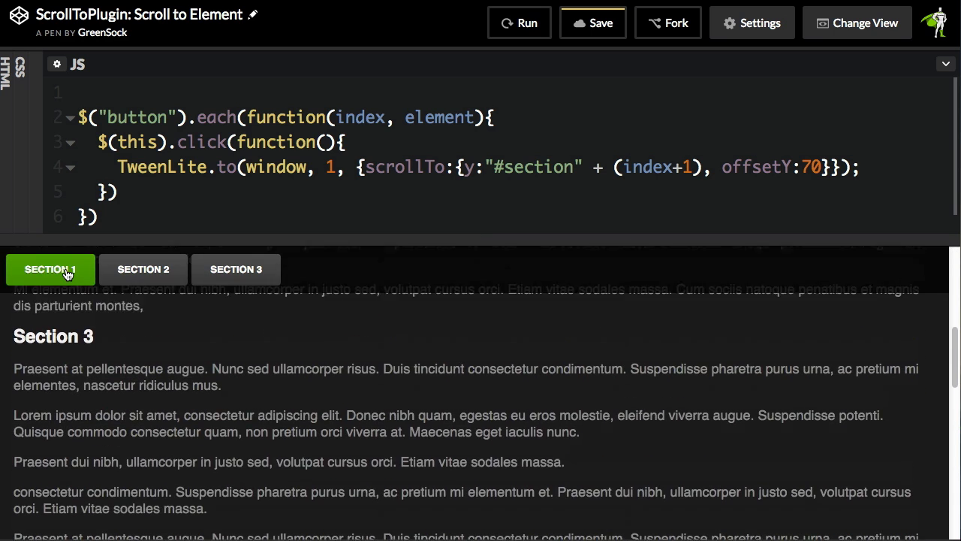
click(51, 268)
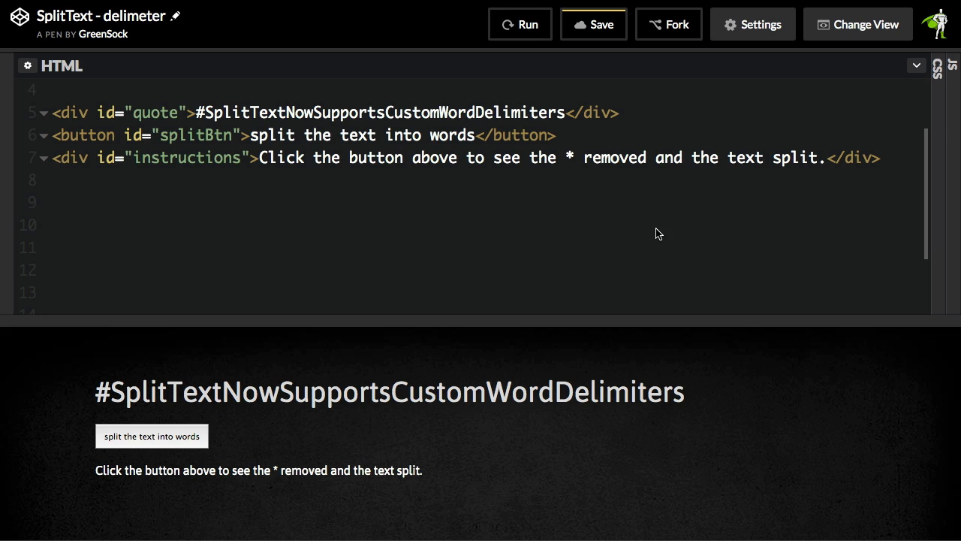
mouse_move(135, 311)
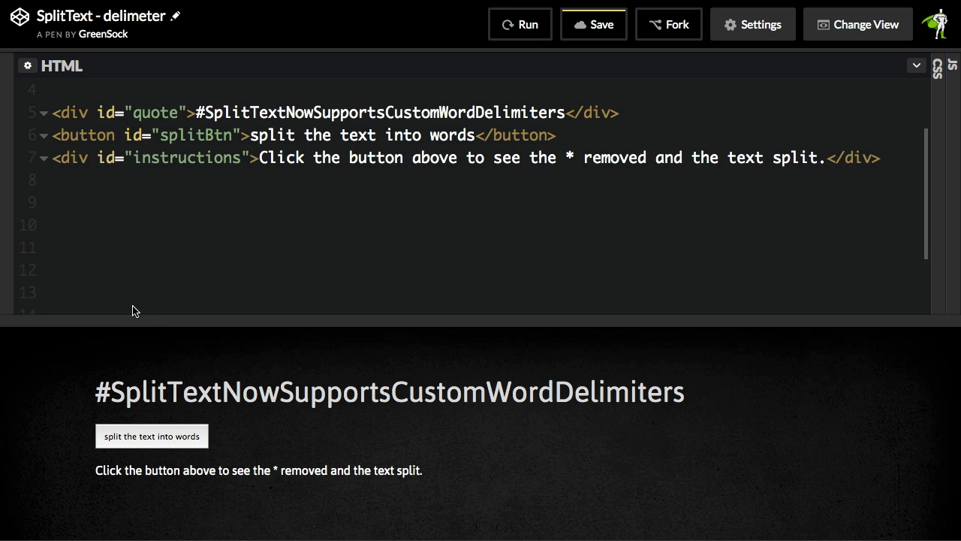
mouse_move(585, 411)
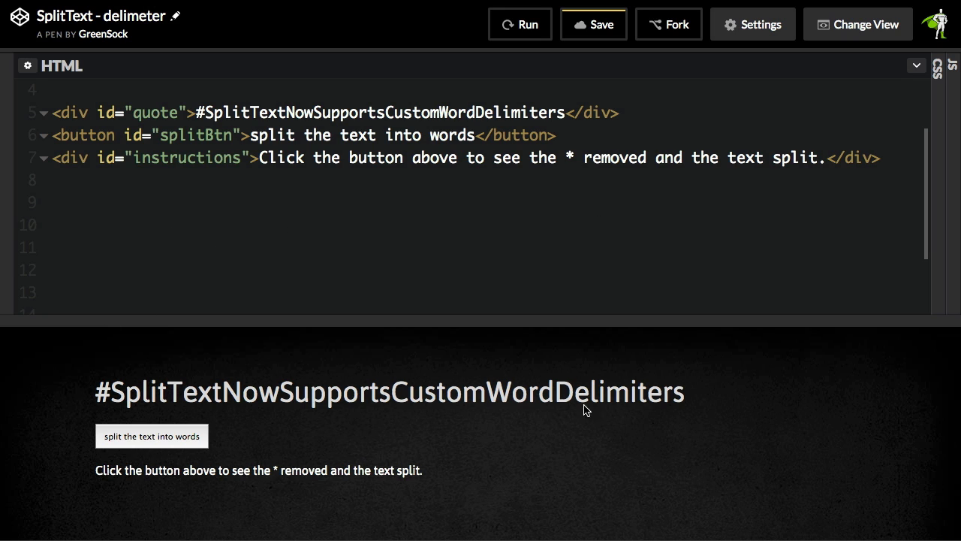
mouse_move(207, 408)
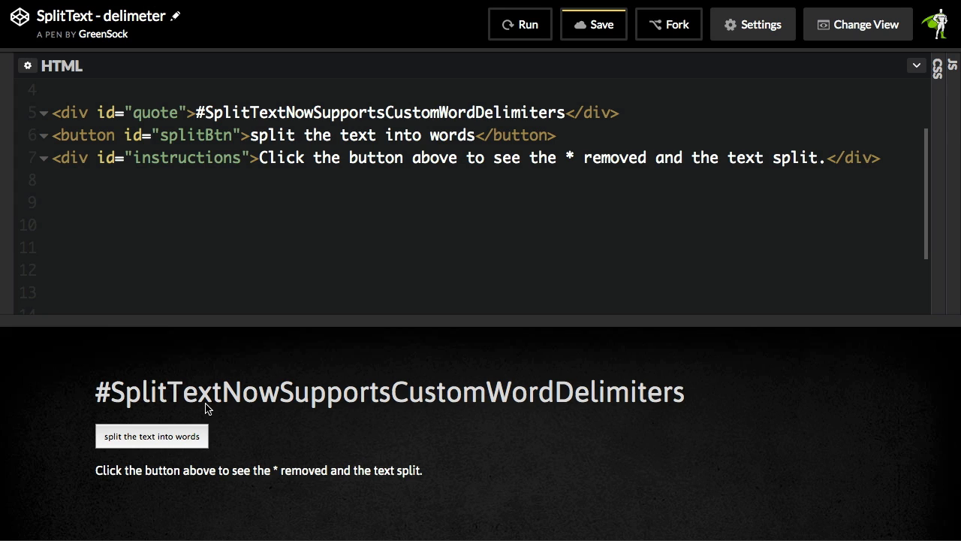
mouse_move(655, 413)
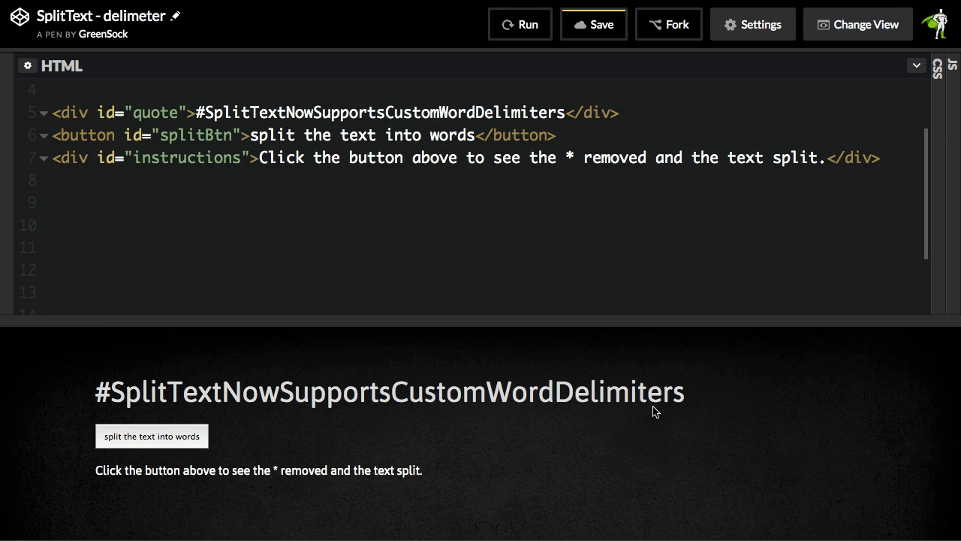
mouse_move(303, 399)
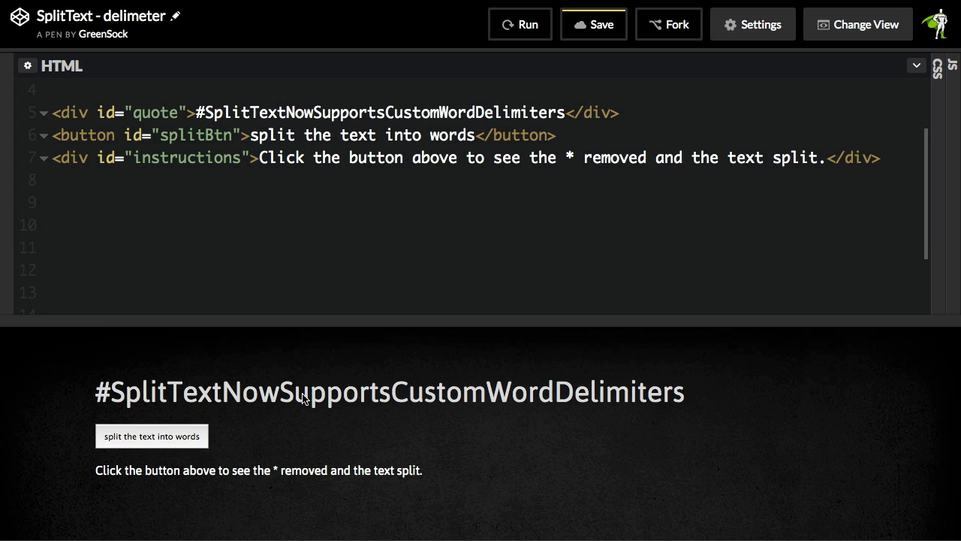
mouse_move(659, 415)
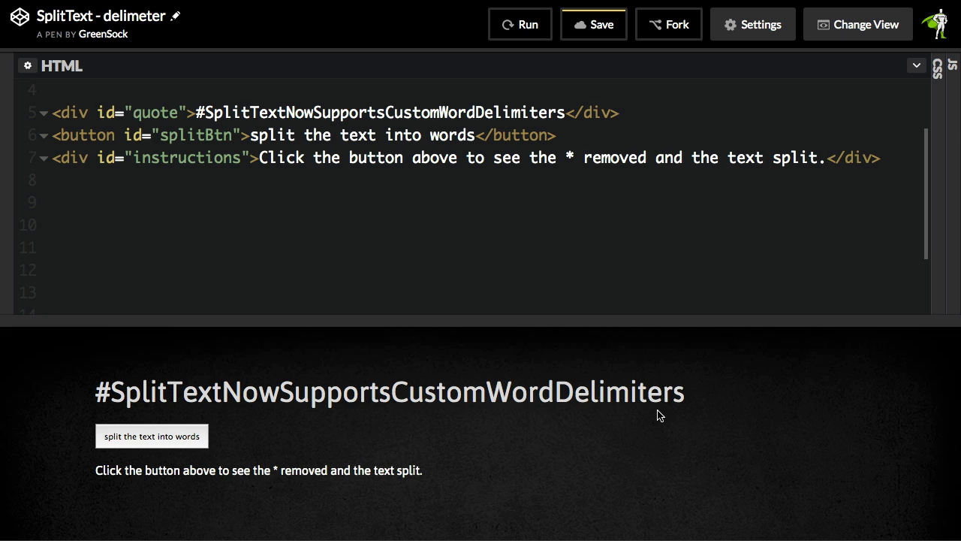
mouse_move(423, 407)
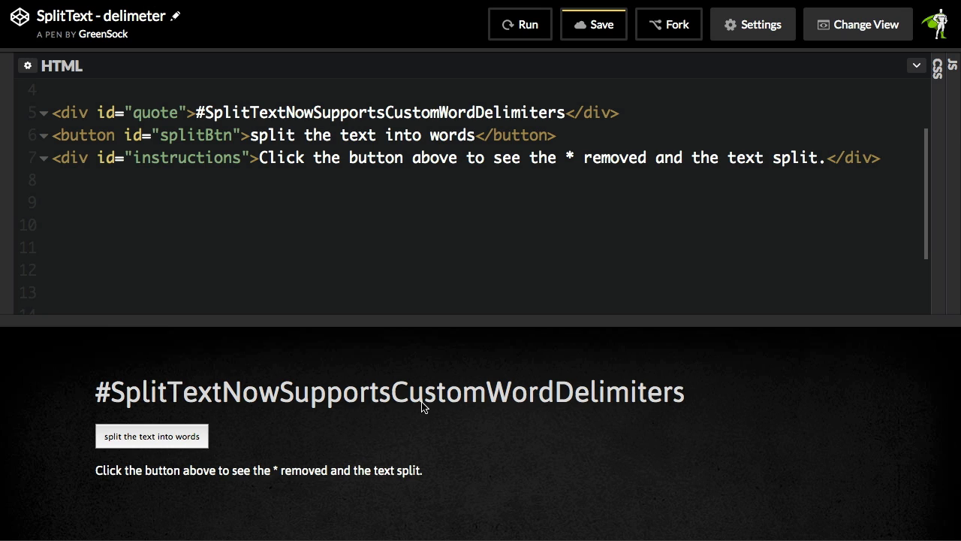
mouse_move(228, 403)
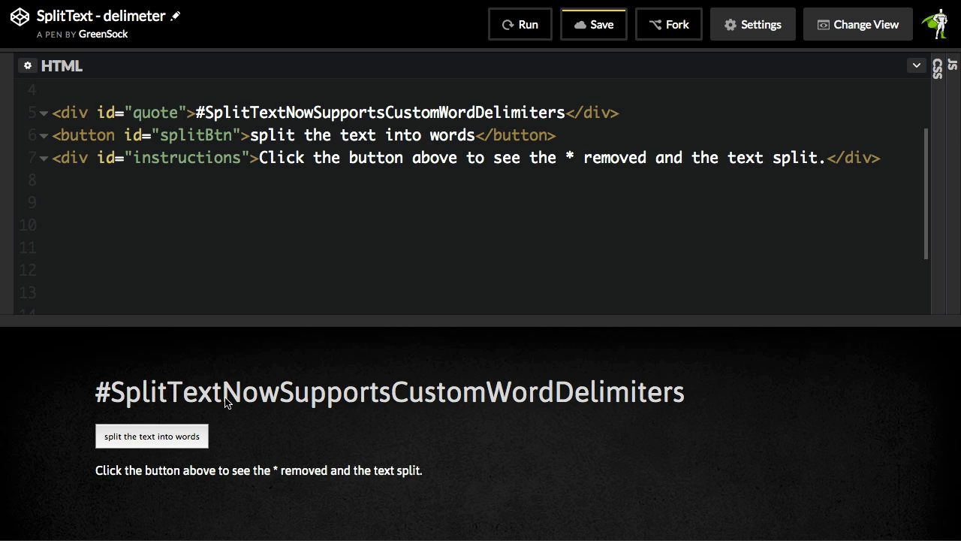
mouse_move(511, 397)
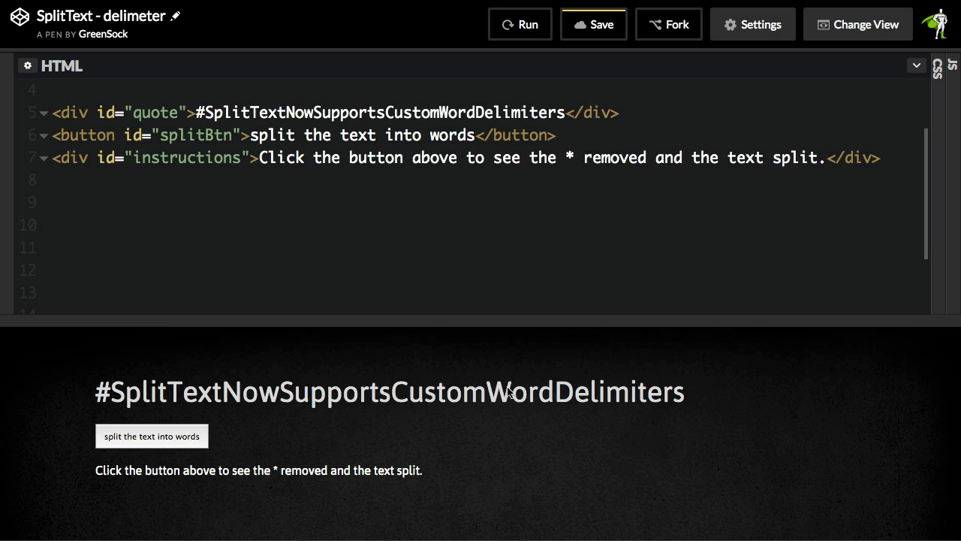
mouse_move(242, 148)
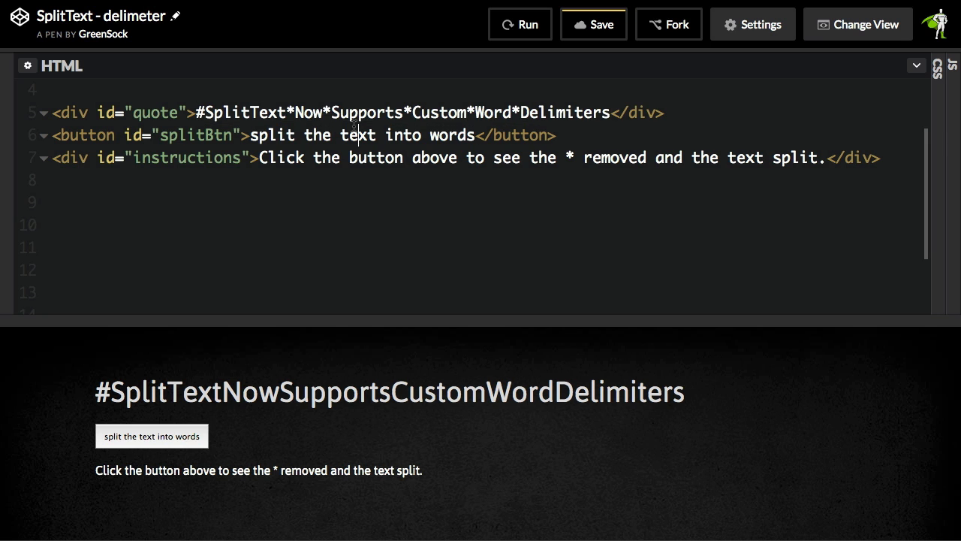
mouse_move(599, 127)
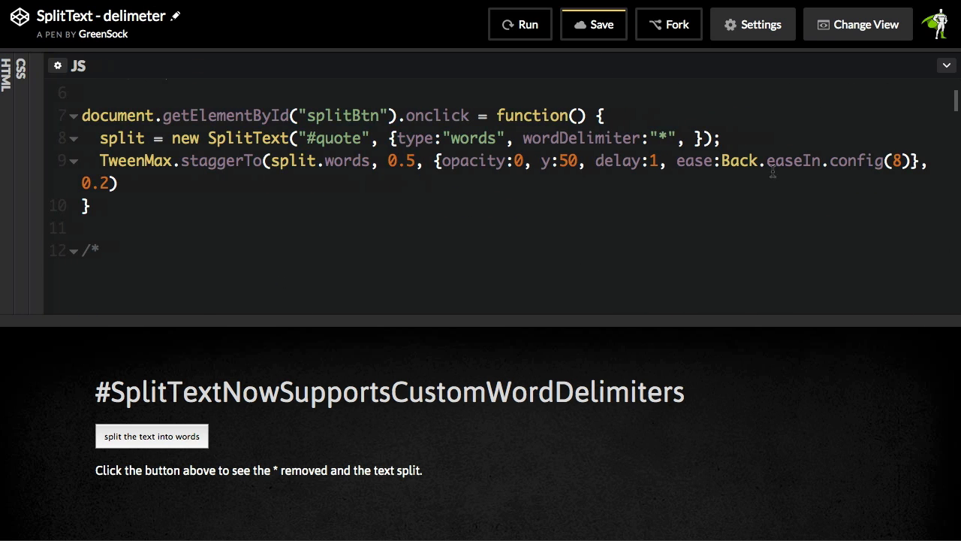
- Highlight wordDelimiter:"*" and run the split button so the hashtag's words animate apart
scroll(down, 3)
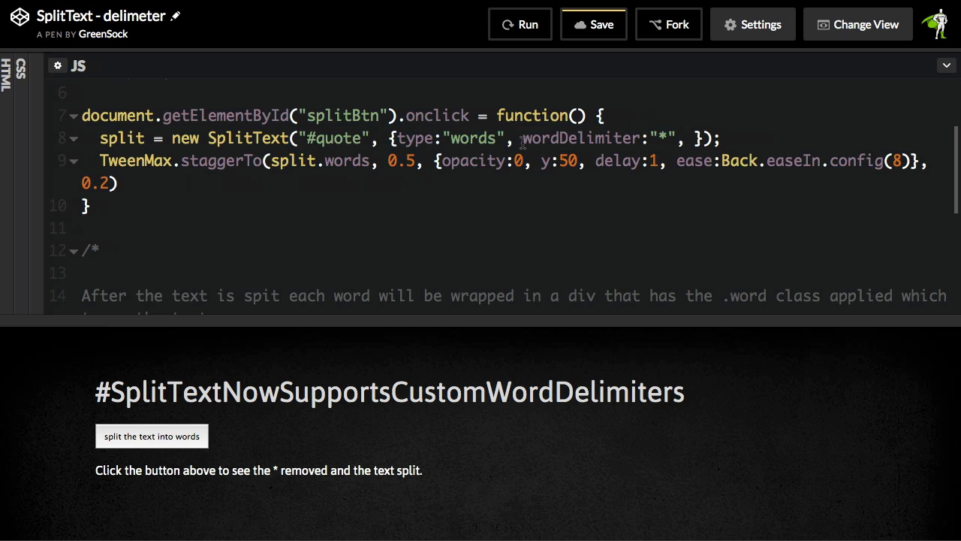
double_click(583, 138)
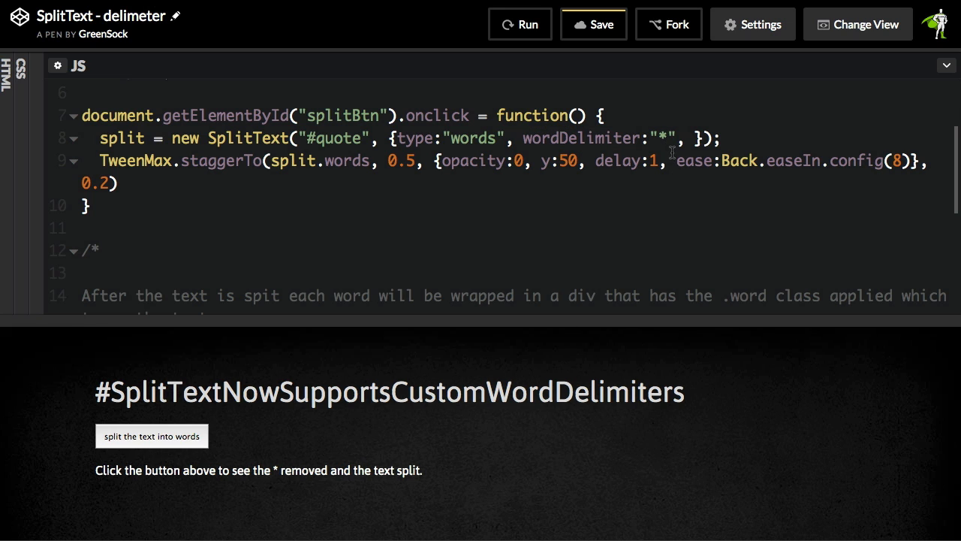
click(594, 24)
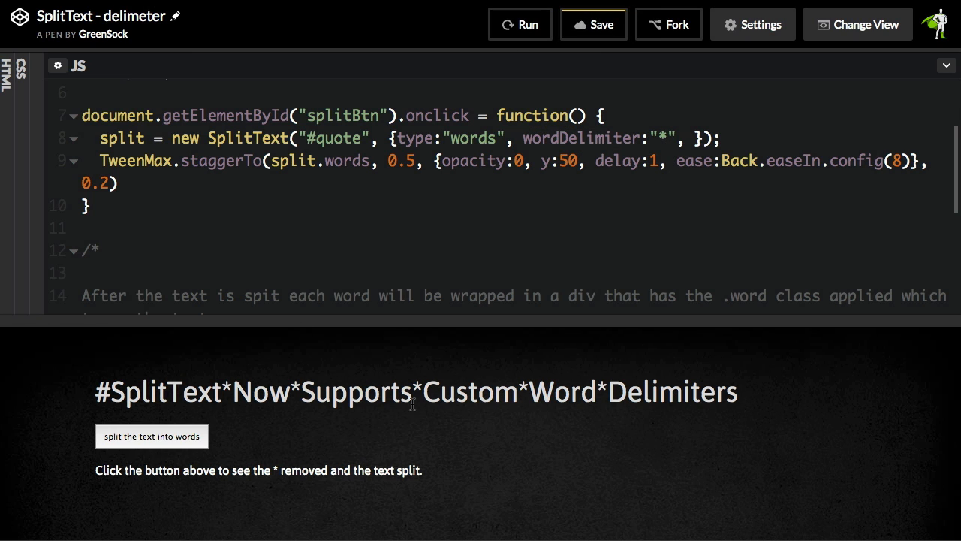
click(151, 435)
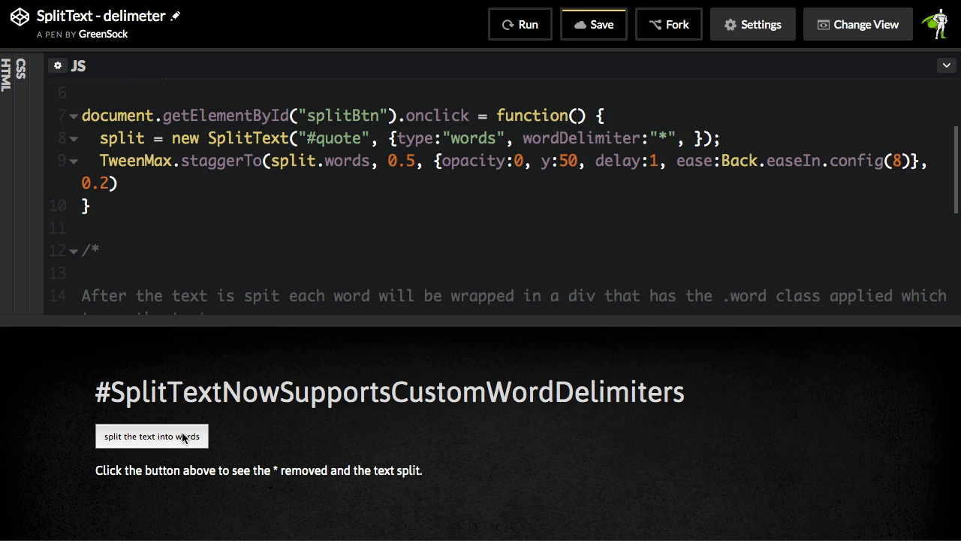
click(150, 436)
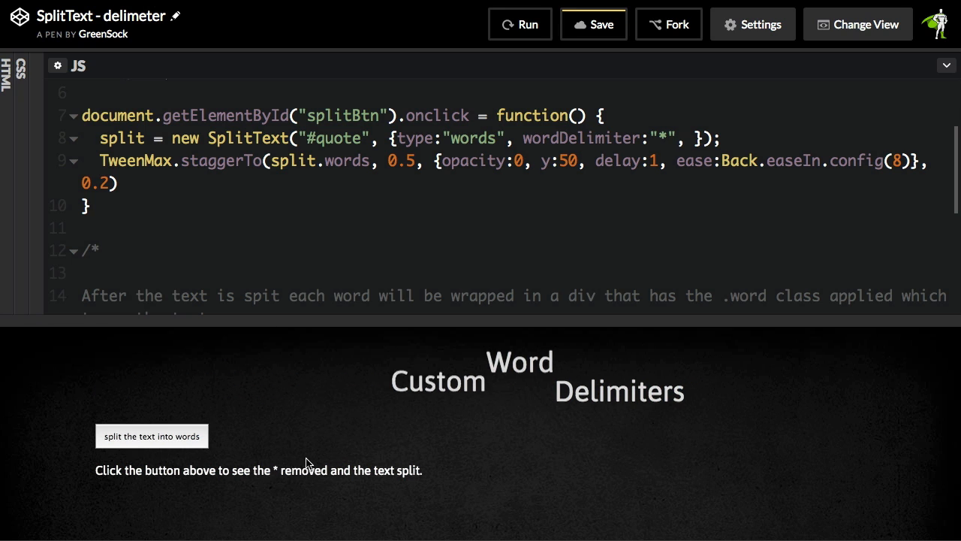